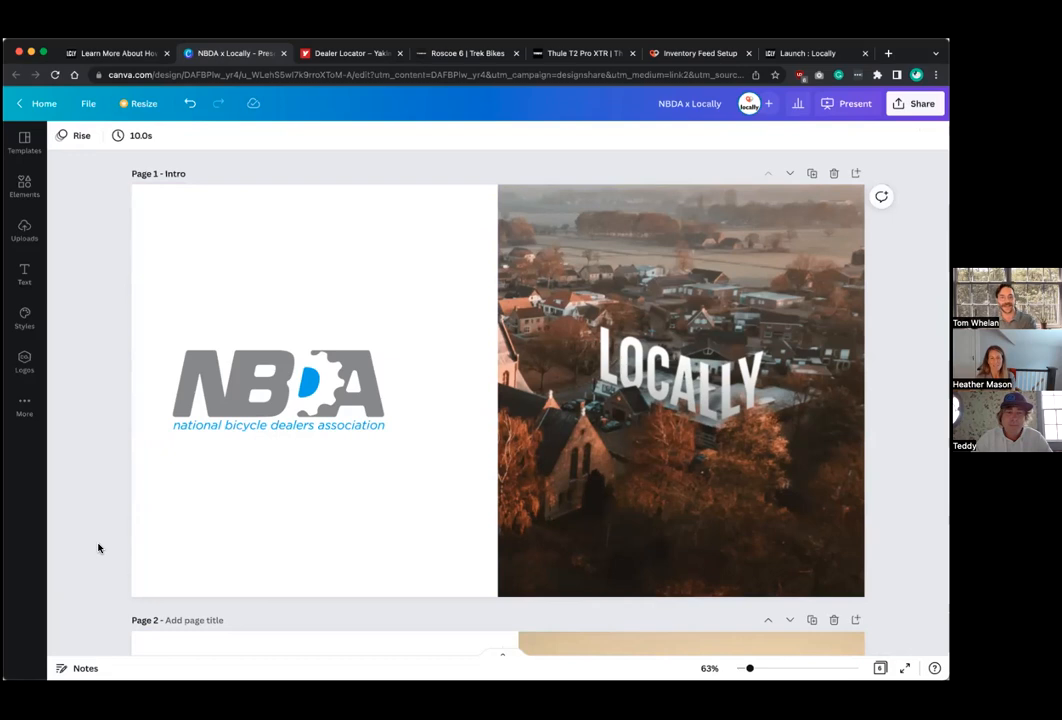
Scroll the Canva deck to Page 2 and select its buy-online-pickup-in-store stats text boxes
{"action": "left_click", "coordinate": [240, 525]}
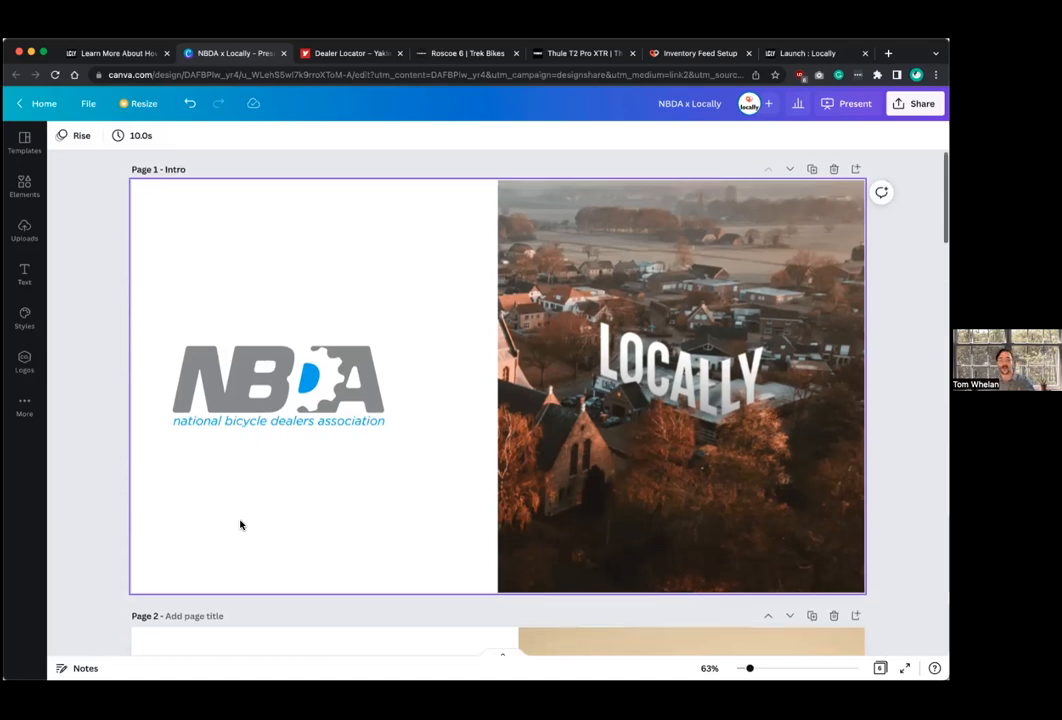
{"action": "scroll", "scroll_direction": "down", "scroll_amount": 3}
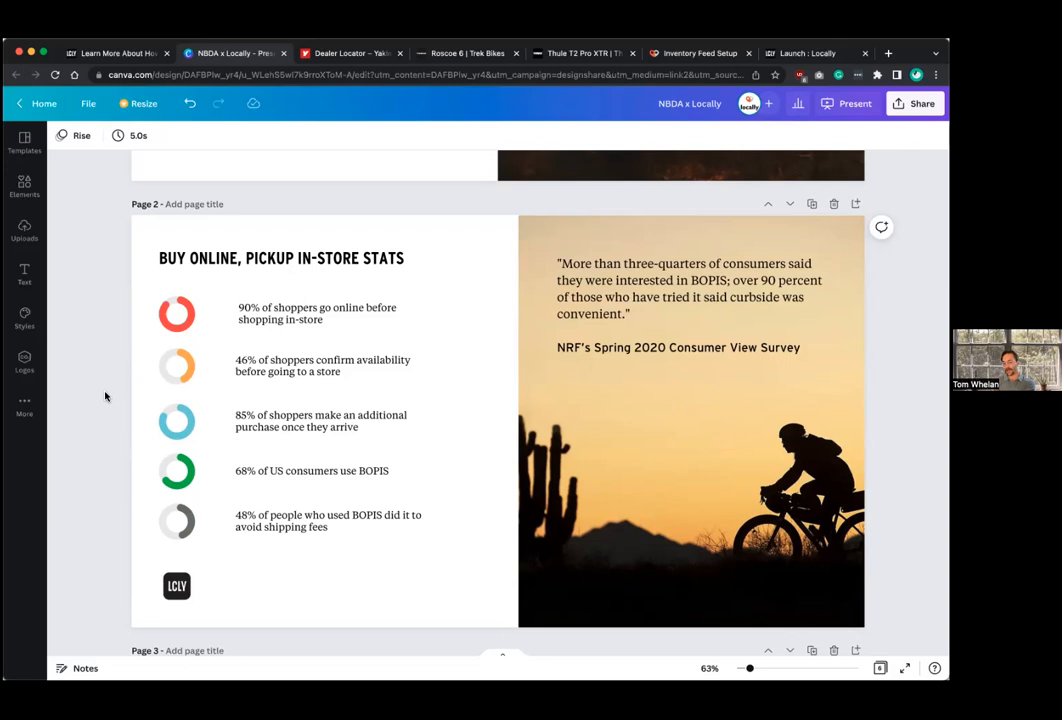
{"action": "left_click", "coordinate": [320, 421]}
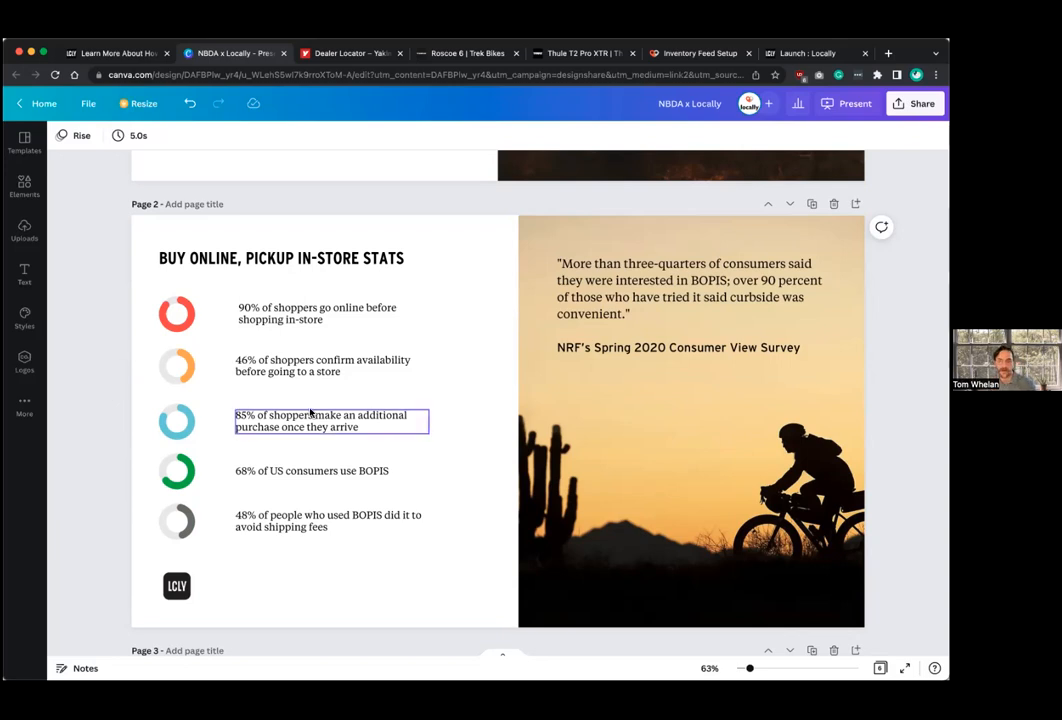
{"action": "left_click", "coordinate": [100, 482]}
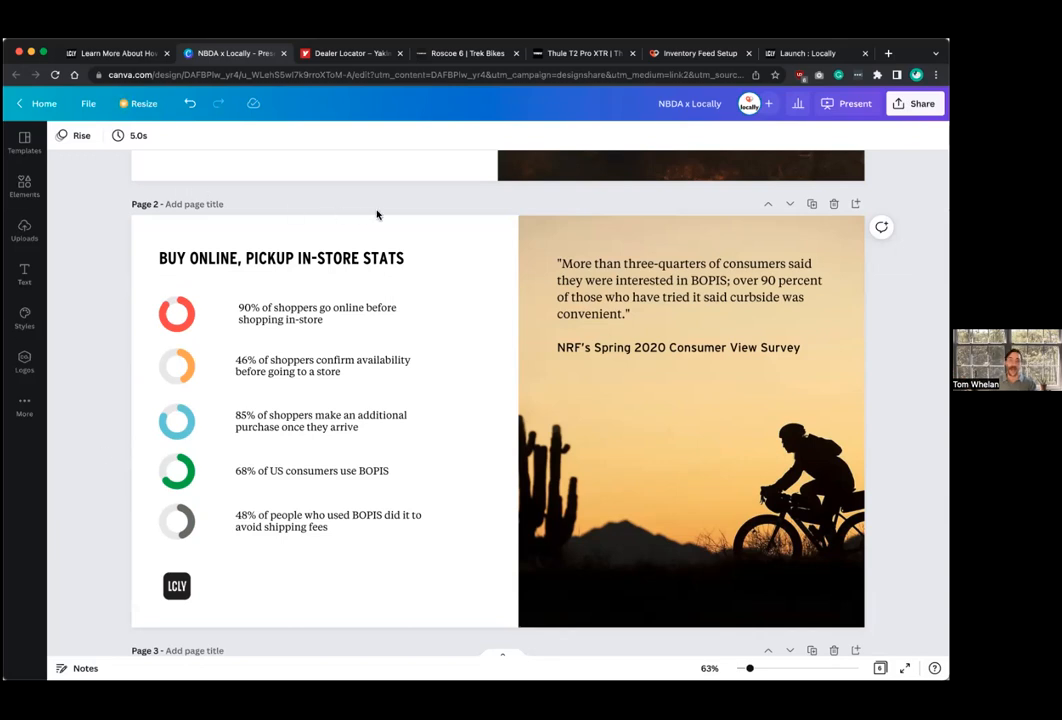
{"action": "mouse_move", "coordinate": [349, 216]}
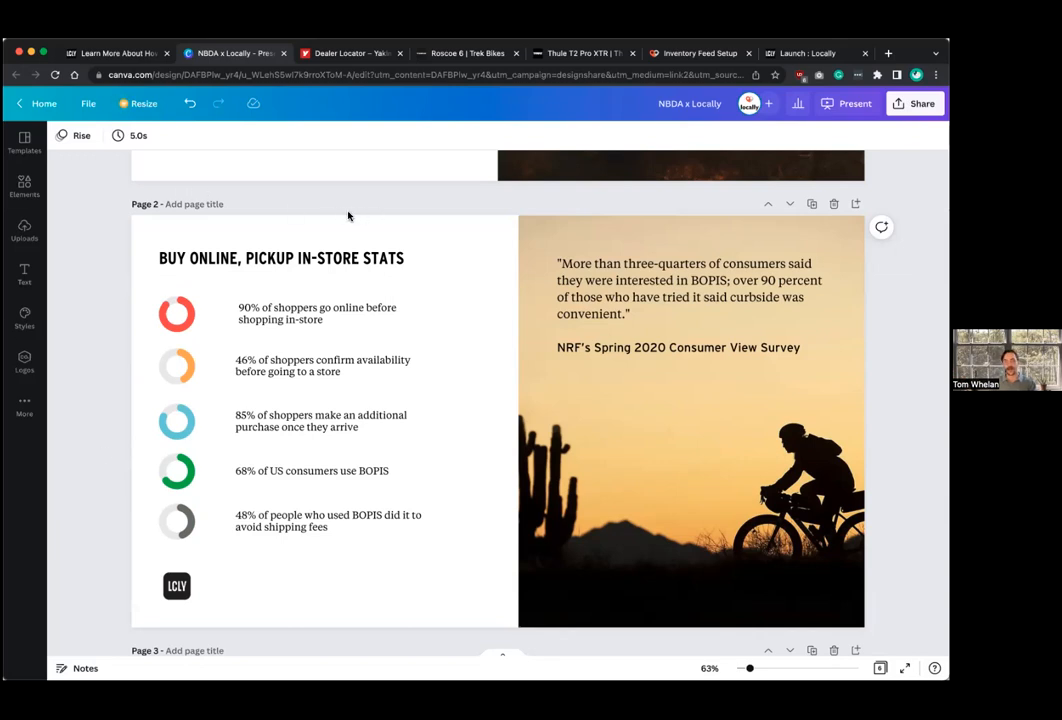
Go to the Yakima Dealer Locator tab and its Support menu to show Boise-area retailers
{"action": "left_click", "coordinate": [348, 53]}
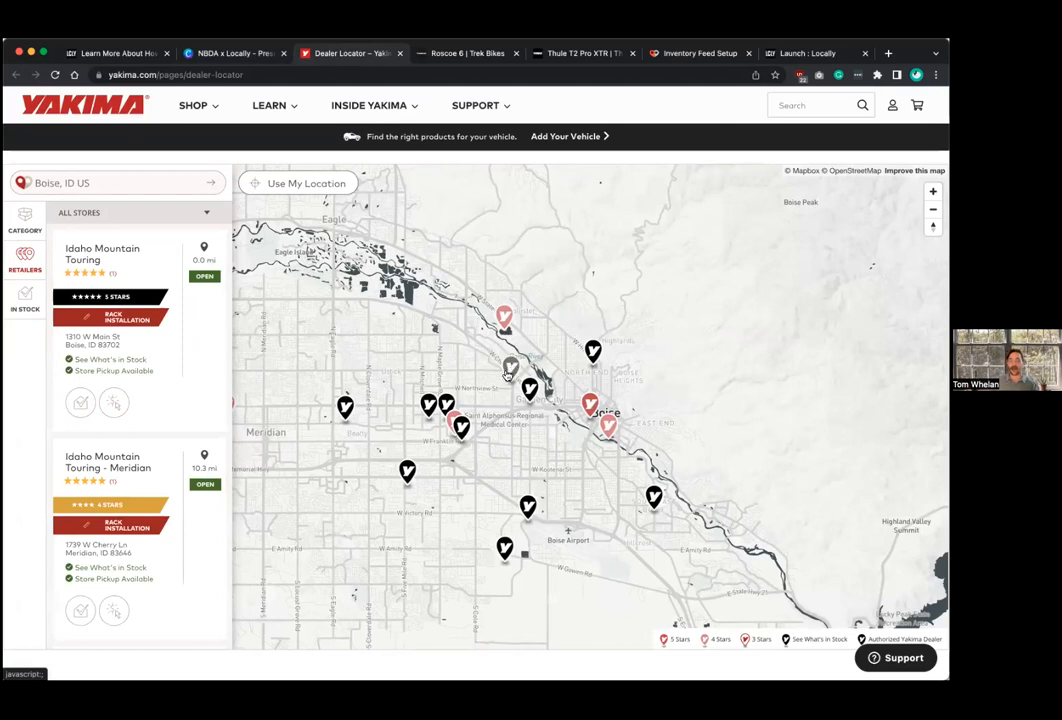
{"action": "left_click", "coordinate": [473, 105]}
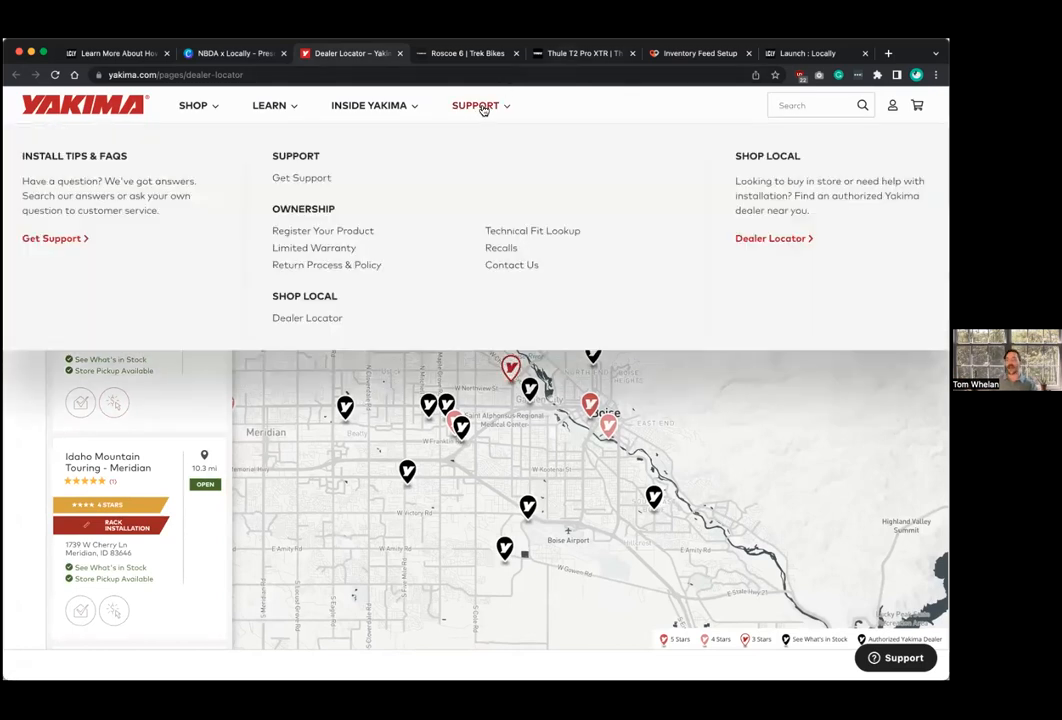
{"action": "mouse_move", "coordinate": [750, 245]}
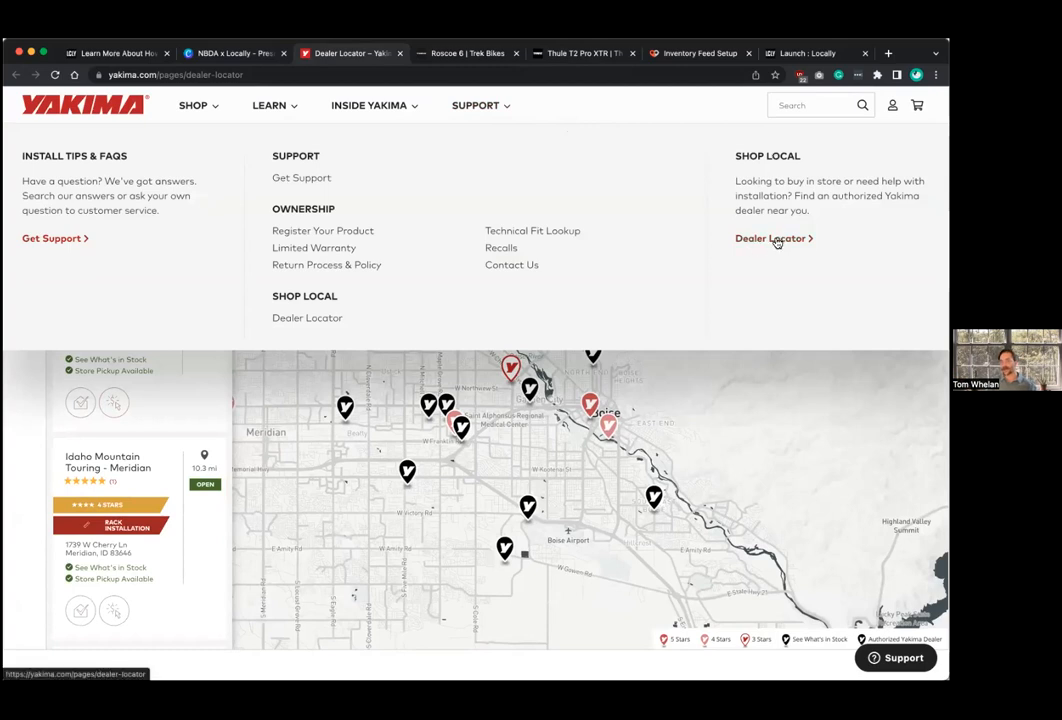
{"action": "mouse_move", "coordinate": [480, 106]}
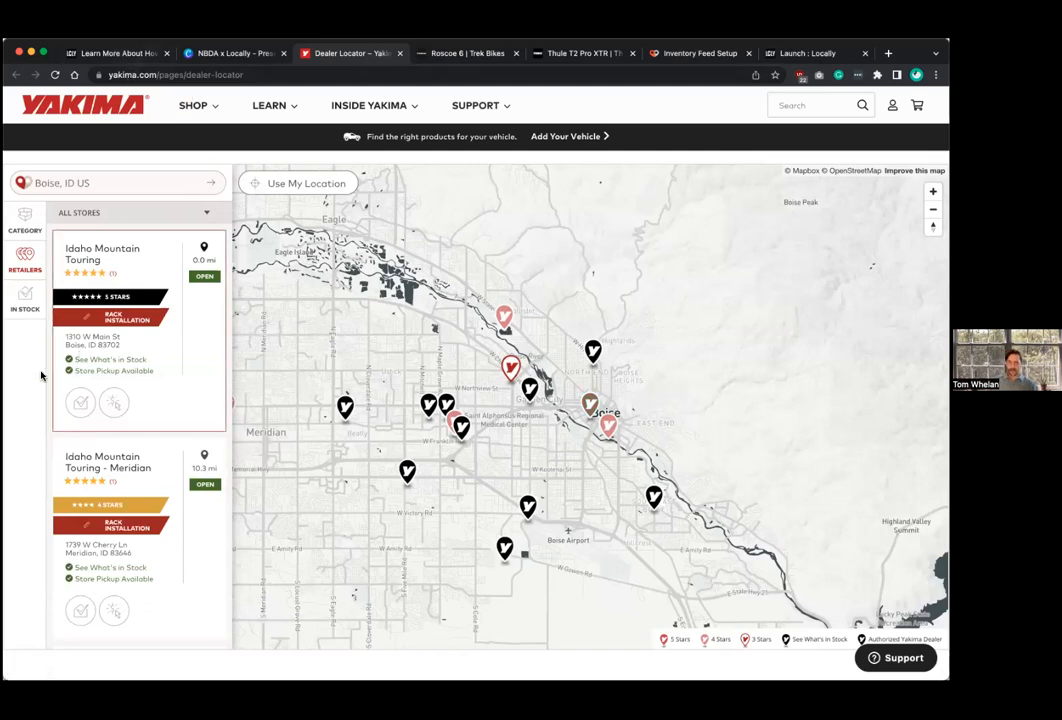
{"action": "mouse_move", "coordinate": [158, 376]}
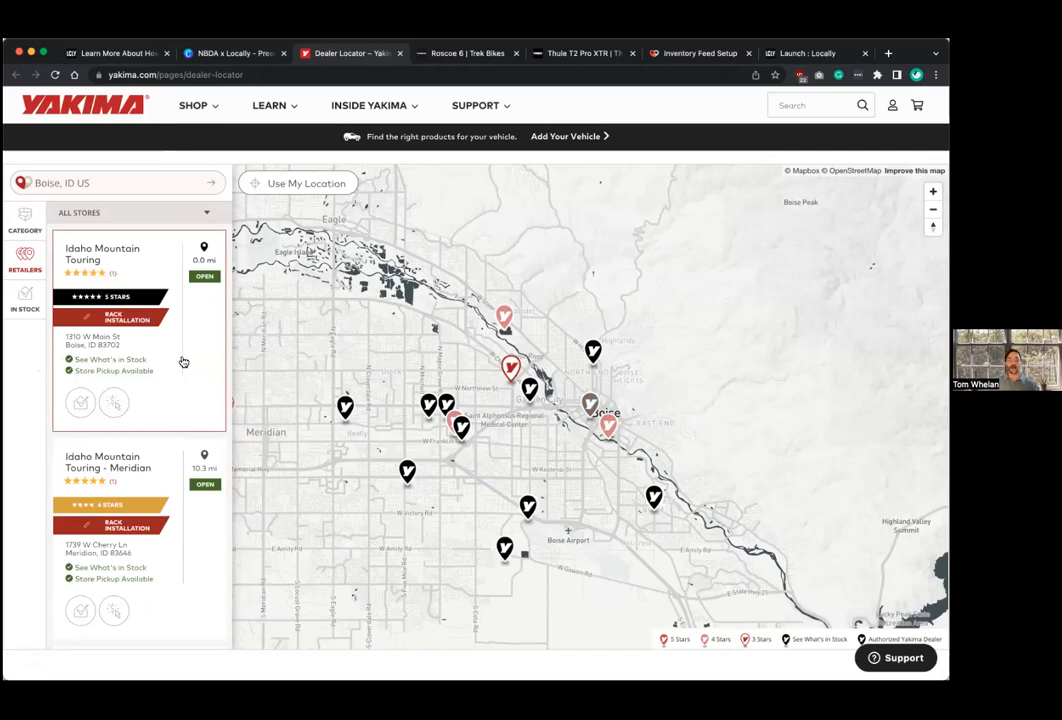
Open Idaho Mountain Touring's store card, switch between Hours and Locations, then go back to the list
{"action": "left_click", "coordinate": [101, 254]}
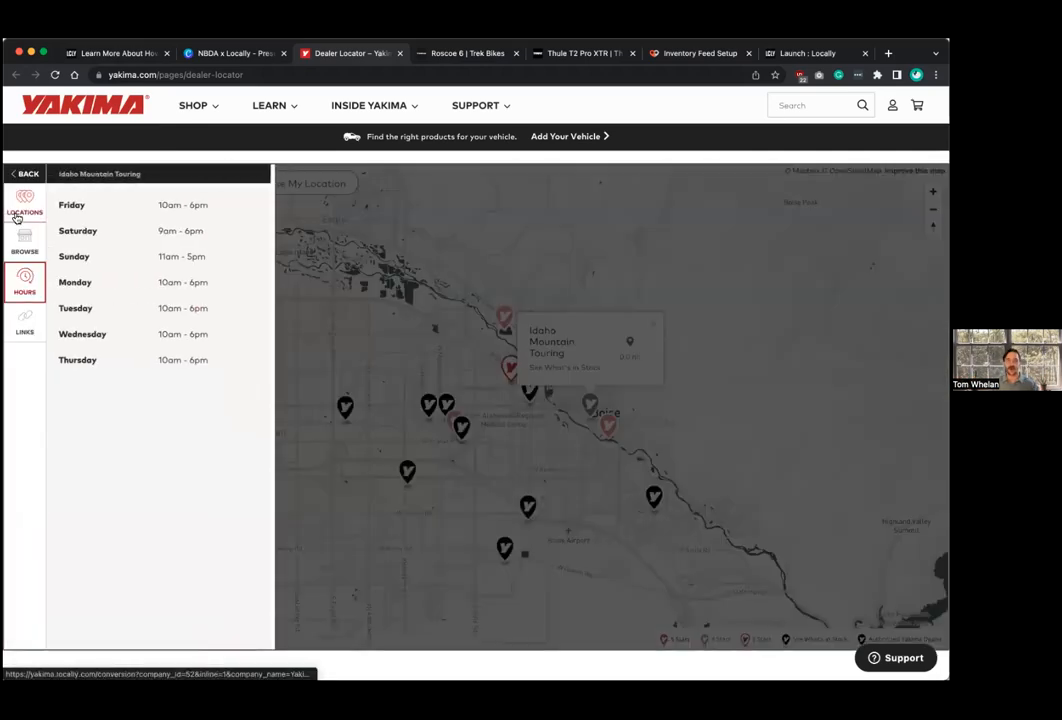
{"action": "left_click", "coordinate": [26, 205]}
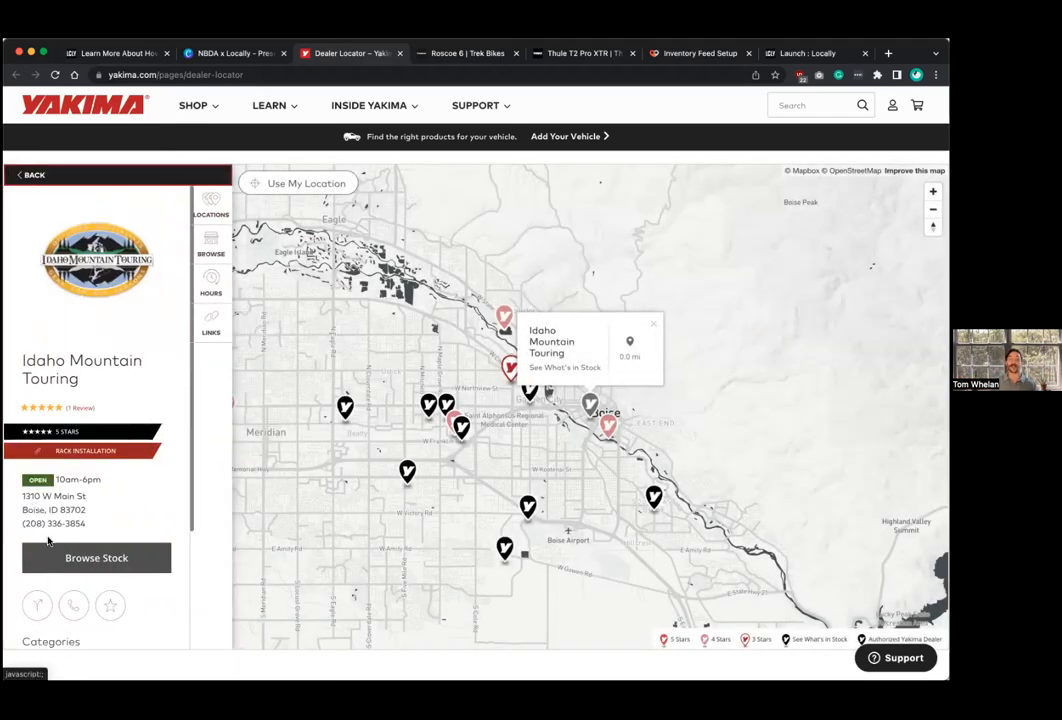
{"action": "mouse_move", "coordinate": [116, 513]}
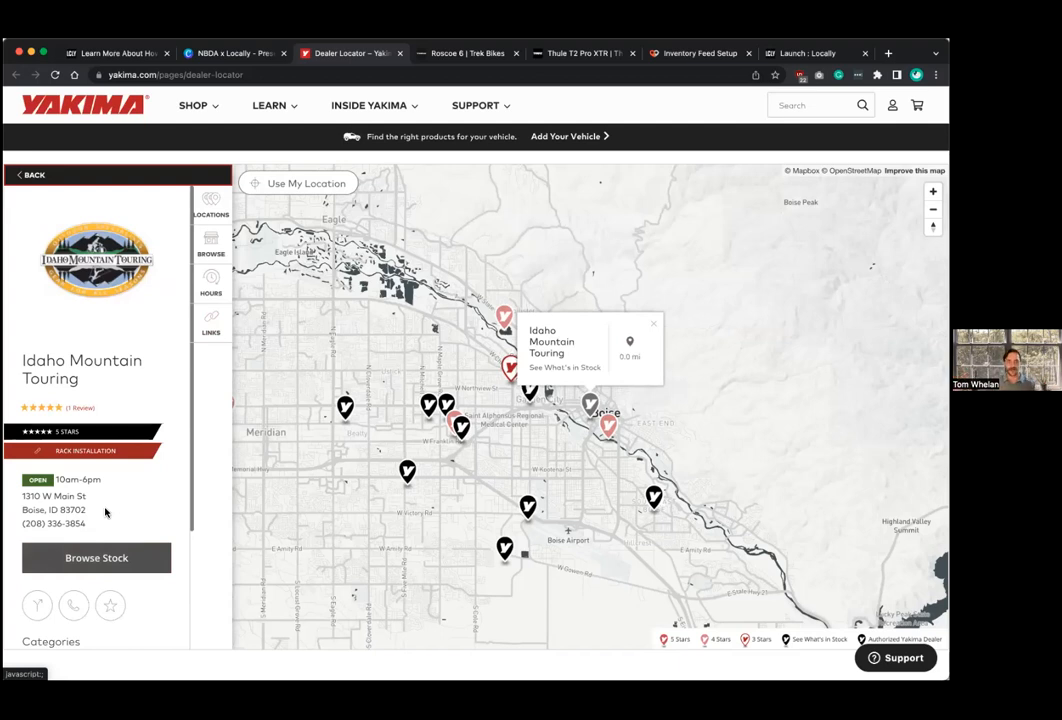
{"action": "mouse_move", "coordinate": [50, 175]}
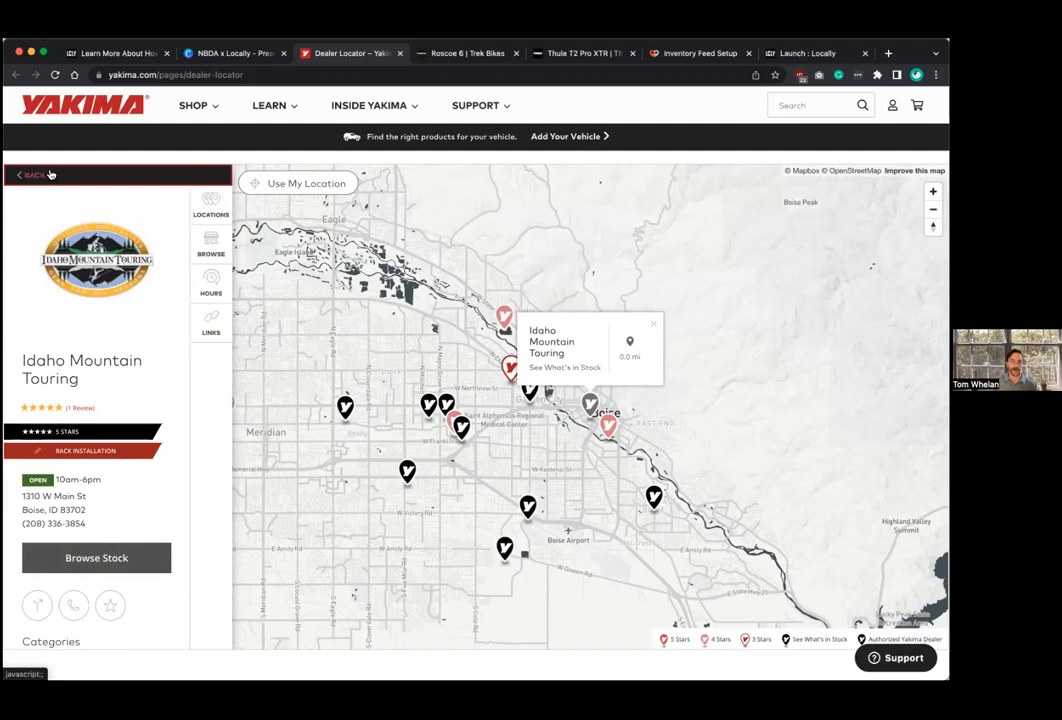
{"action": "left_click", "coordinate": [33, 175]}
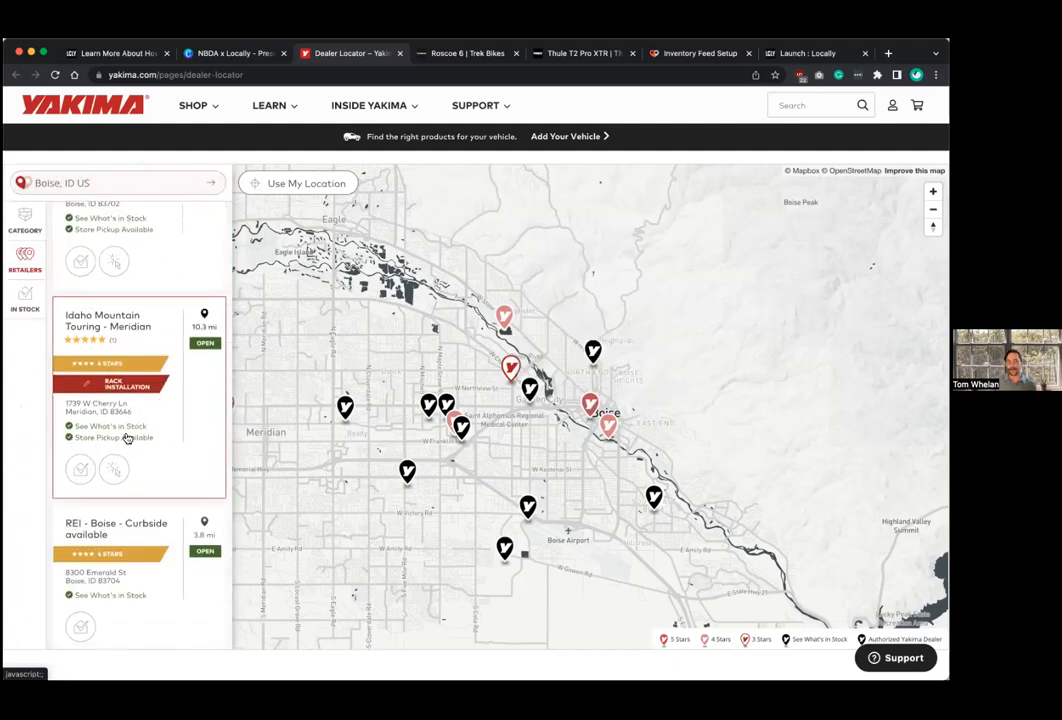
{"action": "scroll", "scroll_direction": "down", "scroll_amount": 3}
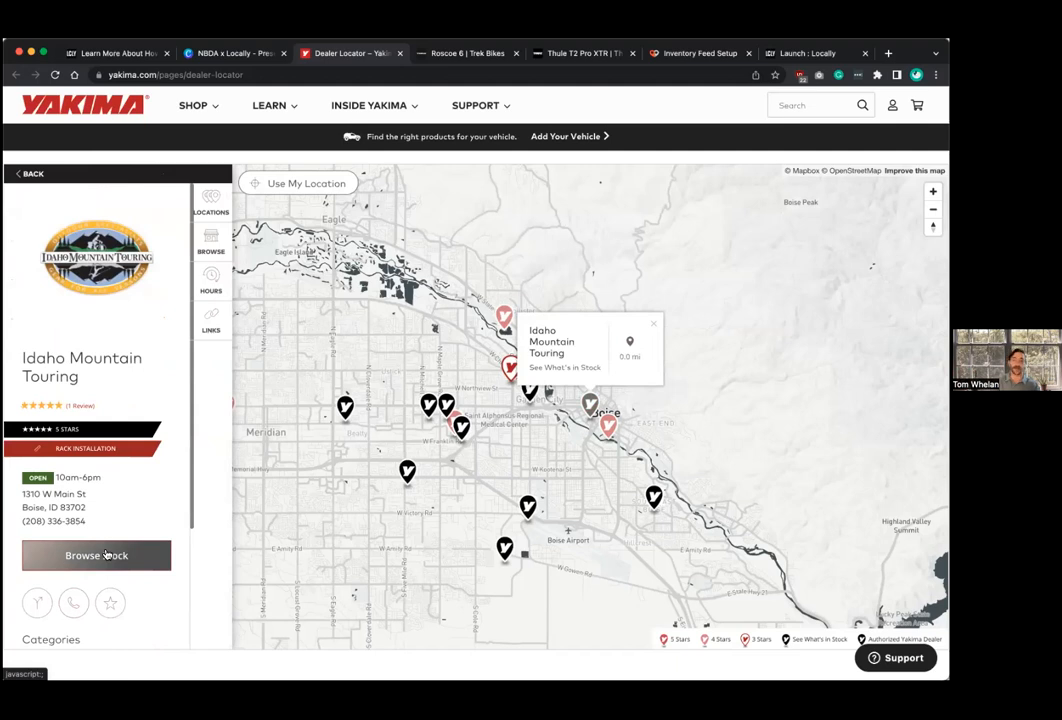
Browse Idaho Mountain Touring's stock, compare HangTight 6 pickup and reserve options, then return to the list
{"action": "left_click", "coordinate": [96, 555]}
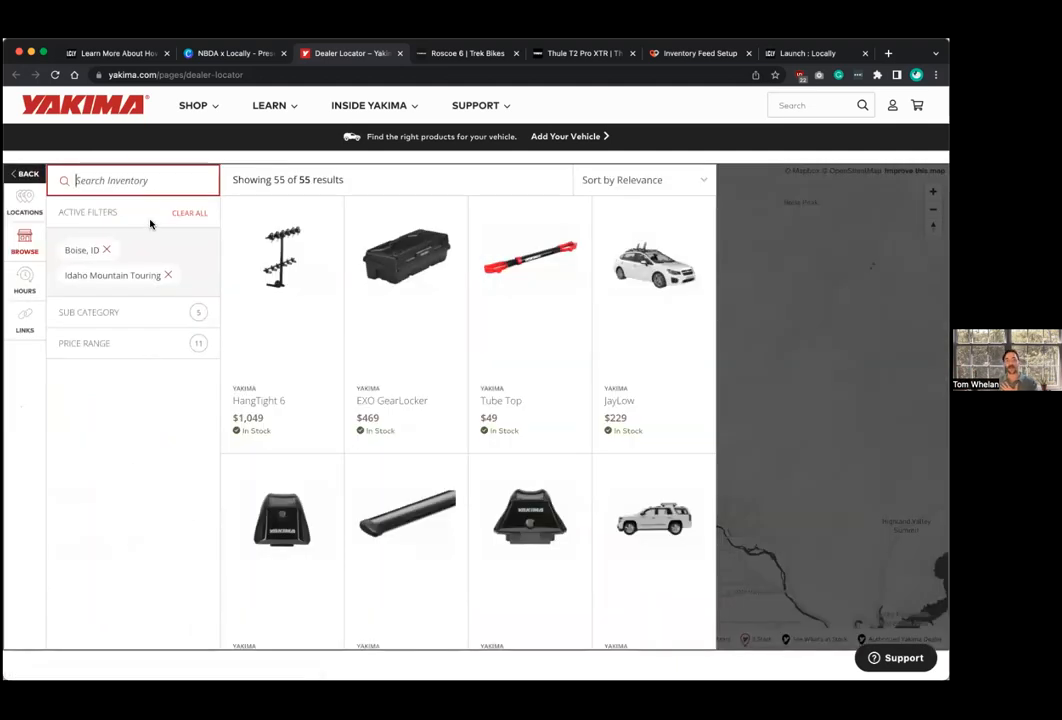
{"action": "mouse_move", "coordinate": [294, 288]}
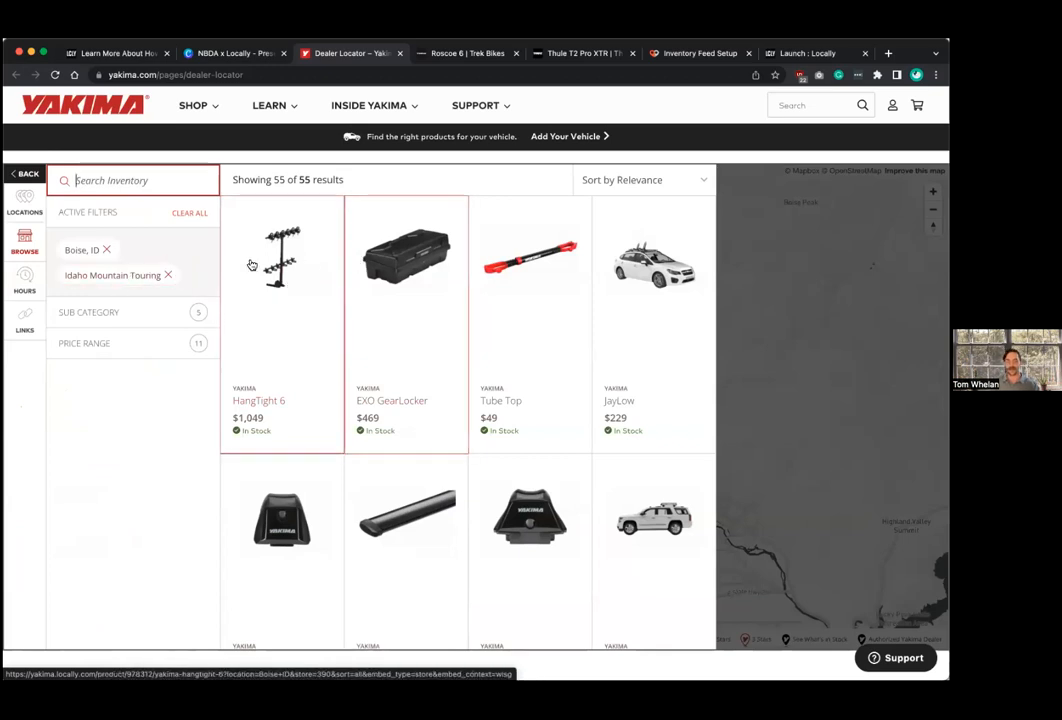
{"action": "left_click", "coordinate": [281, 262]}
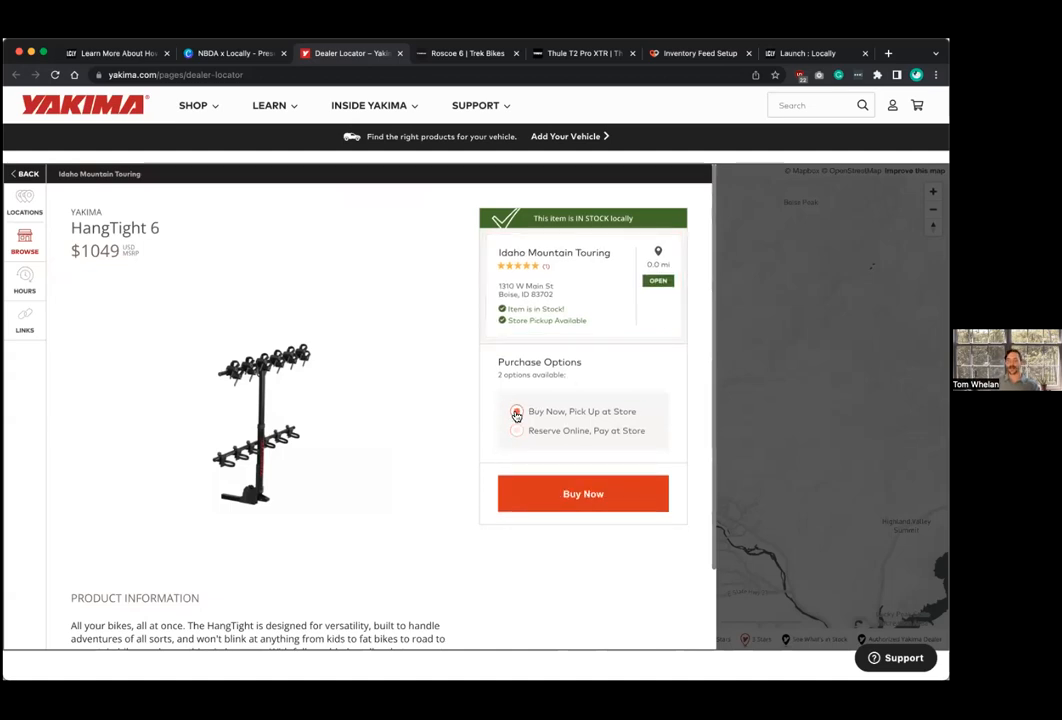
{"action": "left_click", "coordinate": [516, 430]}
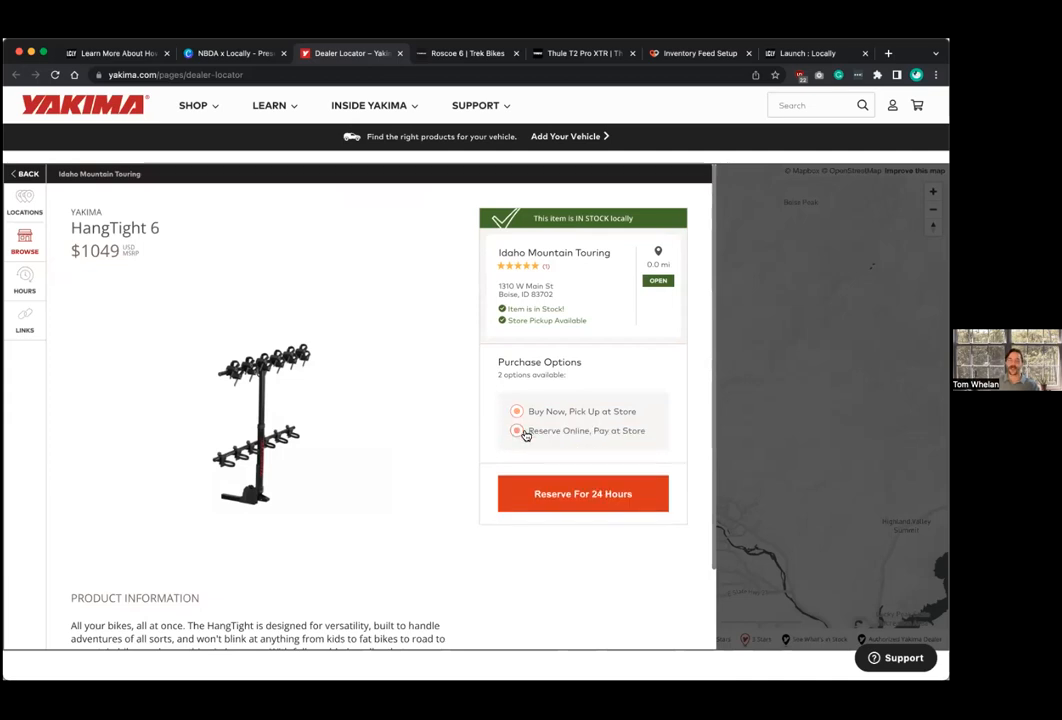
{"action": "left_click", "coordinate": [516, 431]}
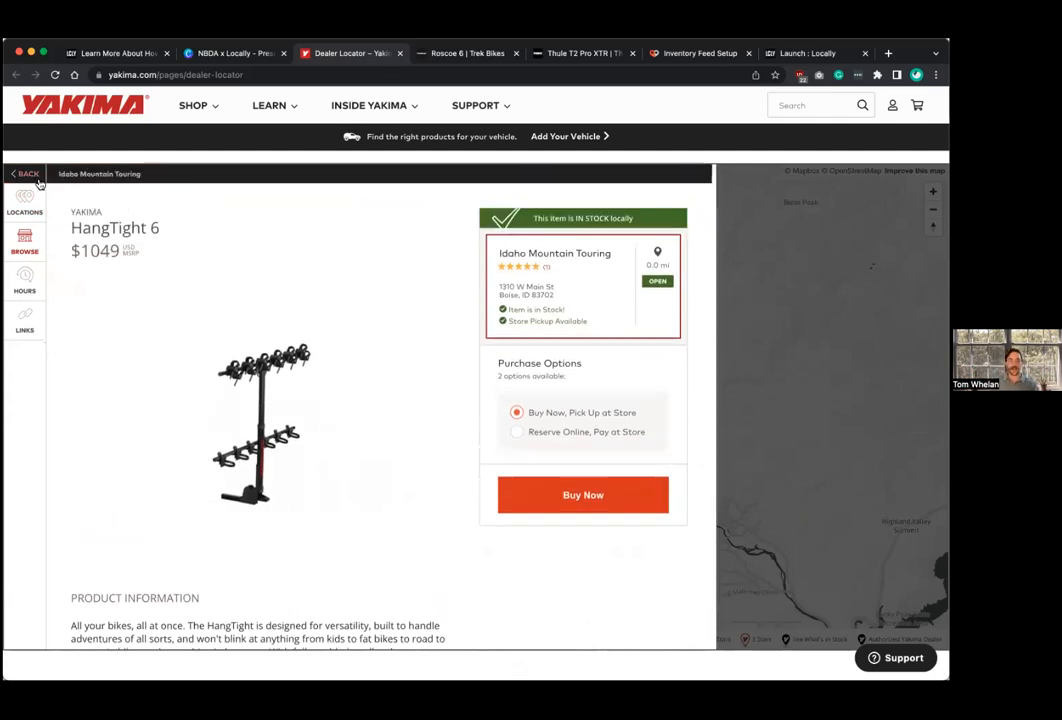
{"action": "left_click", "coordinate": [24, 174]}
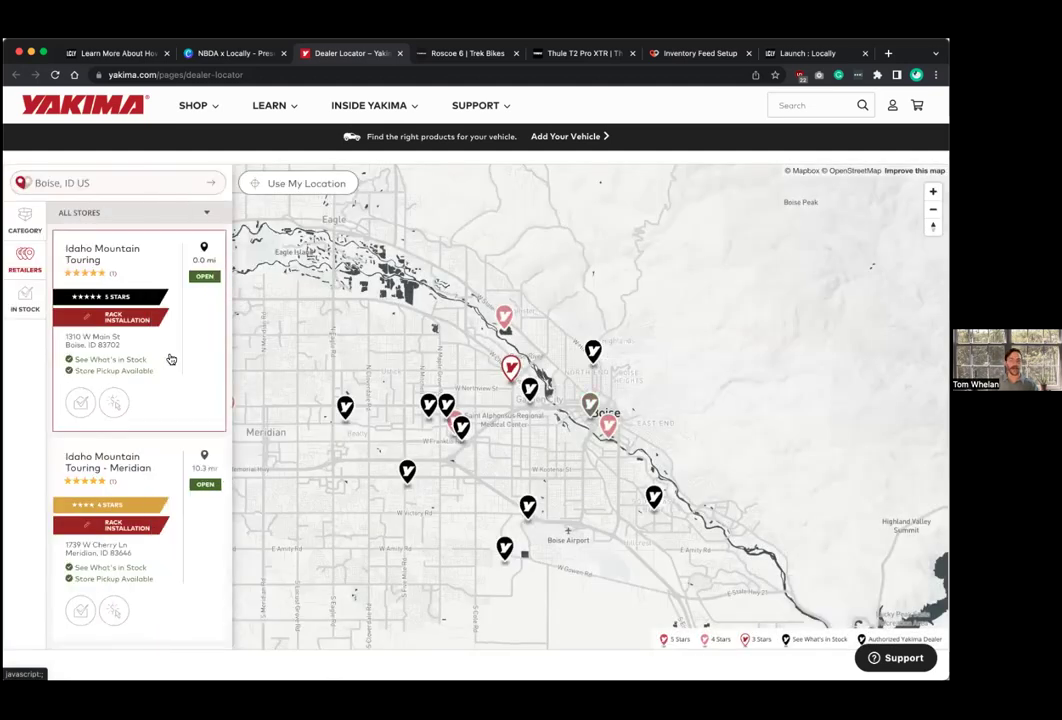
Review the recentred Boise retailer cards, then switch the sidebar to the In Stock view
{"action": "scroll", "scroll_direction": "down", "scroll_amount": 3}
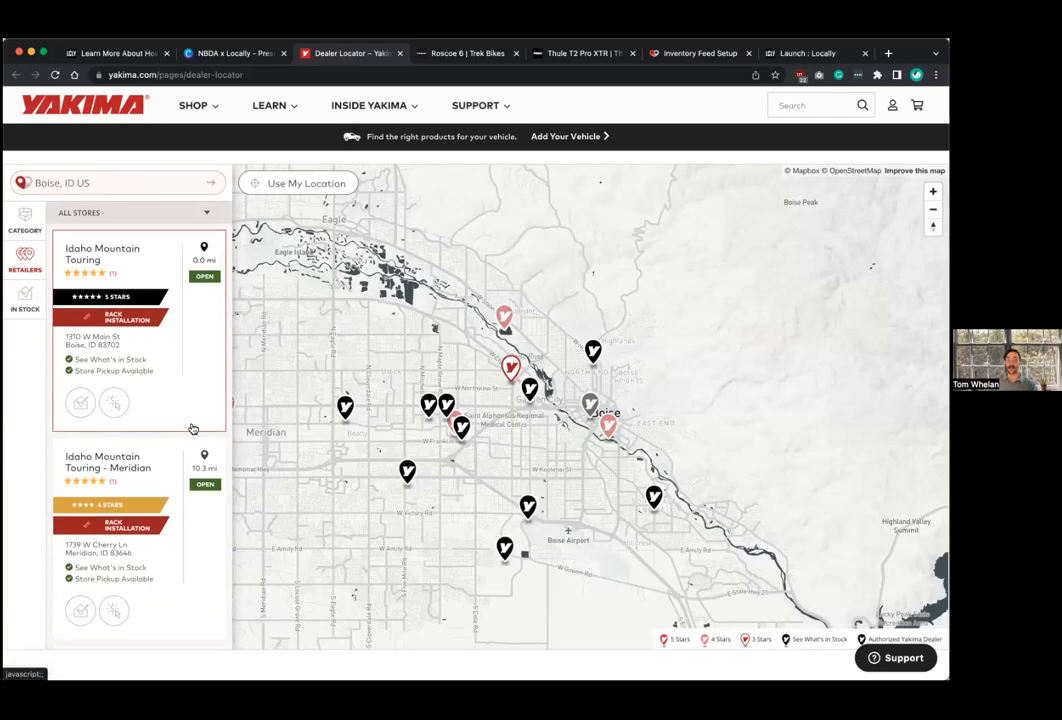
{"action": "scroll", "scroll_direction": "down", "scroll_amount": 3}
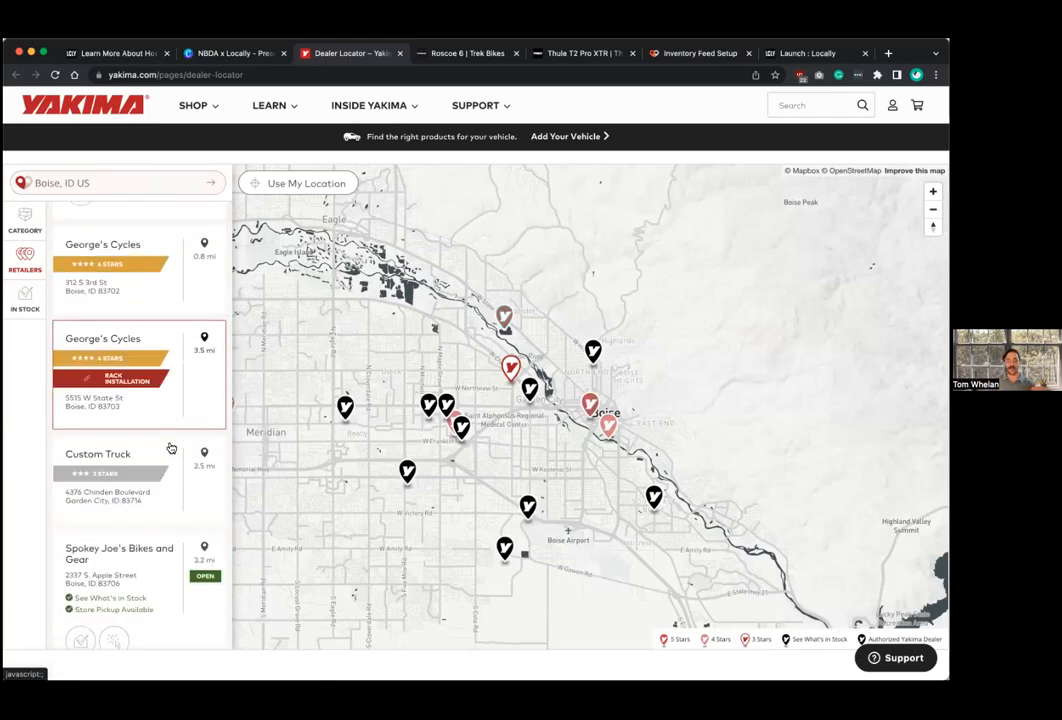
{"action": "left_click", "coordinate": [110, 465]}
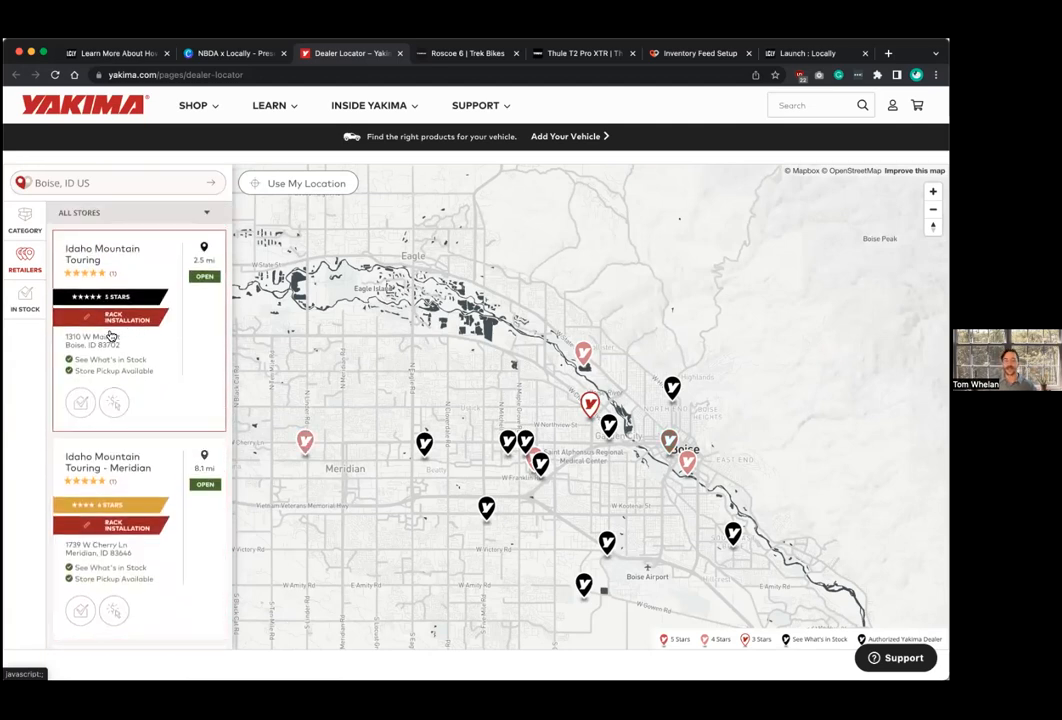
{"action": "mouse_move", "coordinate": [137, 339]}
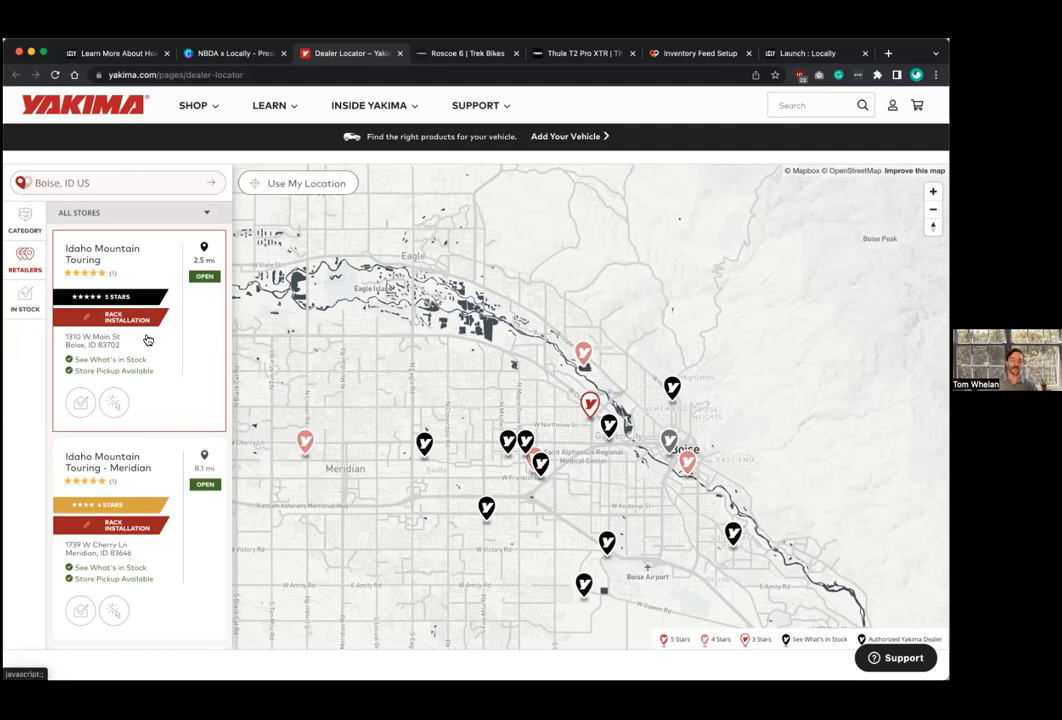
{"action": "scroll", "scroll_direction": "down", "scroll_amount": 3}
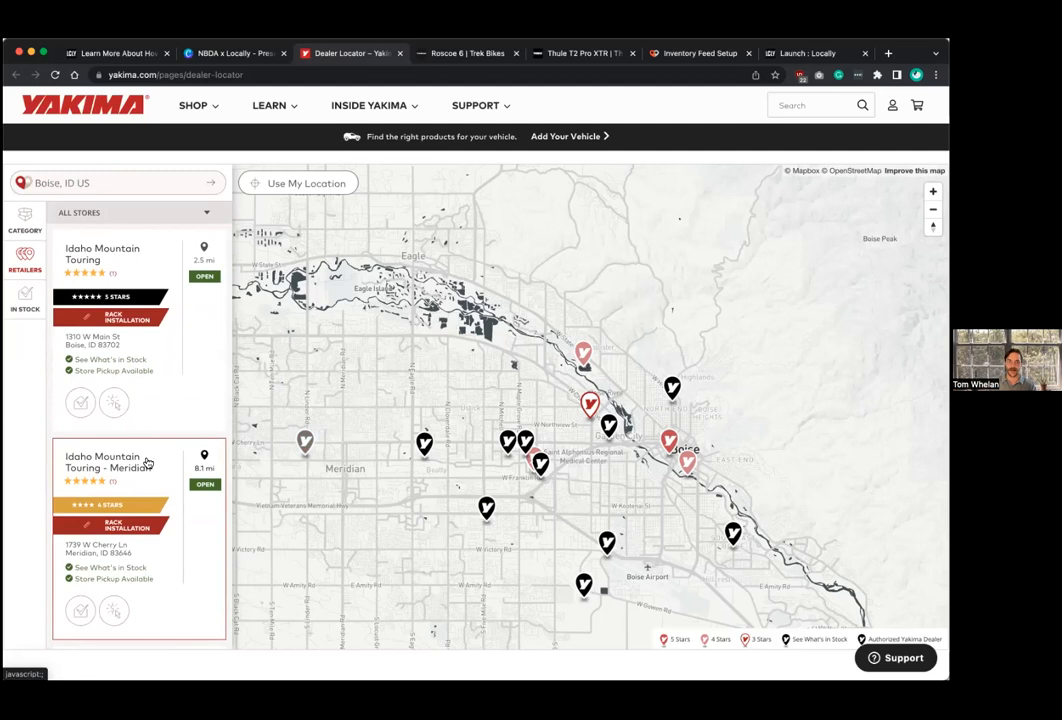
{"action": "left_click", "coordinate": [21, 298]}
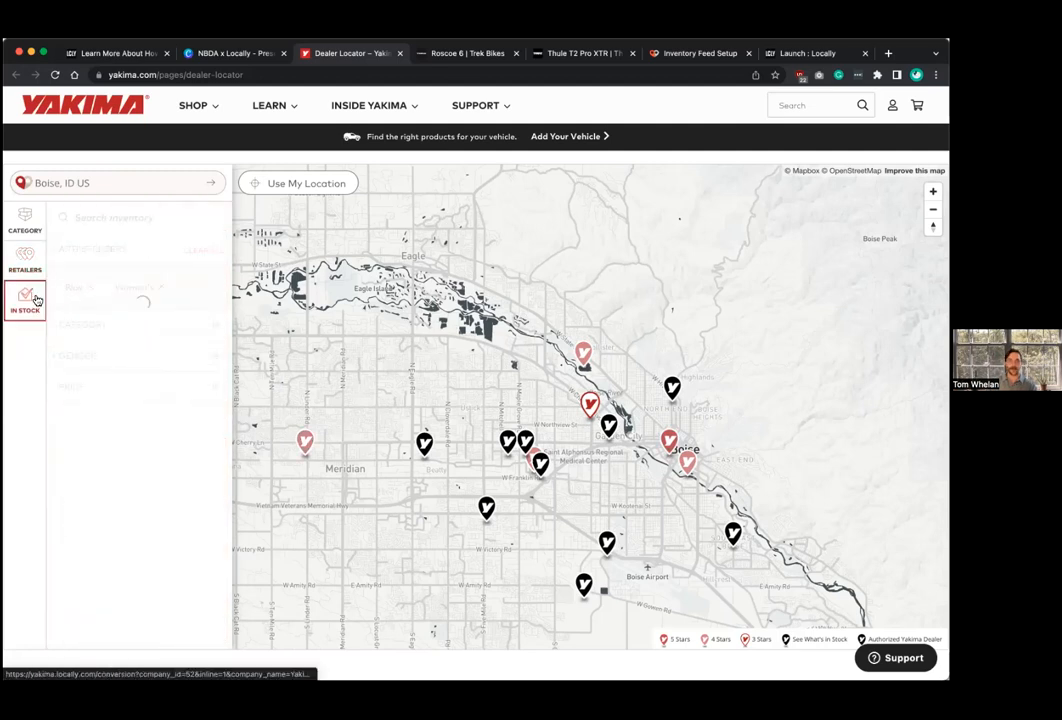
{"action": "left_click", "coordinate": [25, 298]}
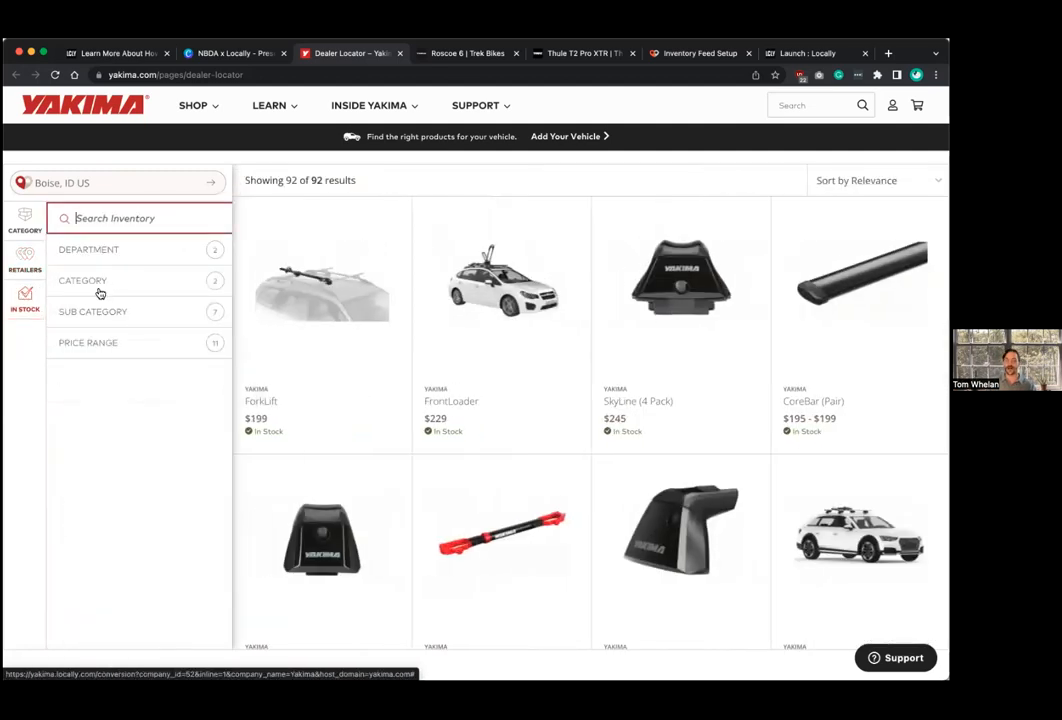
{"action": "mouse_move", "coordinate": [292, 333]}
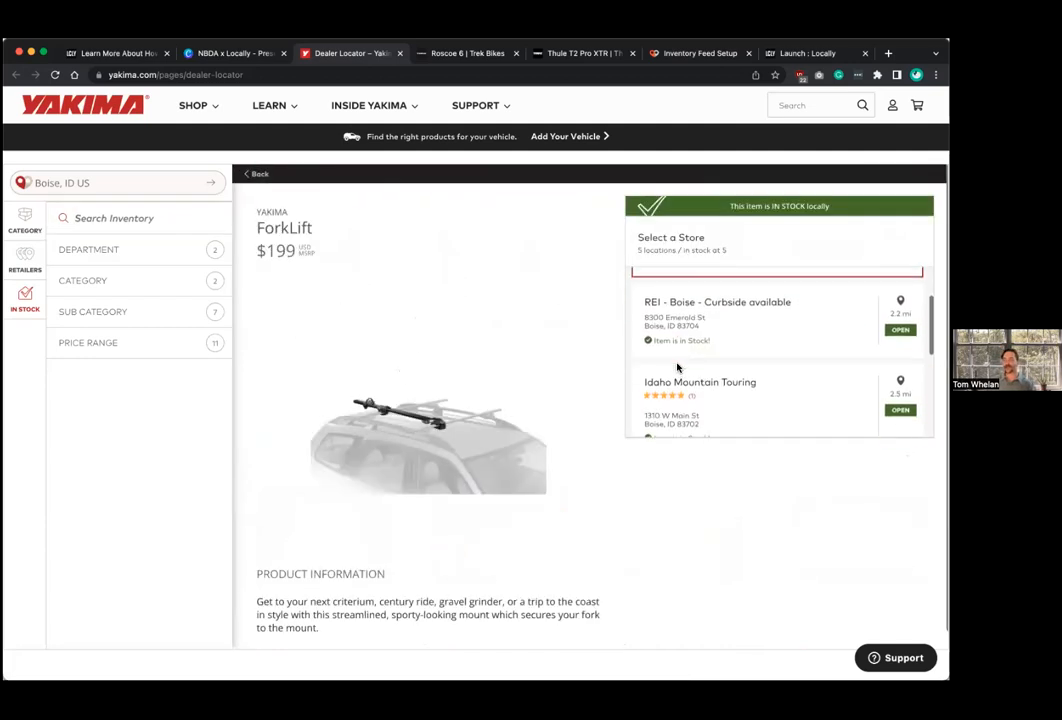
{"action": "scroll", "scroll_direction": "down", "scroll_amount": 3}
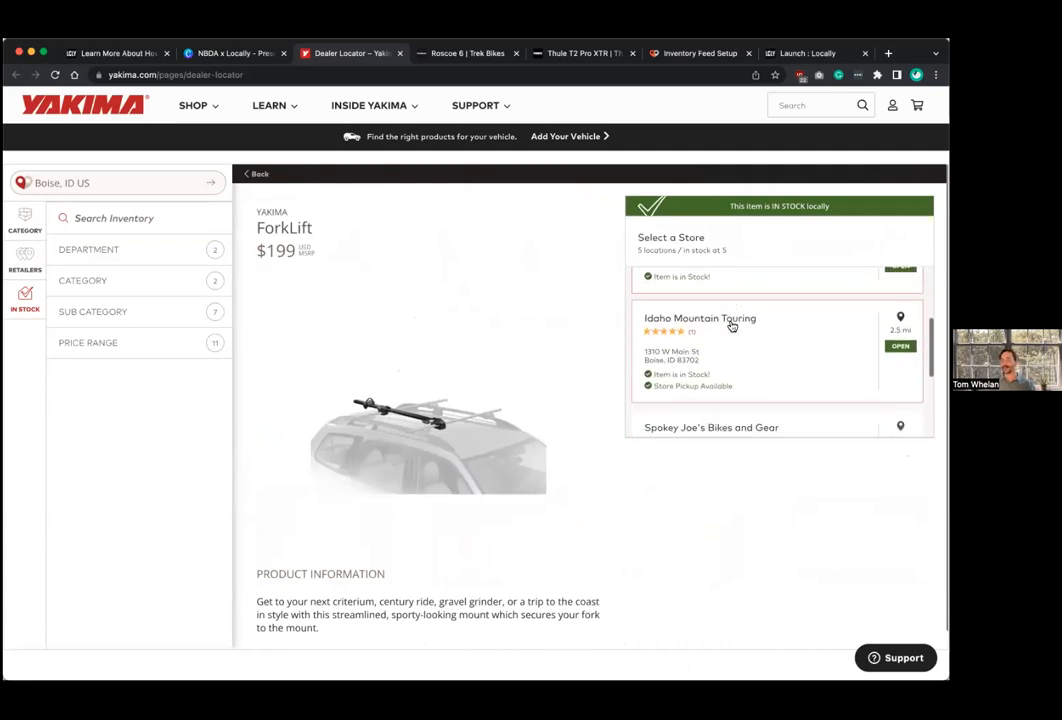
{"action": "scroll", "scroll_direction": "down", "scroll_amount": 3}
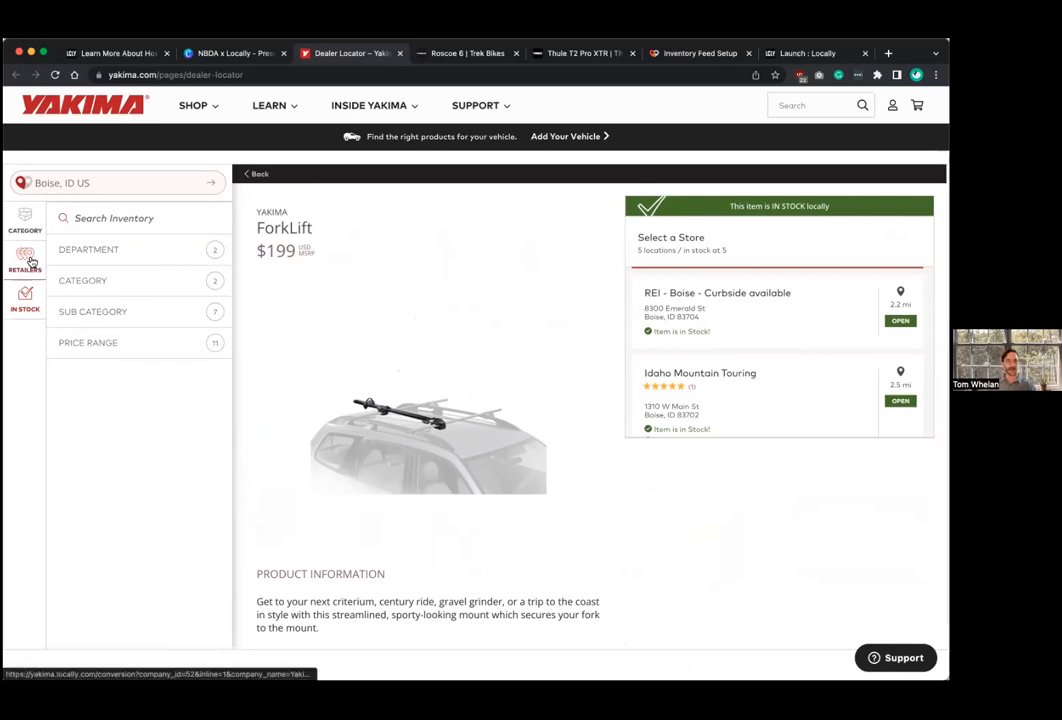
Switch the locator sidebar to Retailers to map all Boise stores
{"action": "left_click", "coordinate": [22, 260]}
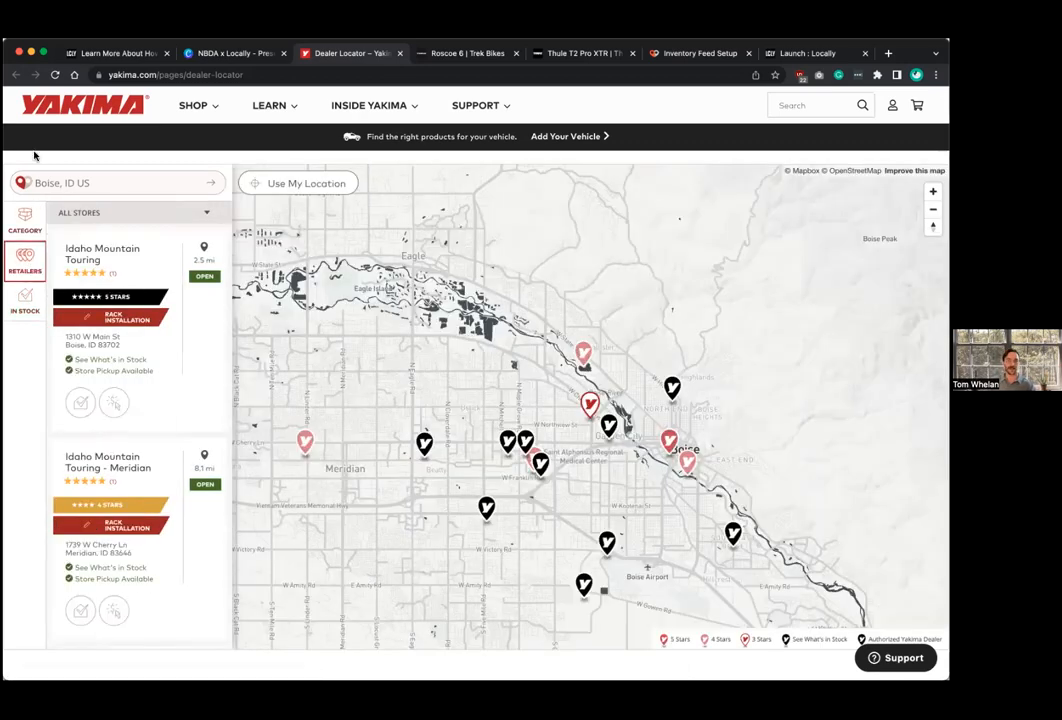
{"action": "mouse_move", "coordinate": [471, 53]}
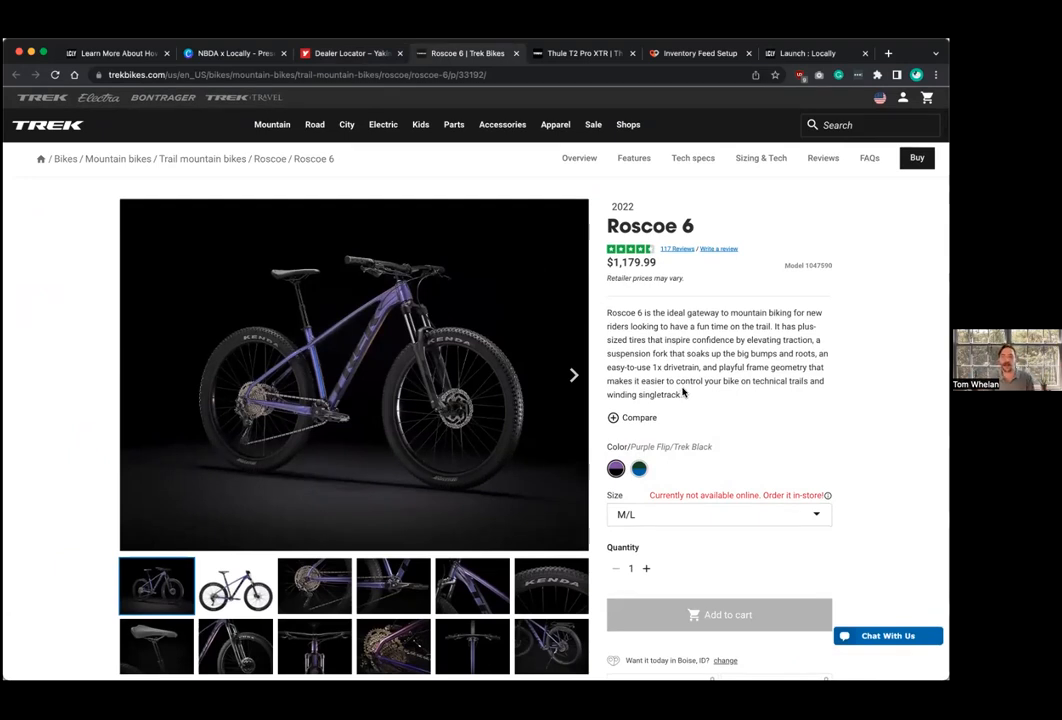
{"action": "mouse_move", "coordinate": [692, 228]}
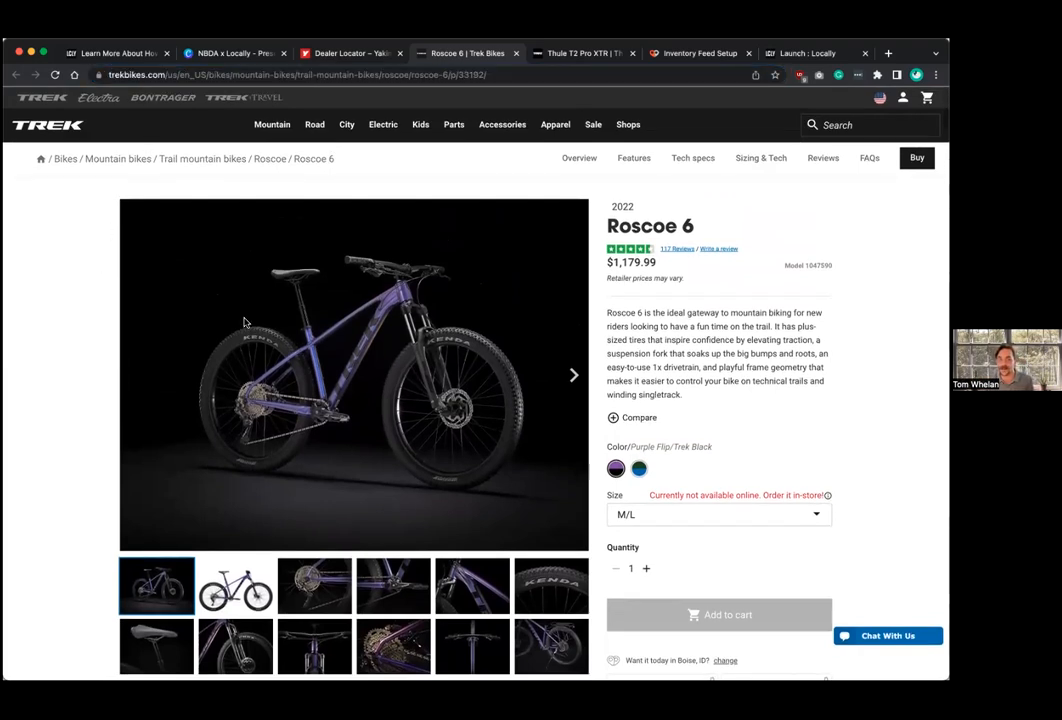
Scroll the Trek Roscoe 6 page down to 'Want it today in Boise, ID?' store availability
{"action": "scroll", "scroll_direction": "down", "scroll_amount": 3}
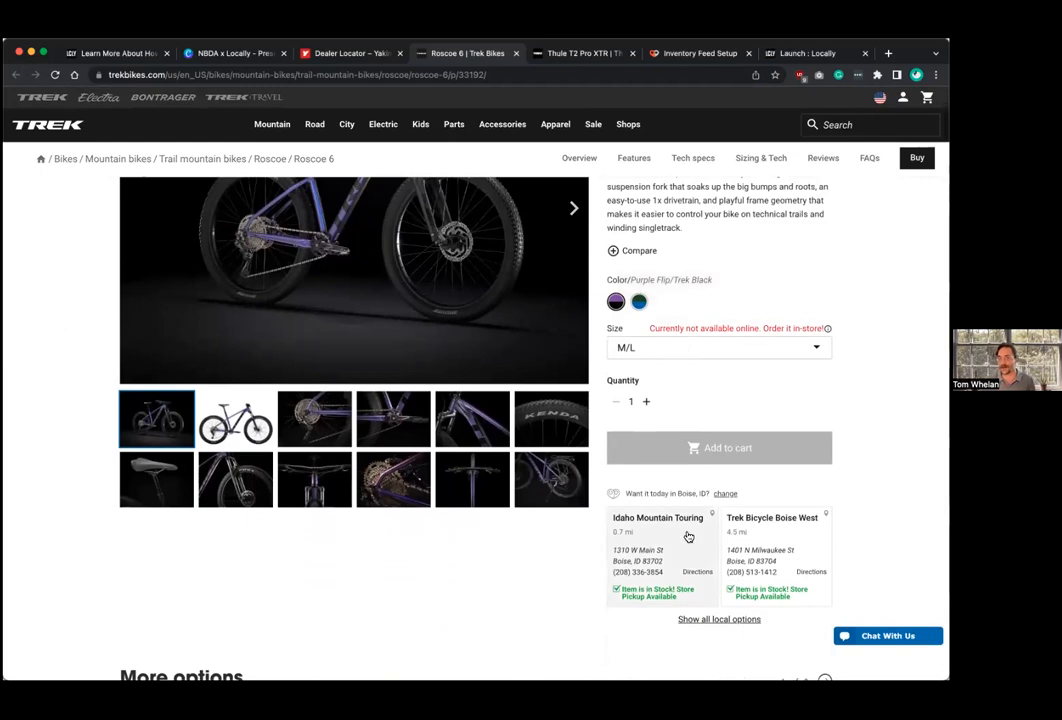
{"action": "scroll", "scroll_direction": "down", "scroll_amount": 3}
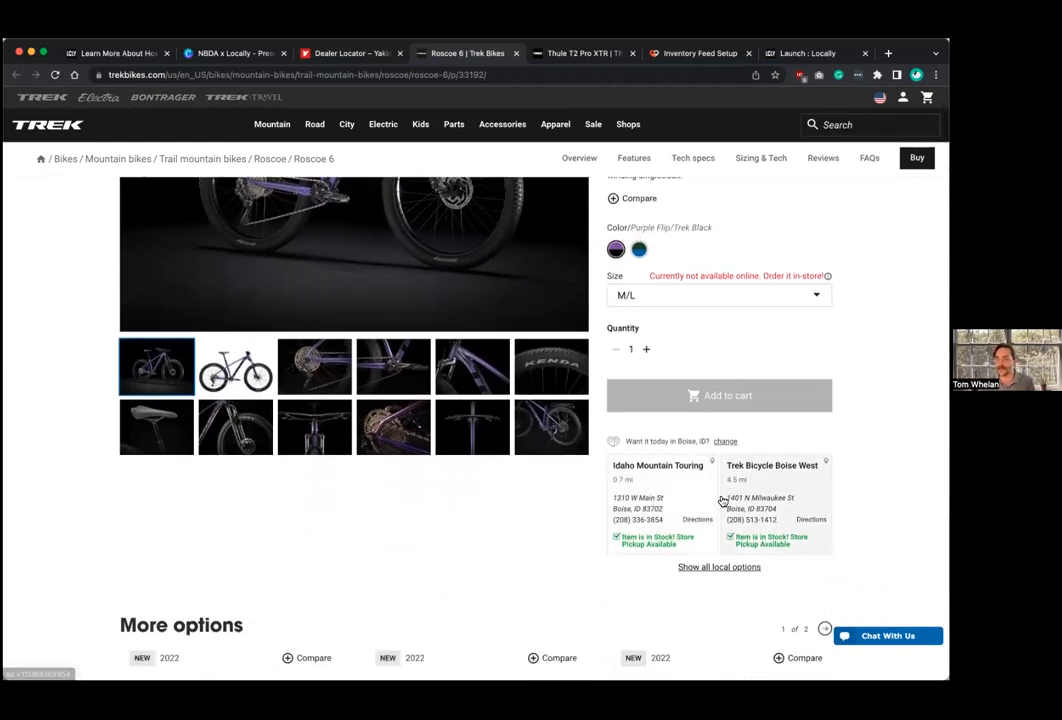
{"action": "mouse_move", "coordinate": [777, 511]}
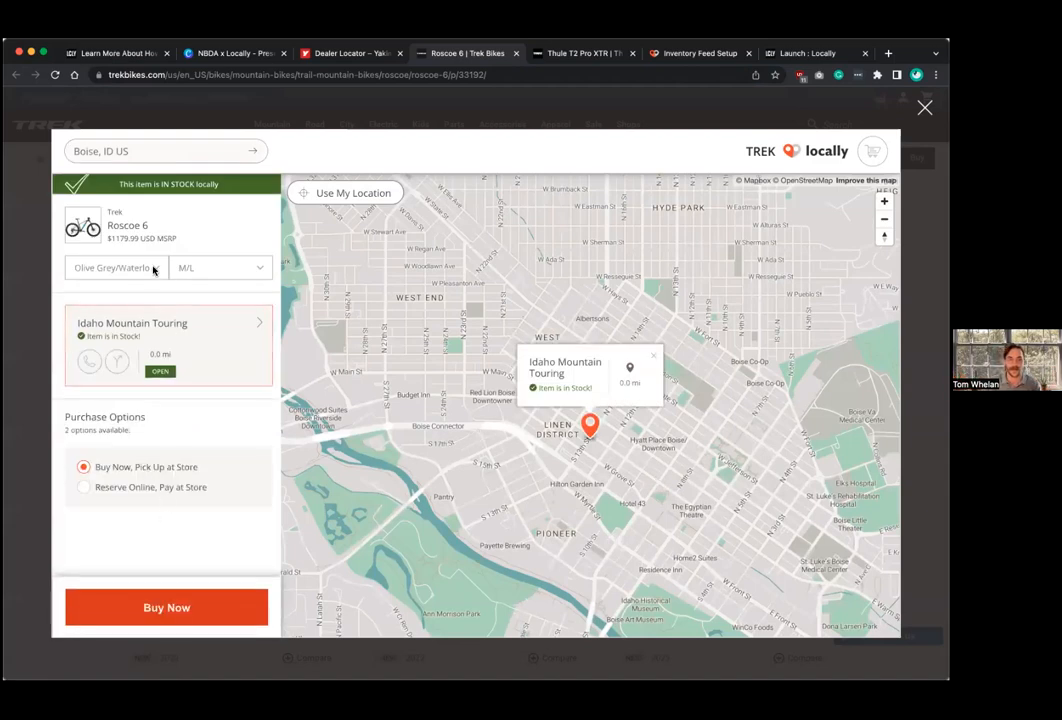
Check the Roscoe 6 sizes and set purchase option back to Buy Now, Pick Up In-Store
{"action": "left_click", "coordinate": [218, 267]}
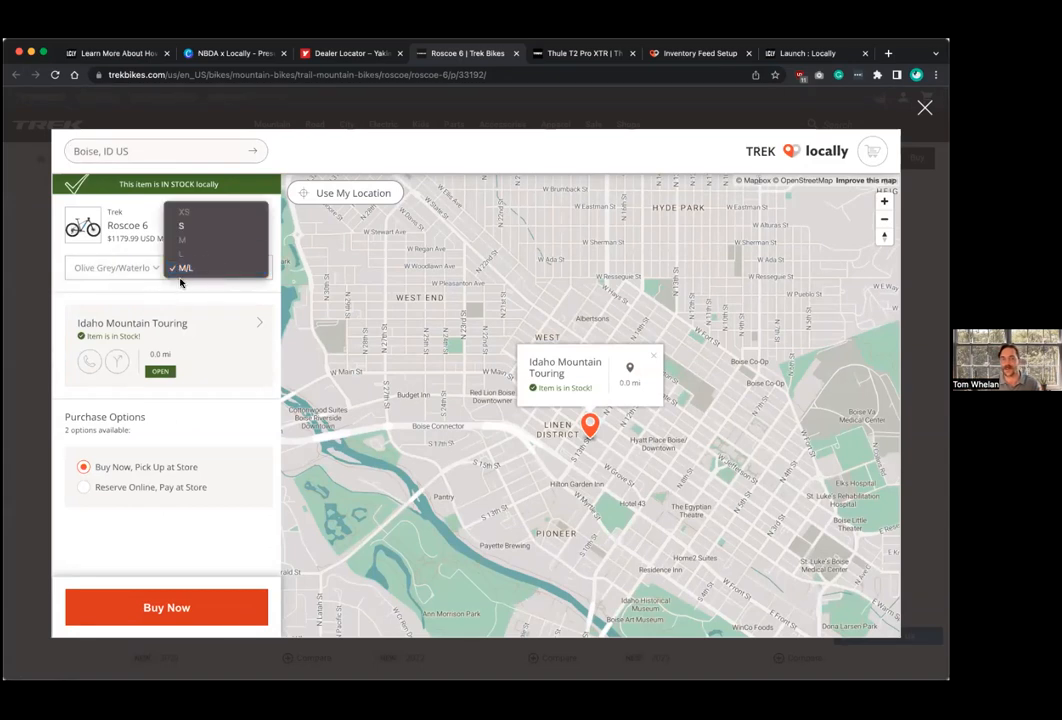
{"action": "left_click", "coordinate": [81, 487]}
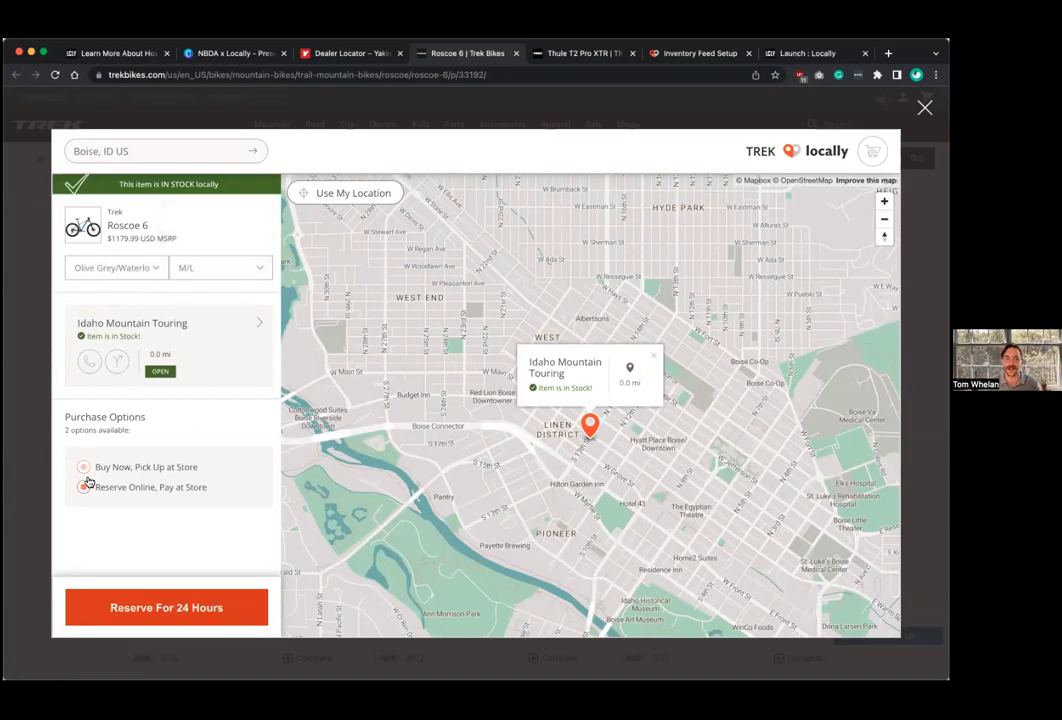
{"action": "left_click", "coordinate": [80, 466]}
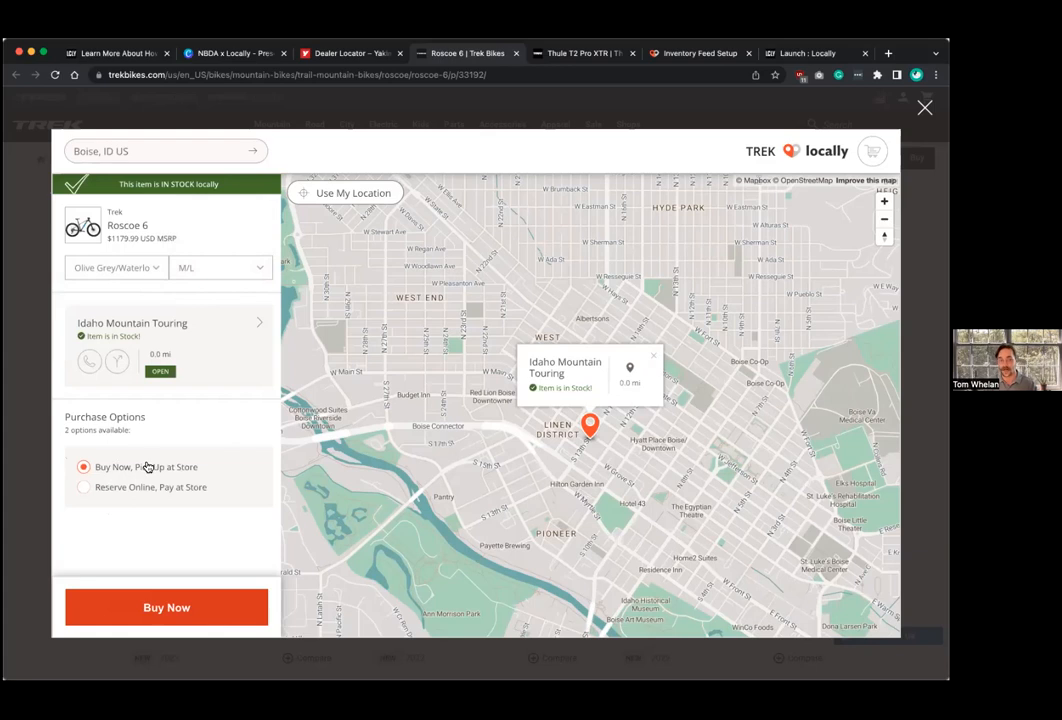
{"action": "mouse_move", "coordinate": [155, 467]}
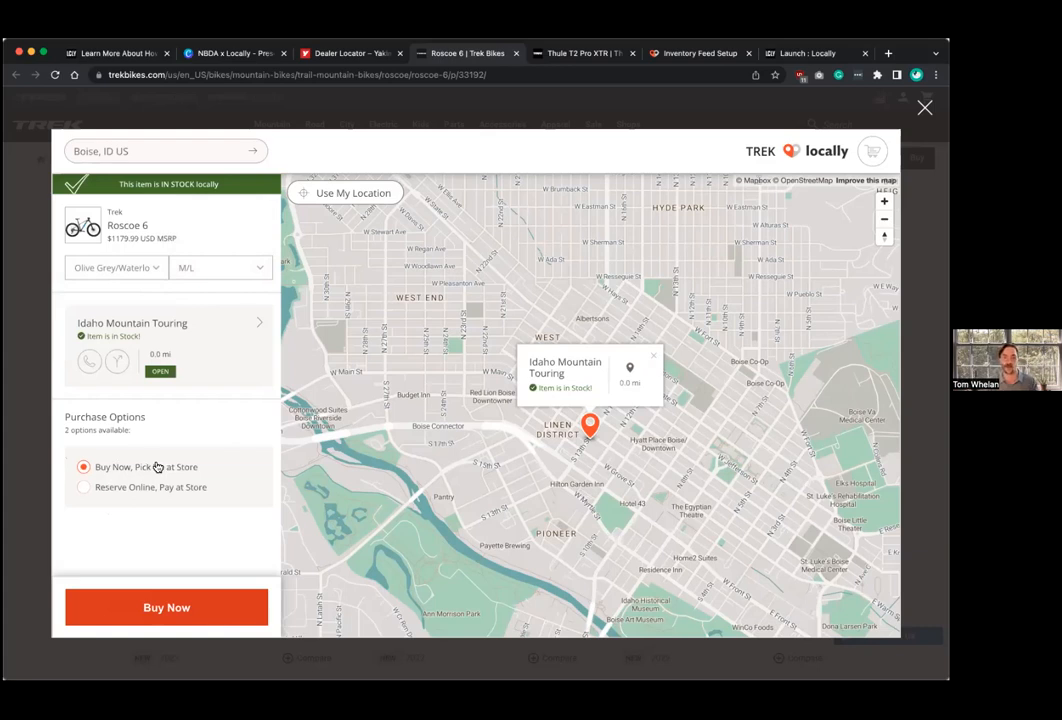
{"action": "mouse_move", "coordinate": [126, 604]}
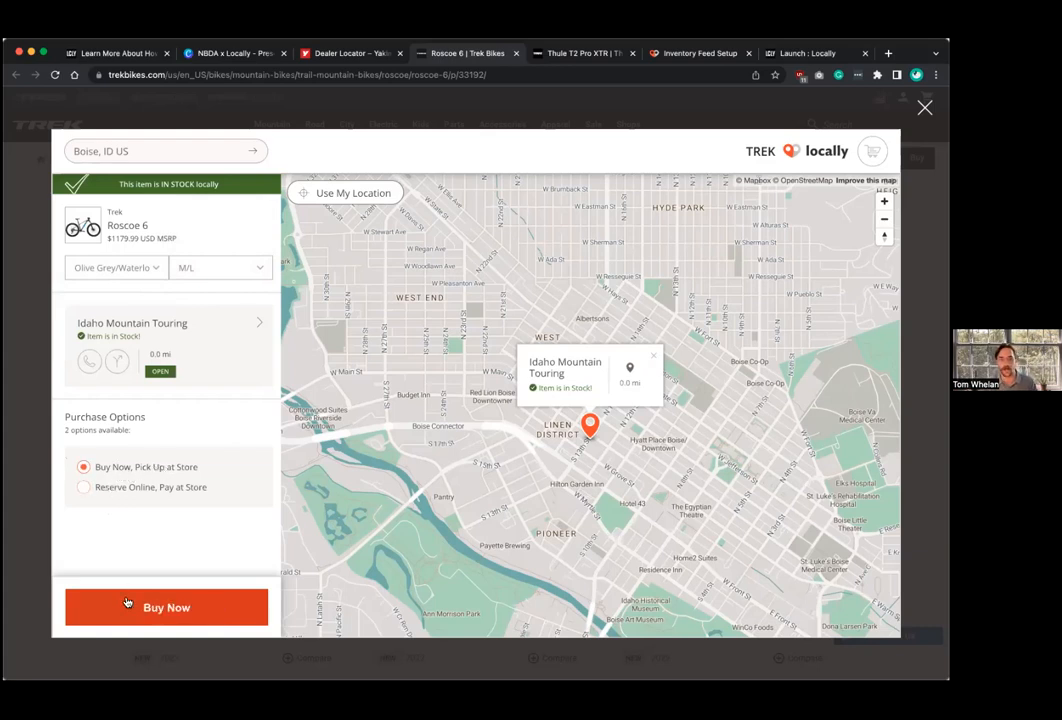
Add the Roscoe 6 to the cart, removing the other store's pants, and start a store message
{"action": "left_click", "coordinate": [166, 607]}
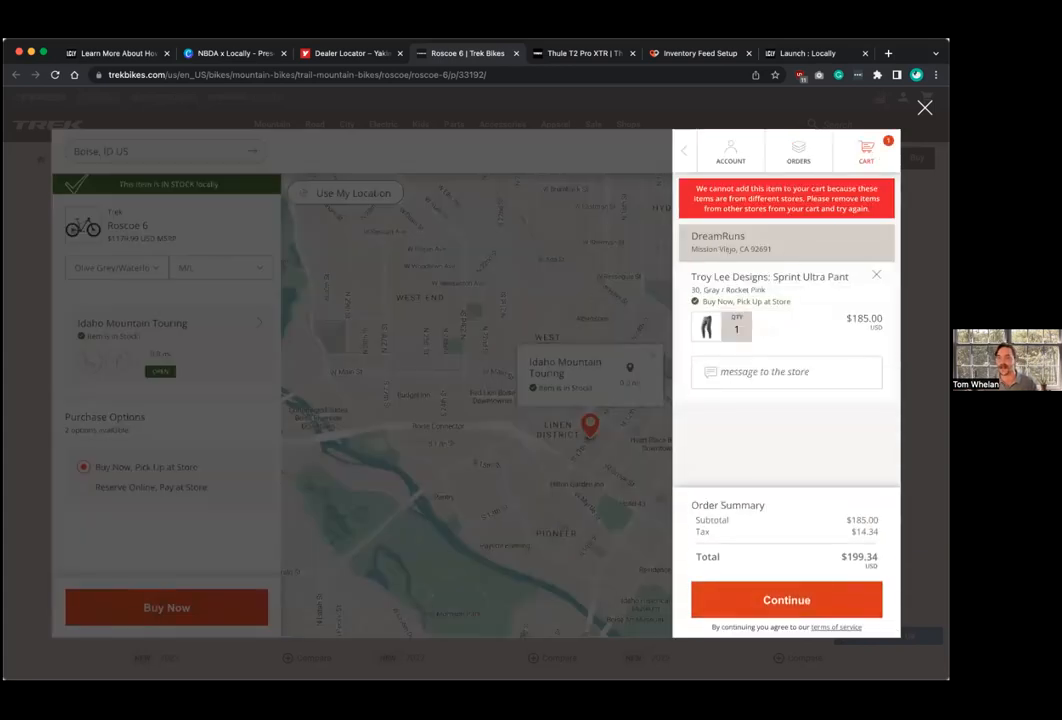
{"action": "left_click", "coordinate": [876, 274]}
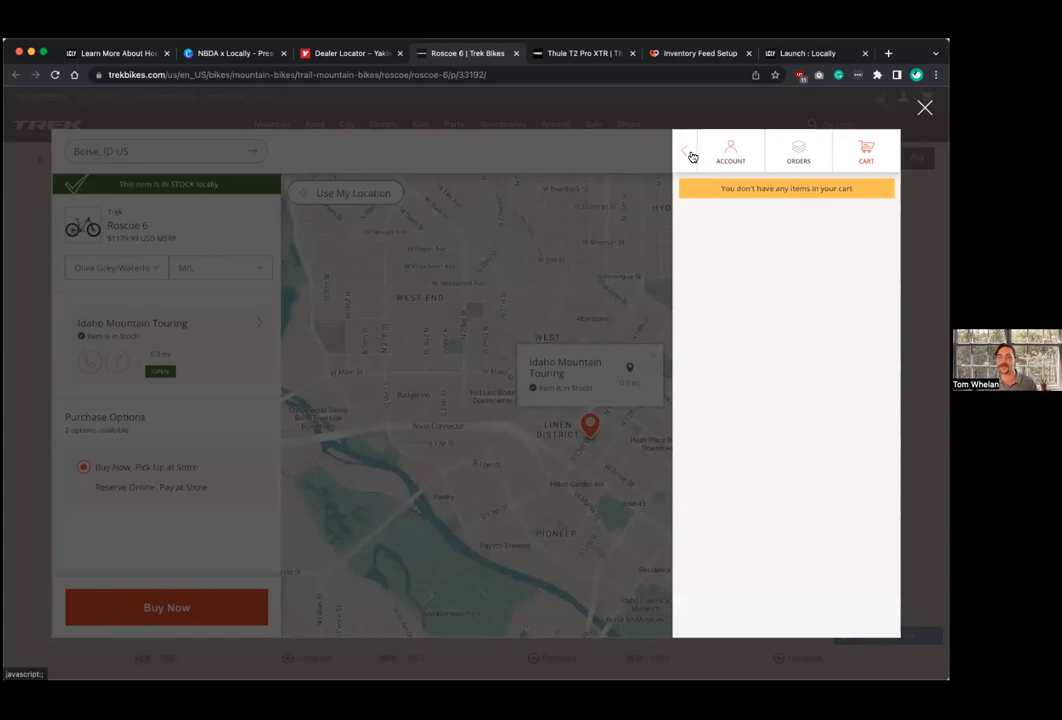
{"action": "left_click", "coordinate": [684, 150]}
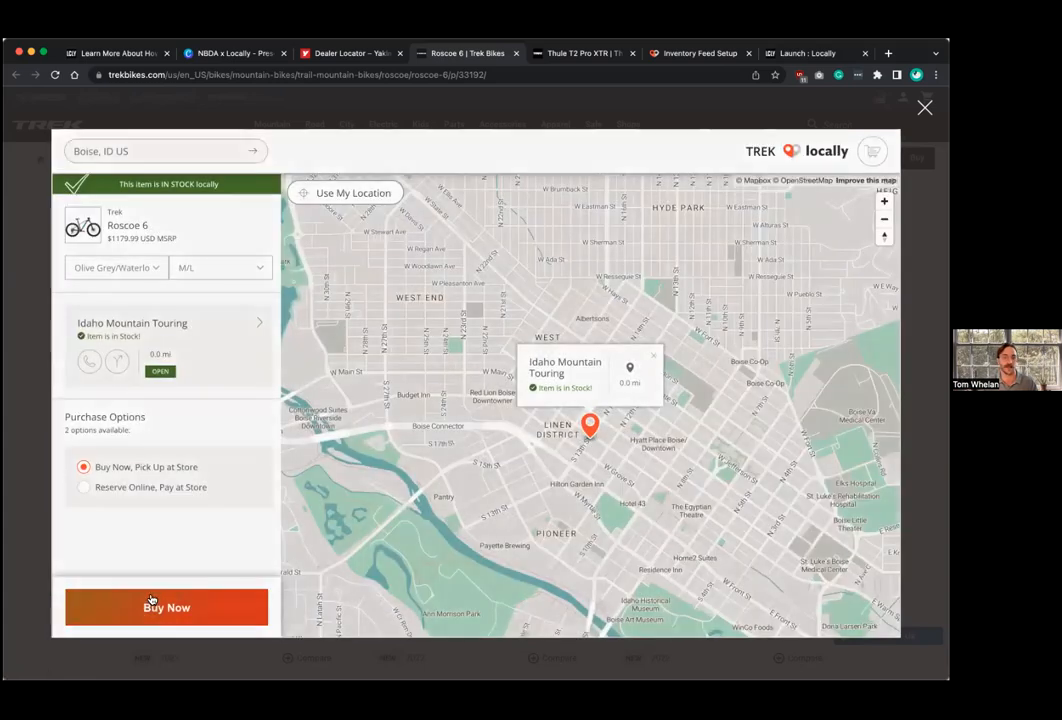
{"action": "left_click", "coordinate": [166, 607]}
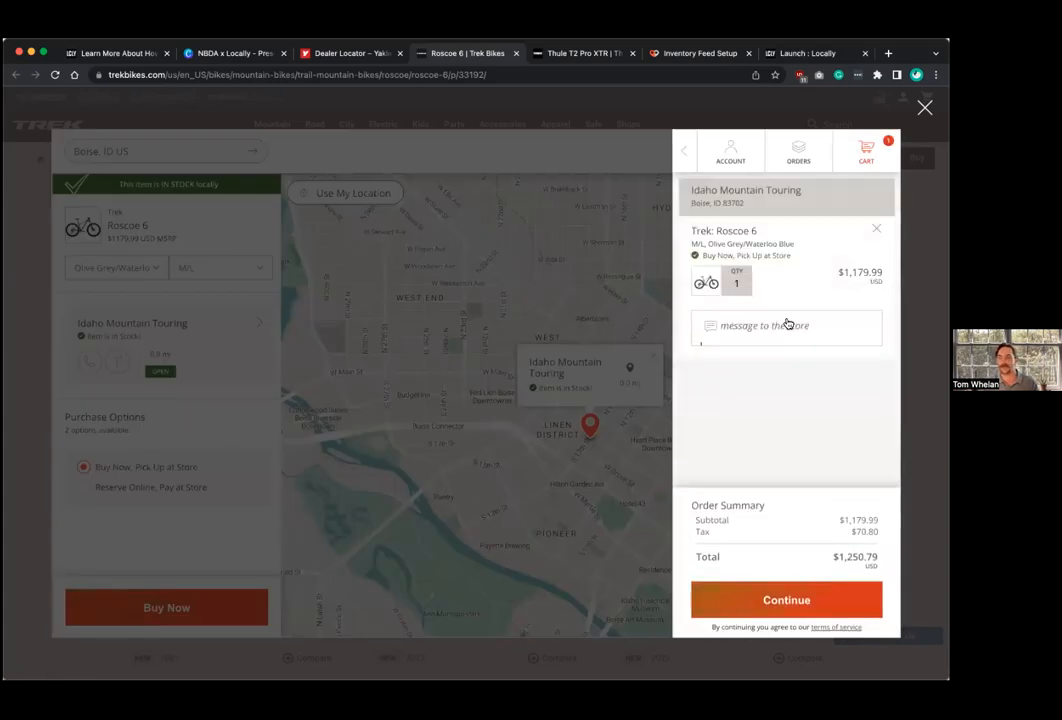
{"action": "left_click", "coordinate": [766, 340]}
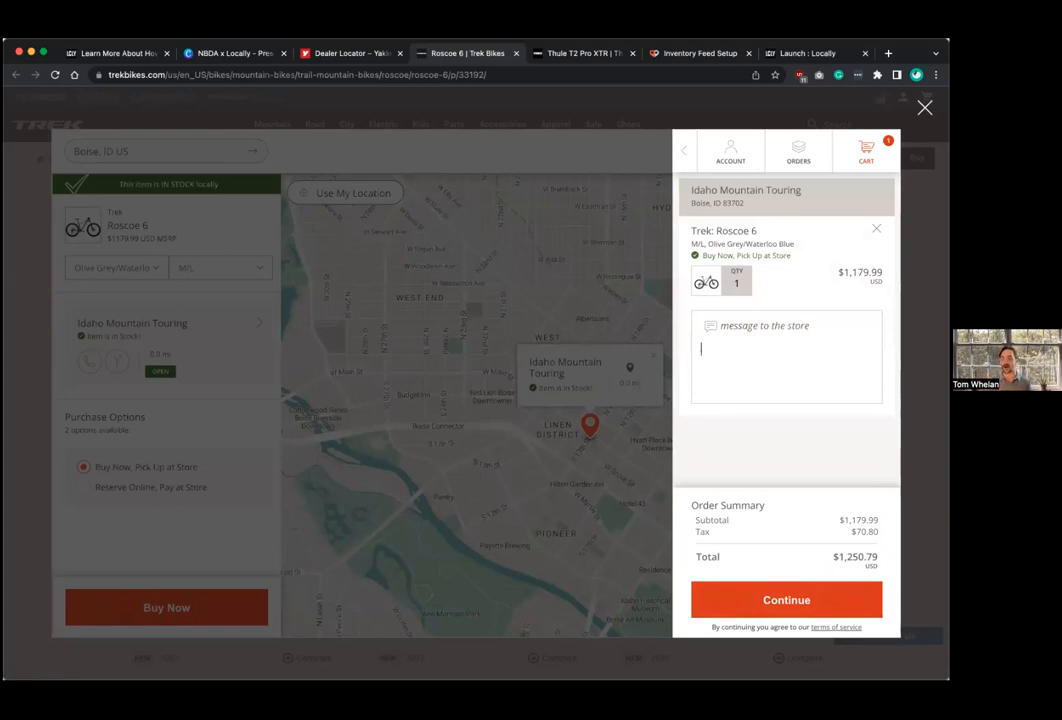
Continue to Locally checkout, enter phone 1111, try Payment, then close checkout
{"action": "left_click", "coordinate": [786, 600]}
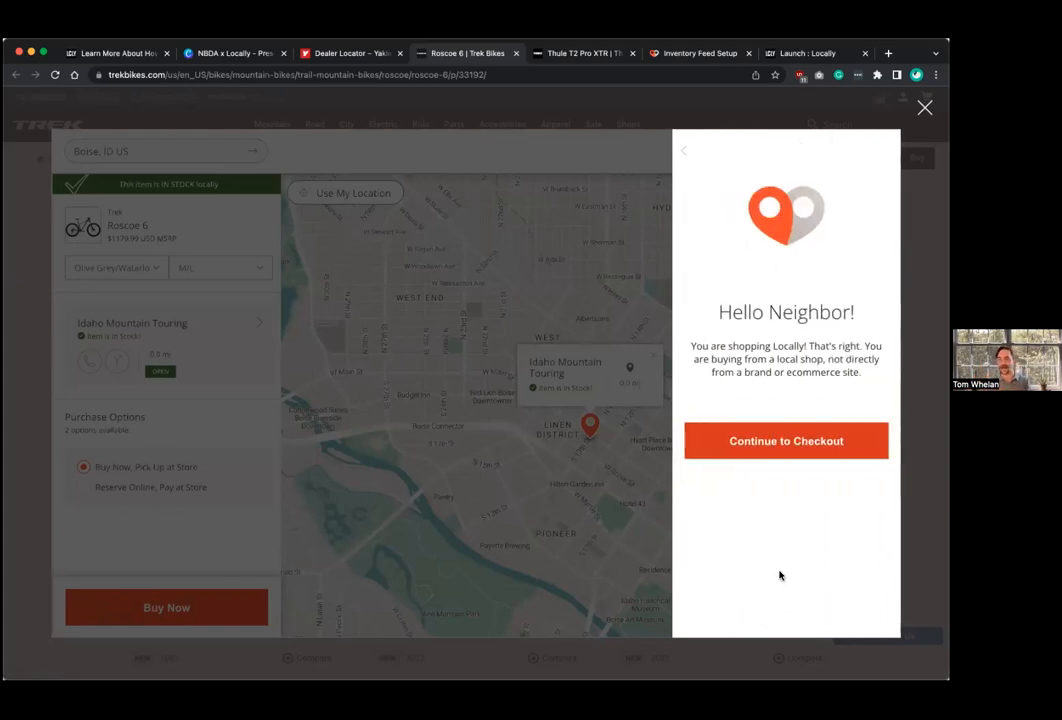
{"action": "left_click", "coordinate": [785, 440]}
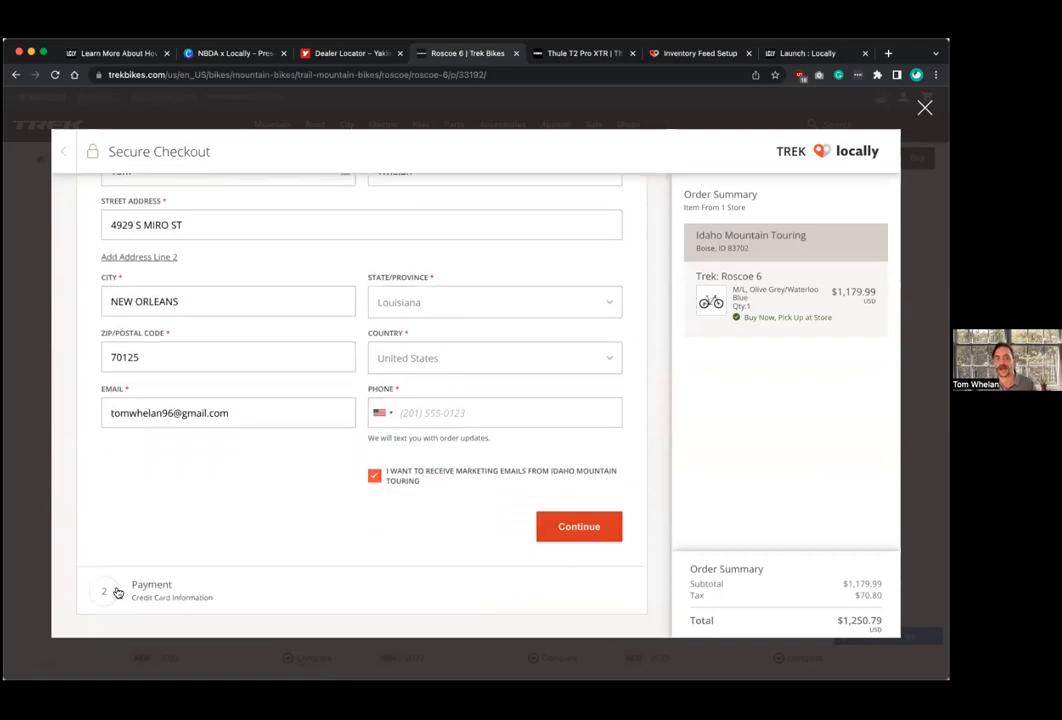
{"action": "left_click", "coordinate": [494, 412]}
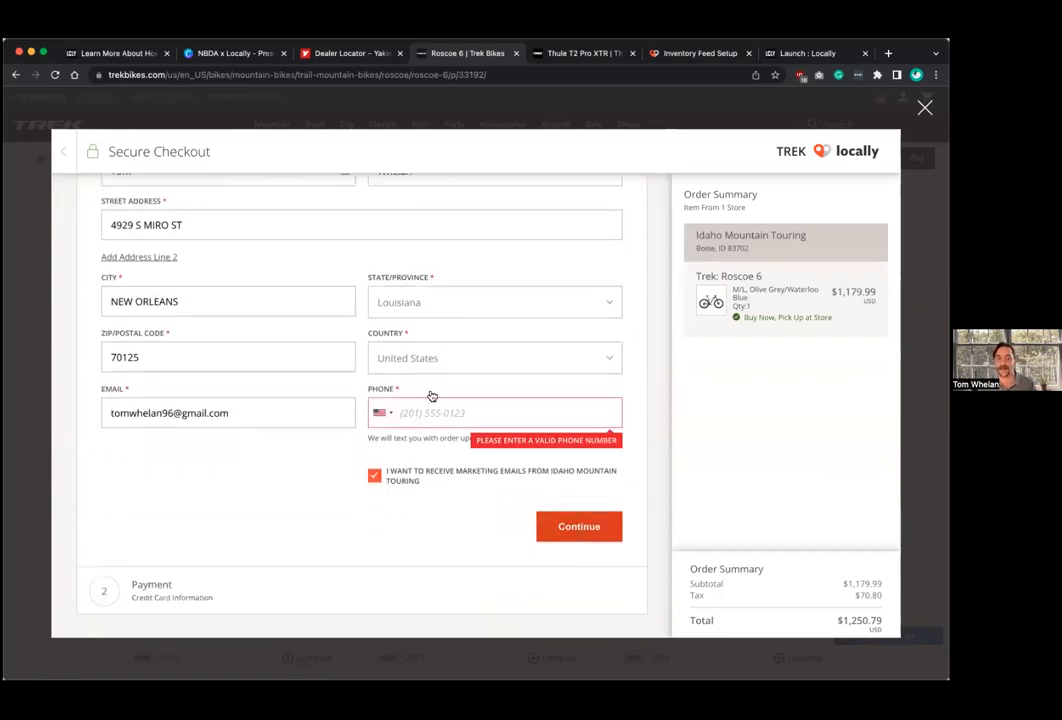
{"action": "type", "text": "1111"}
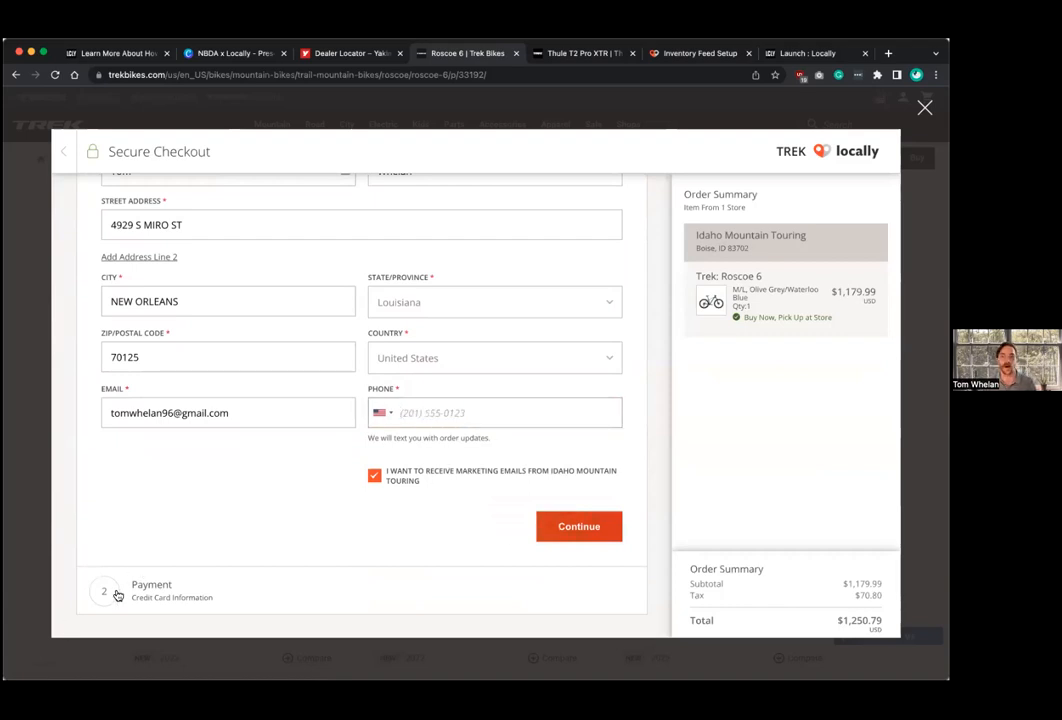
{"action": "left_click", "coordinate": [579, 526]}
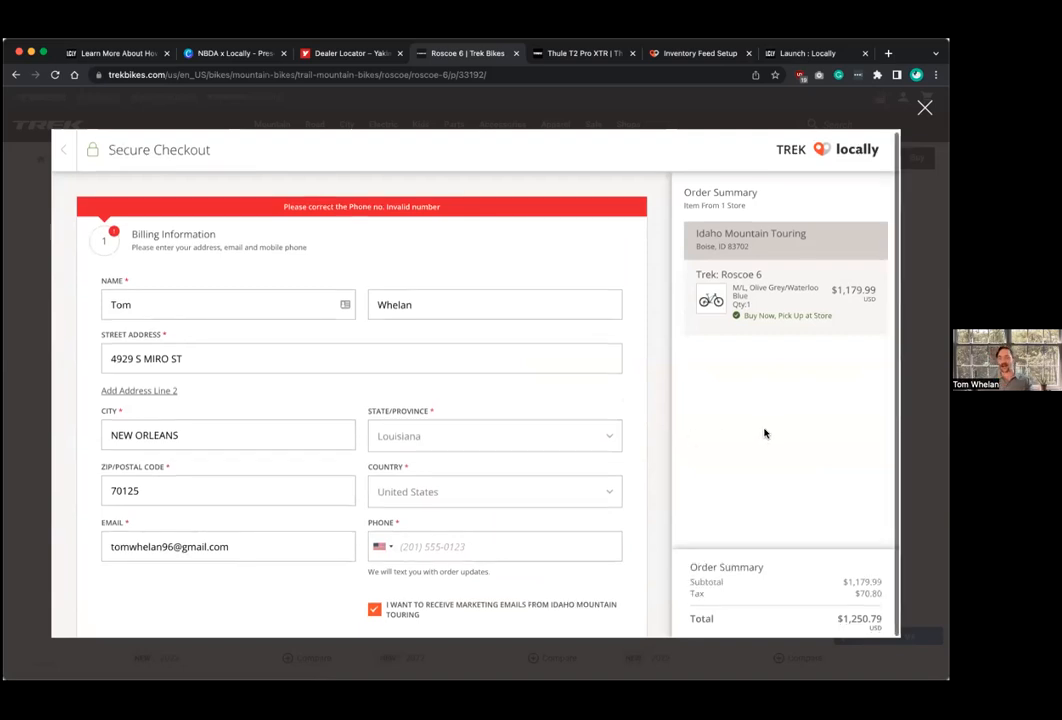
{"action": "mouse_move", "coordinate": [787, 354]}
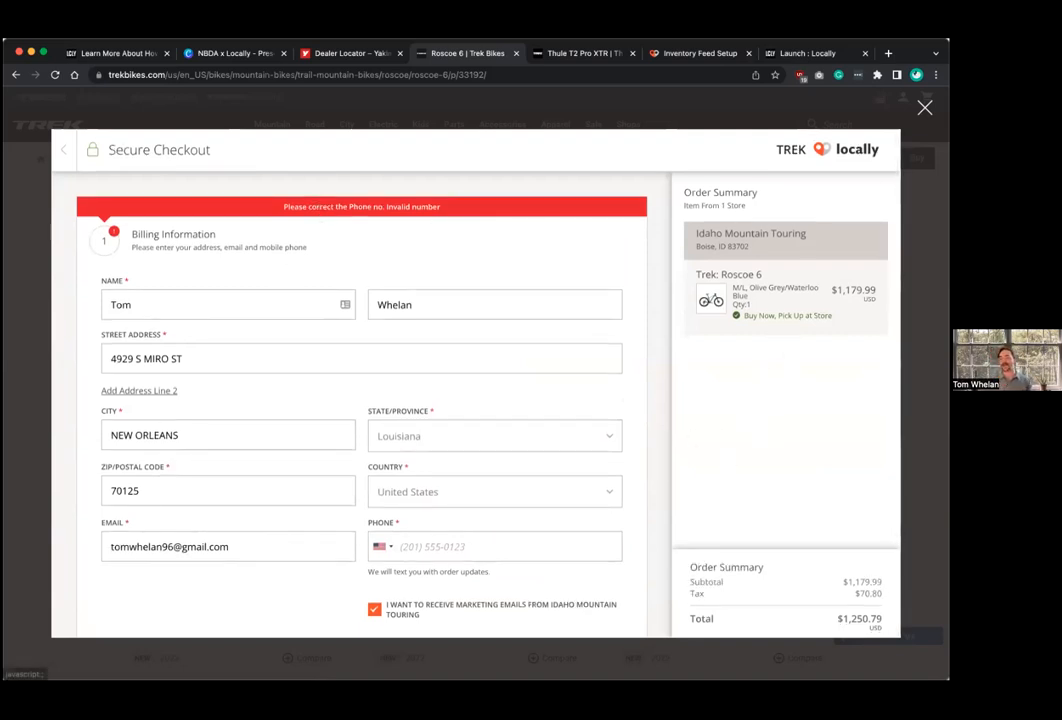
{"action": "left_click", "coordinate": [924, 108]}
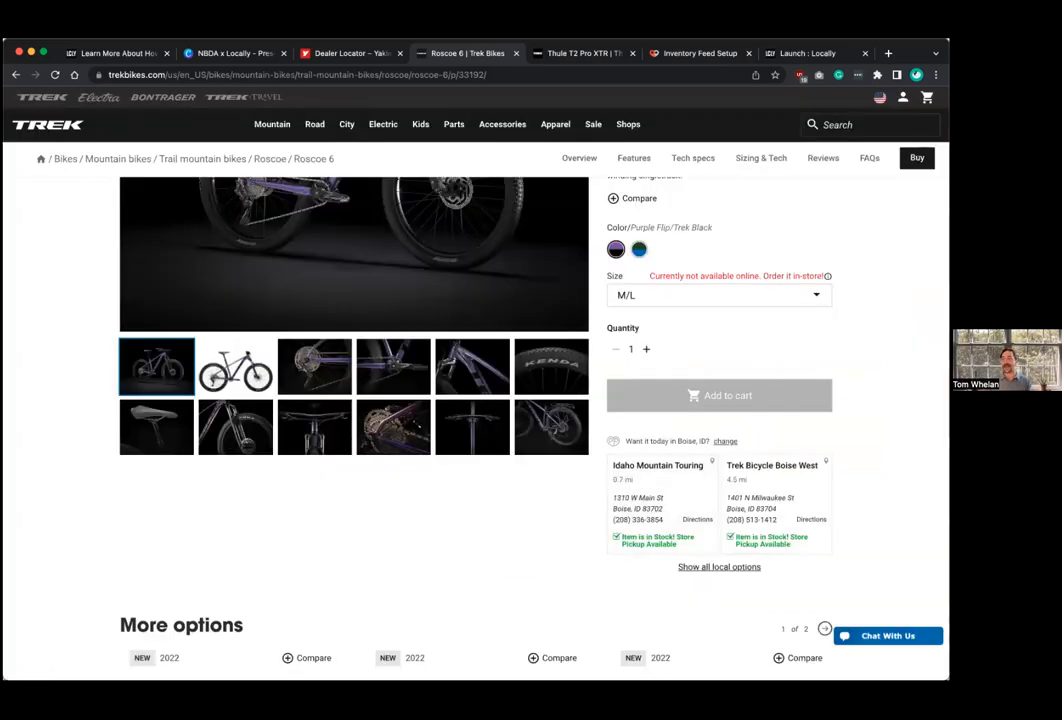
{"action": "mouse_move", "coordinate": [758, 317]}
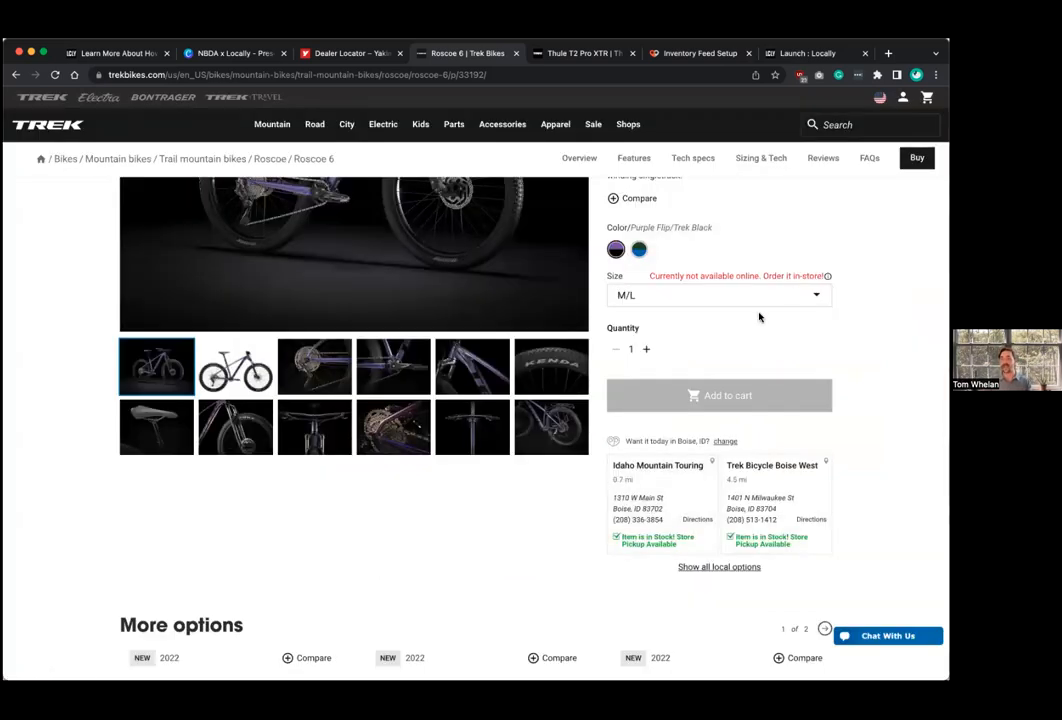
{"action": "mouse_move", "coordinate": [743, 224]}
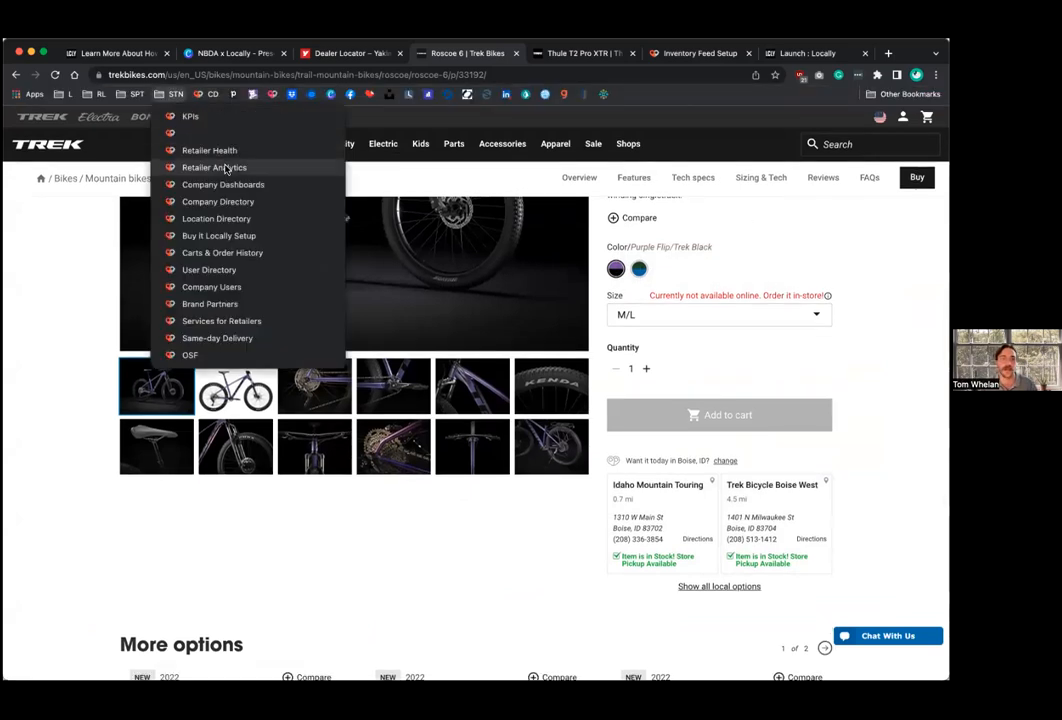
Open the Locally Station link from the STN bookmarks and sign in
{"action": "left_click", "coordinate": [890, 53]}
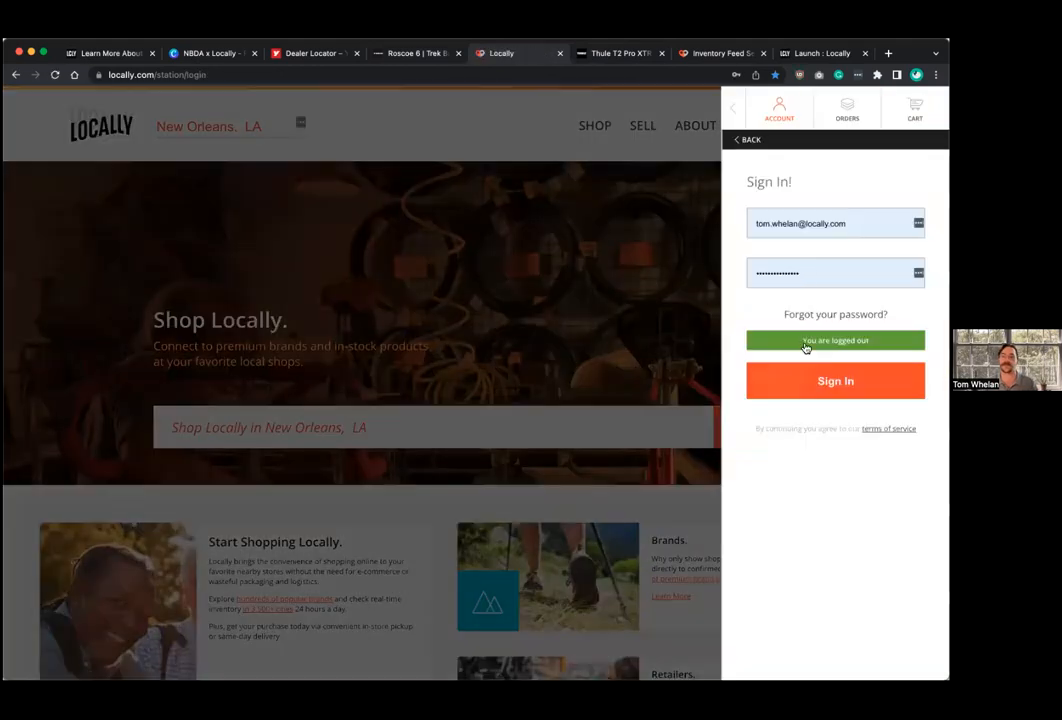
{"action": "left_click", "coordinate": [835, 380]}
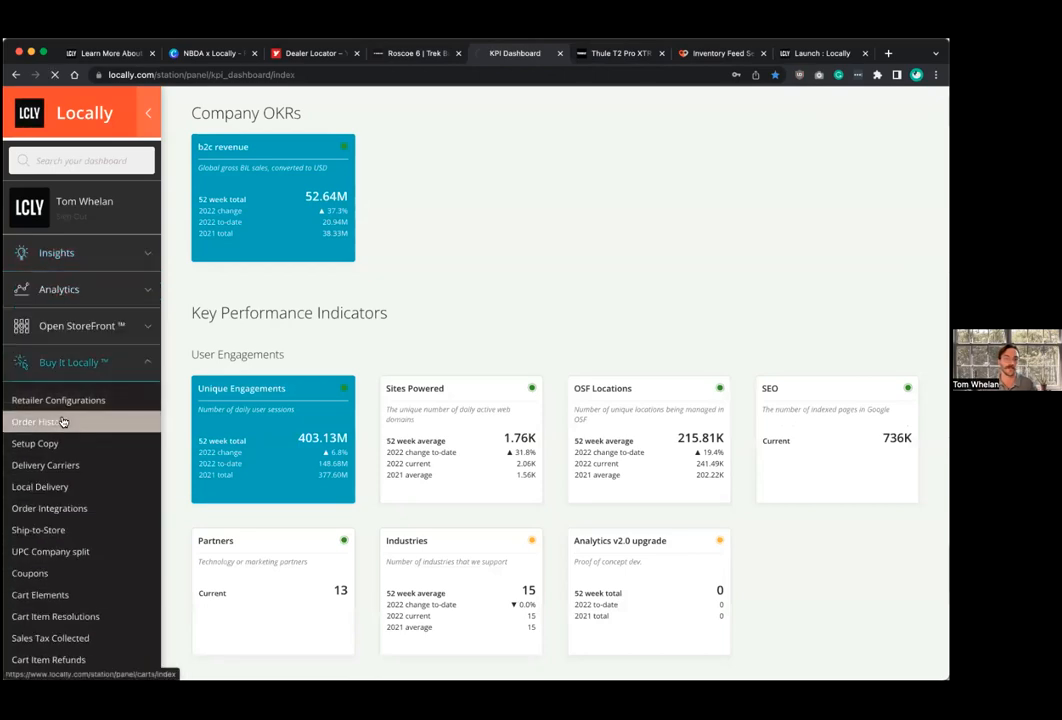
{"action": "left_click", "coordinate": [40, 422]}
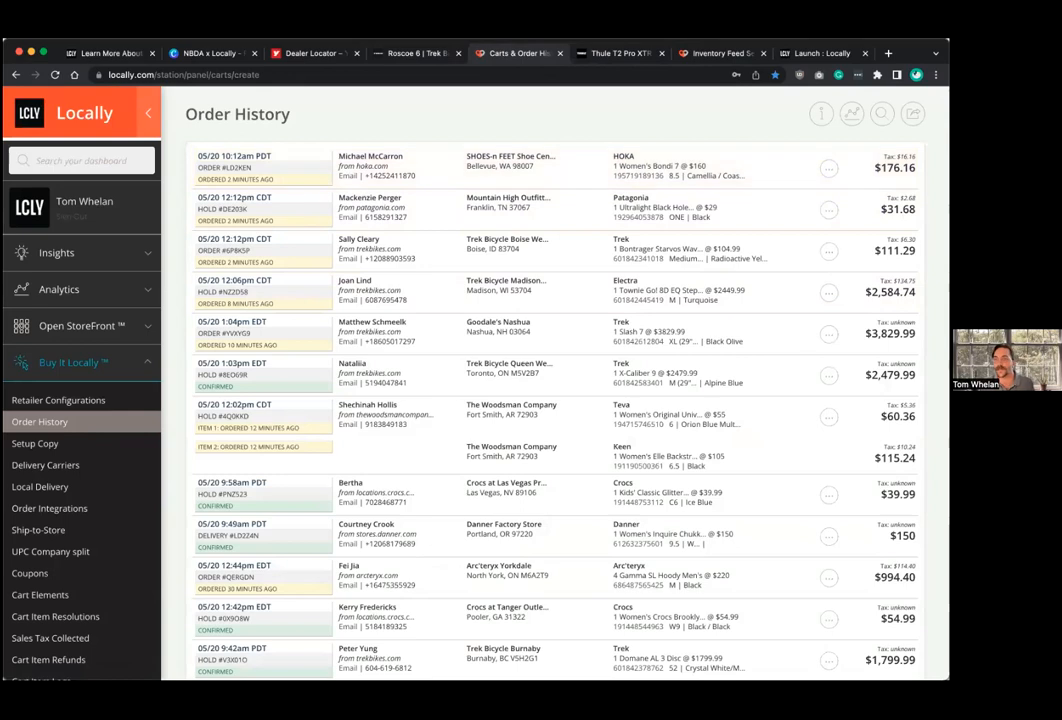
{"action": "left_click", "coordinate": [826, 166]}
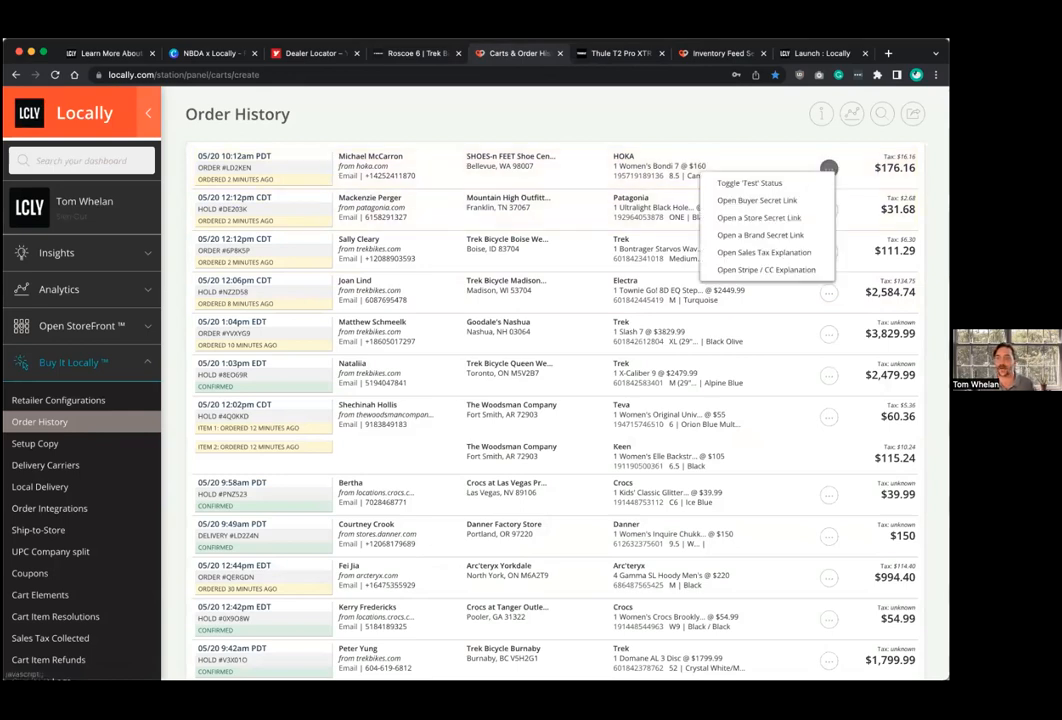
{"action": "left_click", "coordinate": [757, 200]}
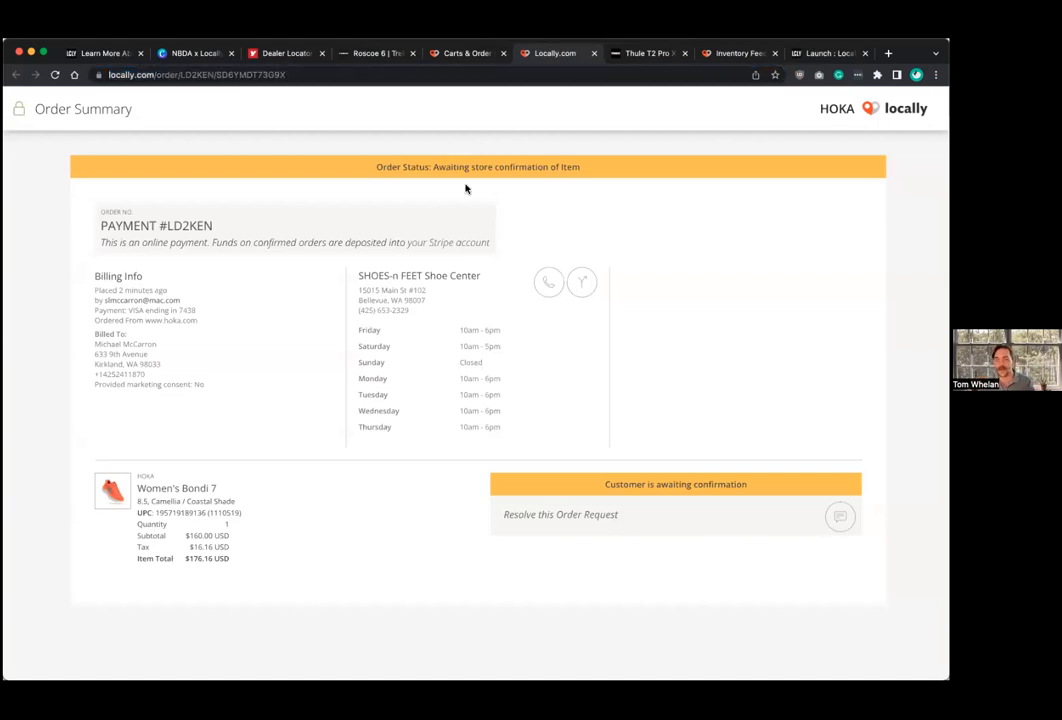
{"action": "left_click", "coordinate": [180, 76]}
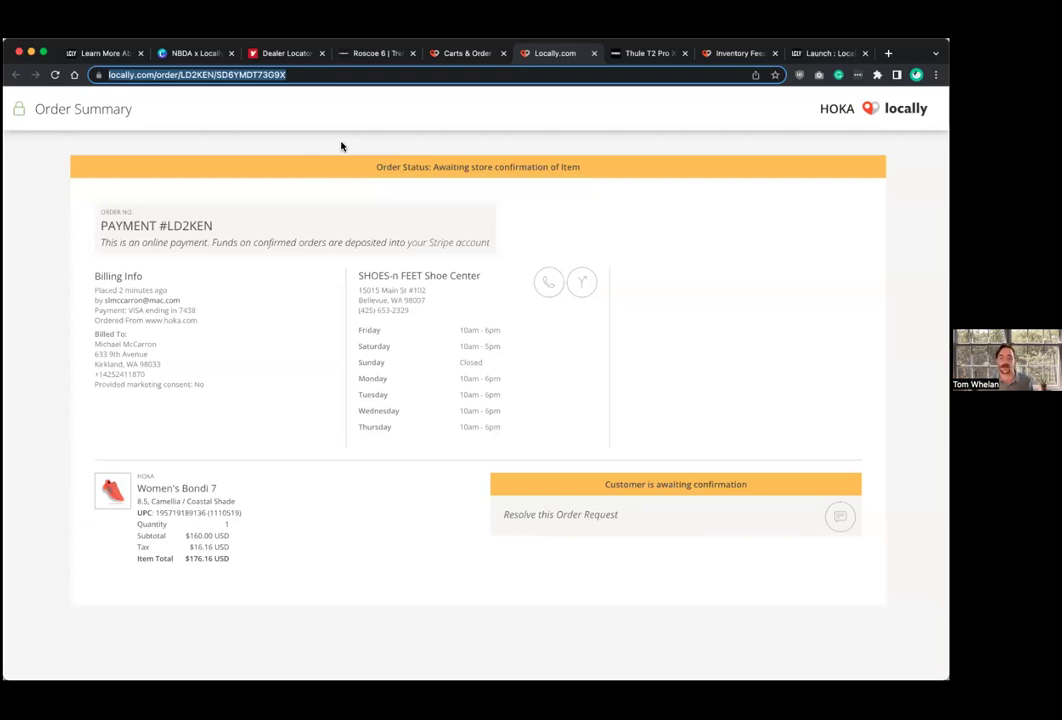
{"action": "mouse_move", "coordinate": [573, 521]}
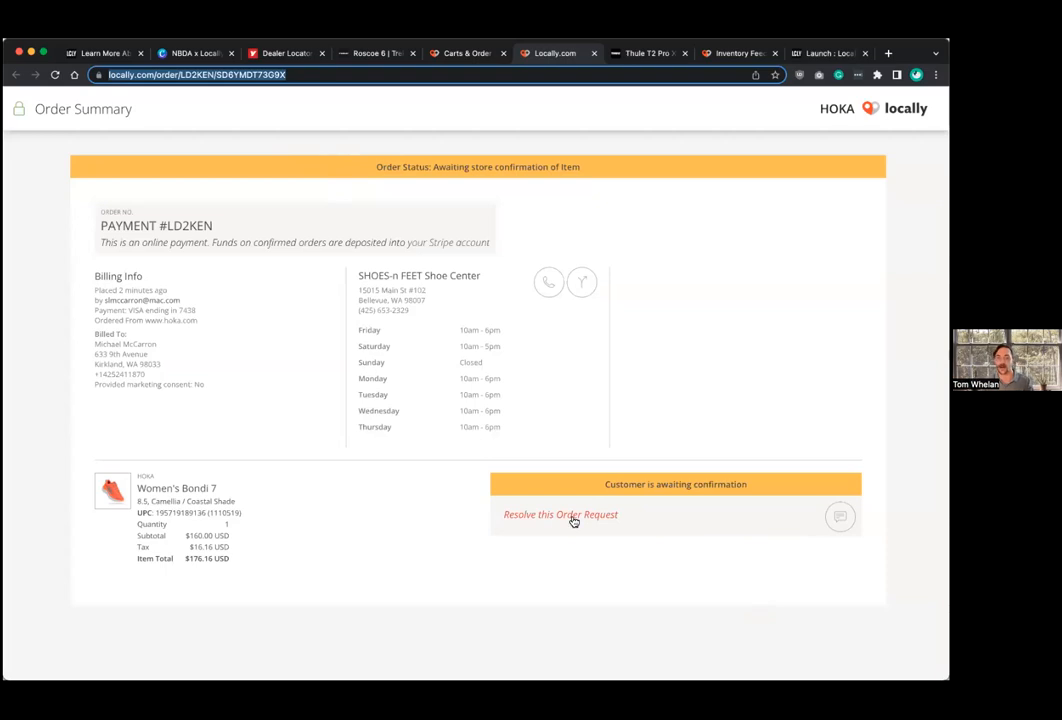
{"action": "left_click", "coordinate": [560, 514]}
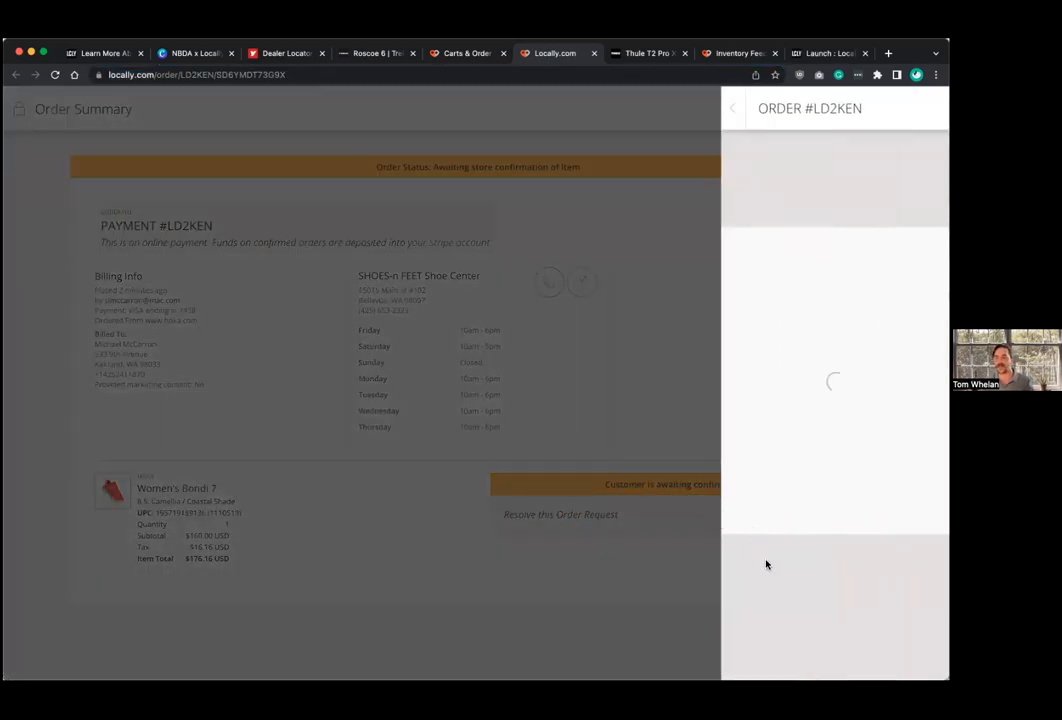
{"action": "mouse_move", "coordinate": [827, 487]}
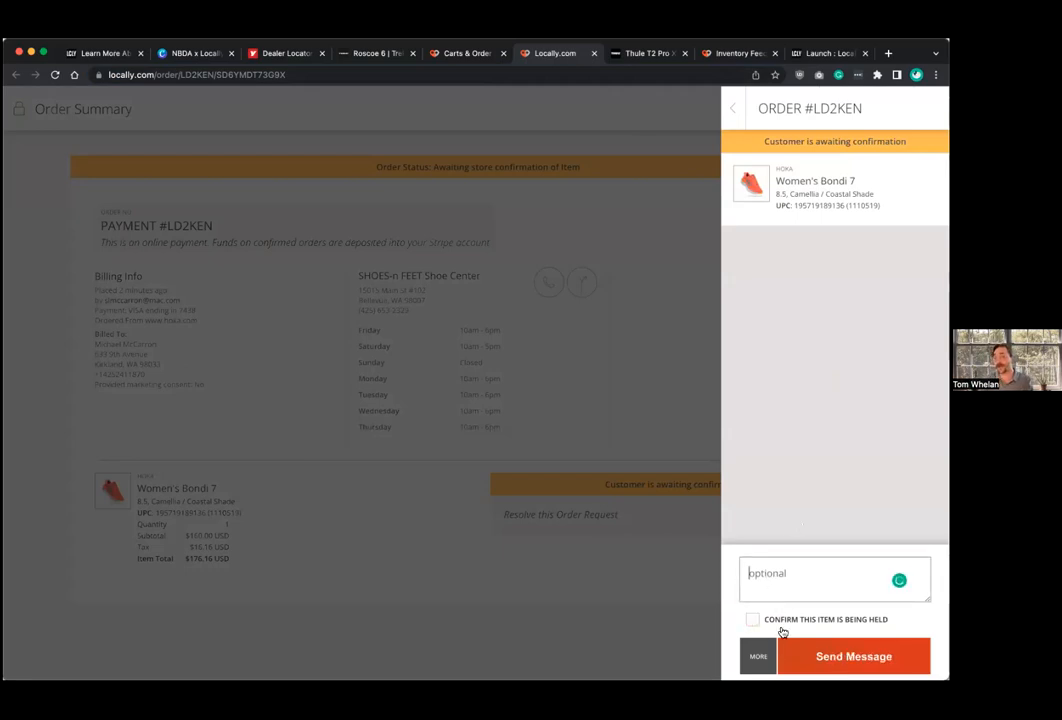
{"action": "left_click", "coordinate": [752, 620]}
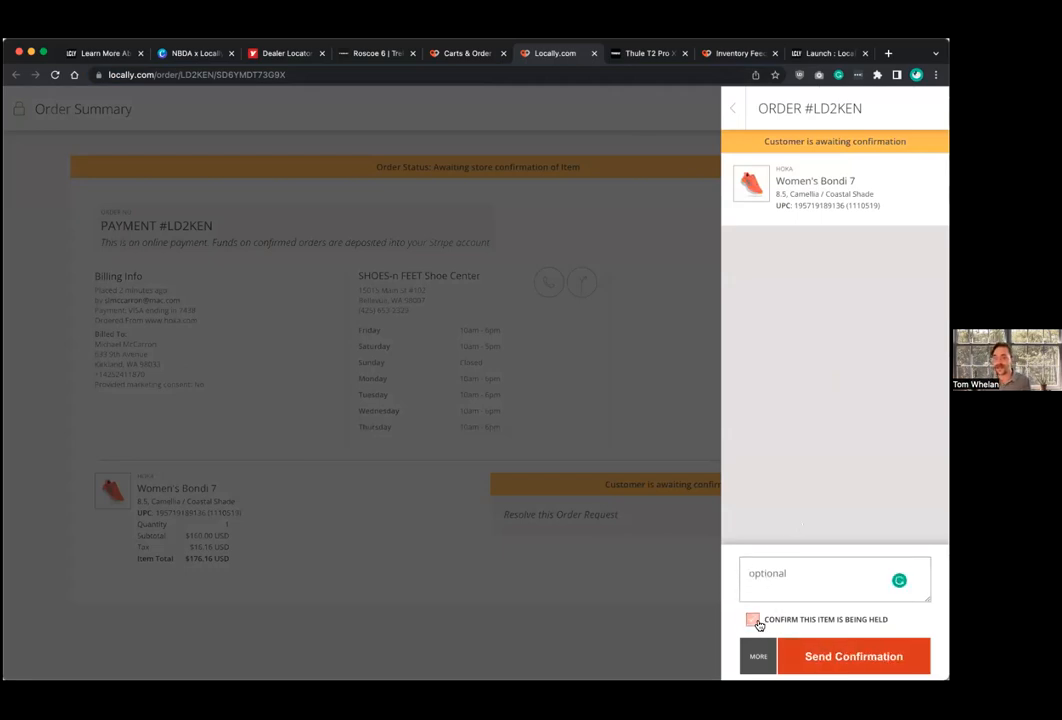
{"action": "left_click", "coordinate": [751, 620]}
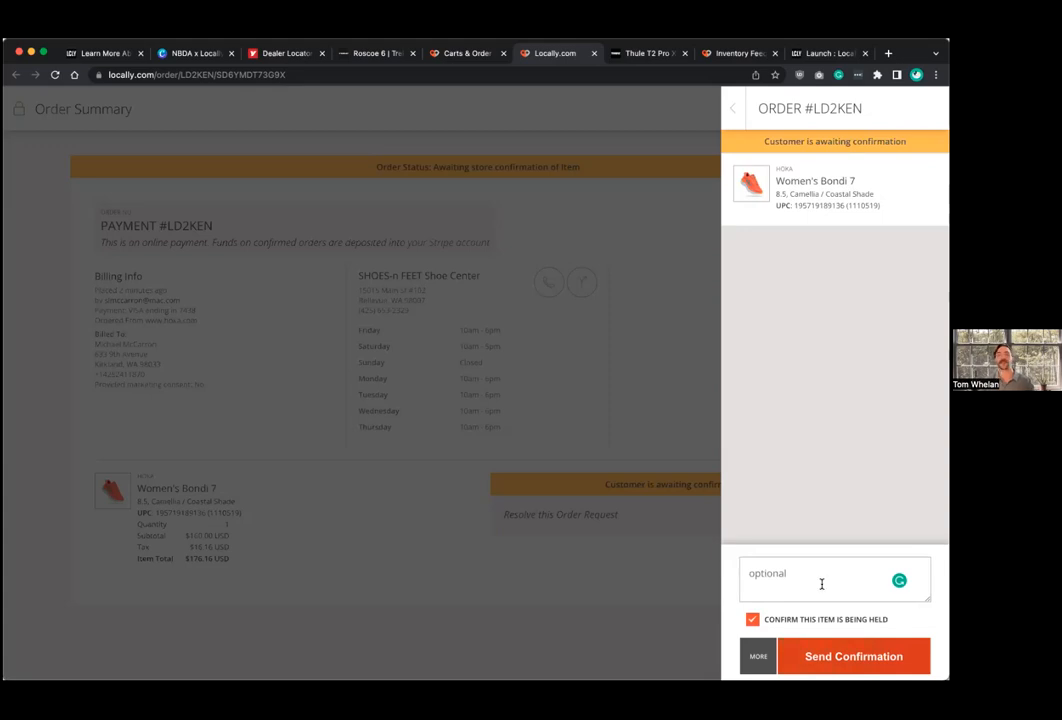
{"action": "mouse_move", "coordinate": [816, 580]}
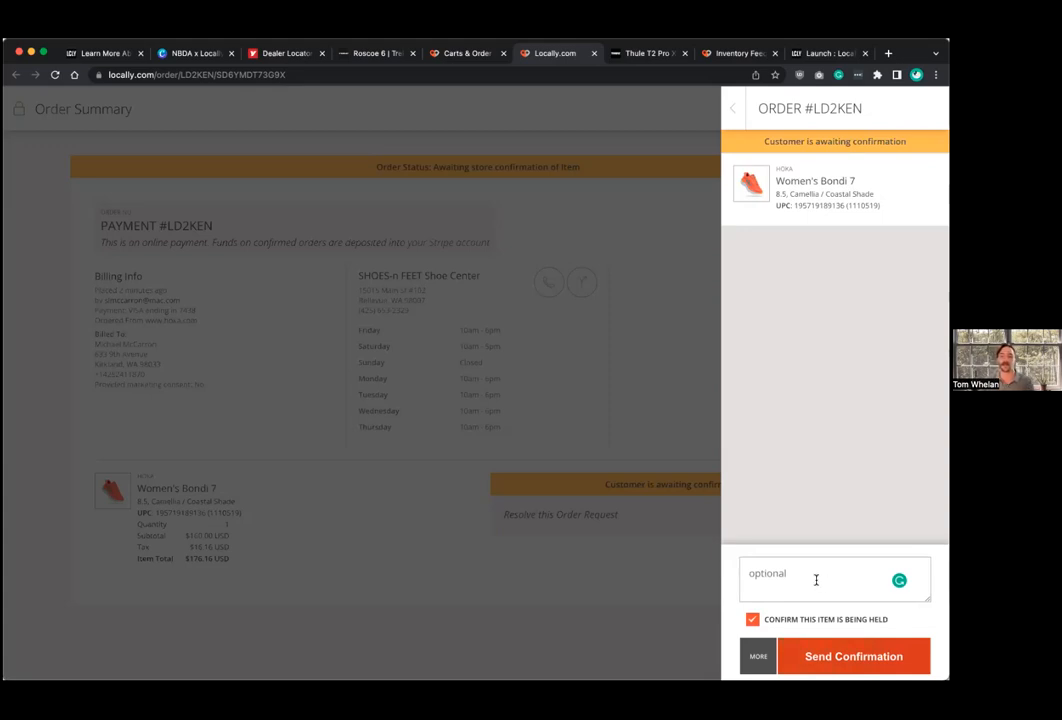
{"action": "mouse_move", "coordinate": [811, 575]}
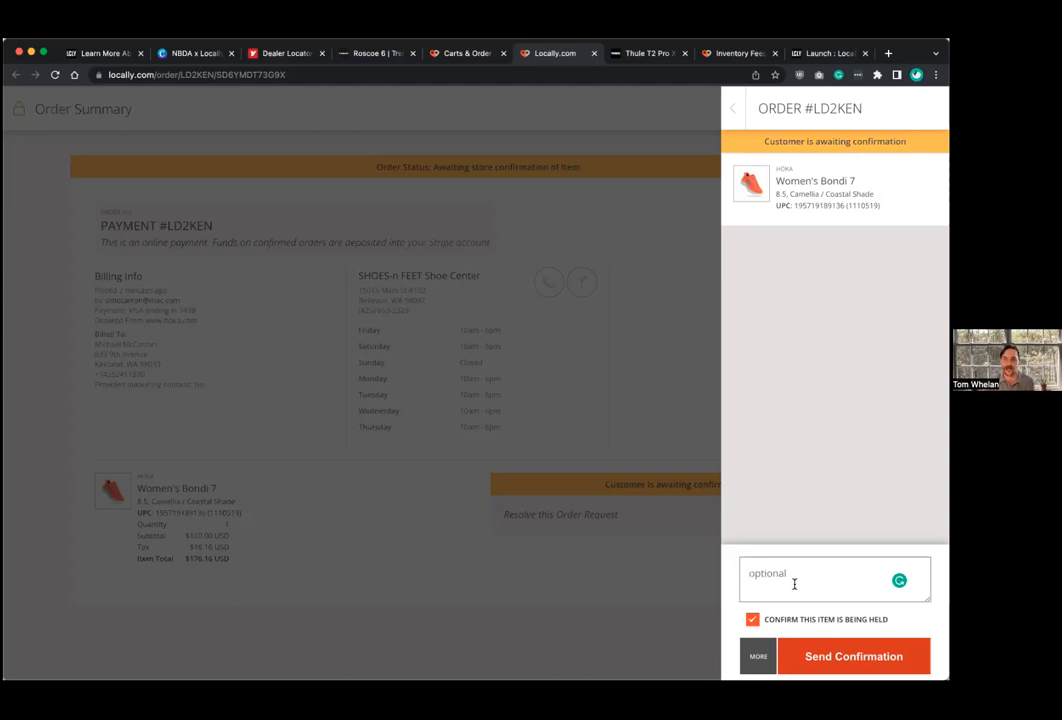
{"action": "mouse_move", "coordinate": [783, 655]}
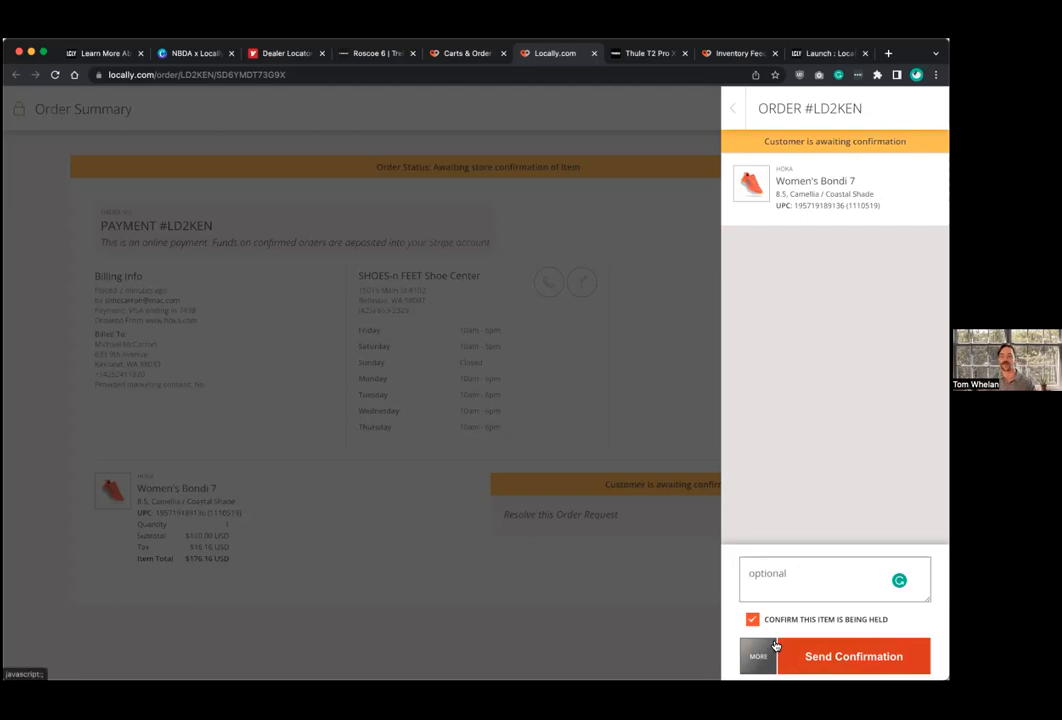
Reveal the Cancel This Item option via MORE and clear the hold confirmation
{"action": "left_click", "coordinate": [812, 579]}
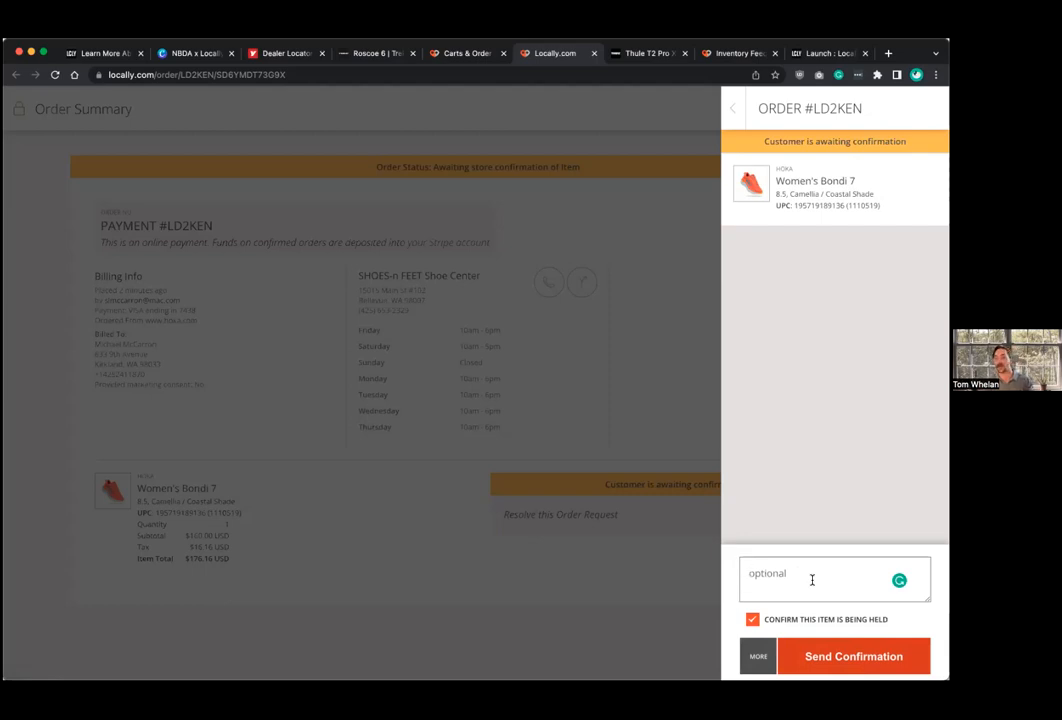
{"action": "left_click", "coordinate": [760, 611]}
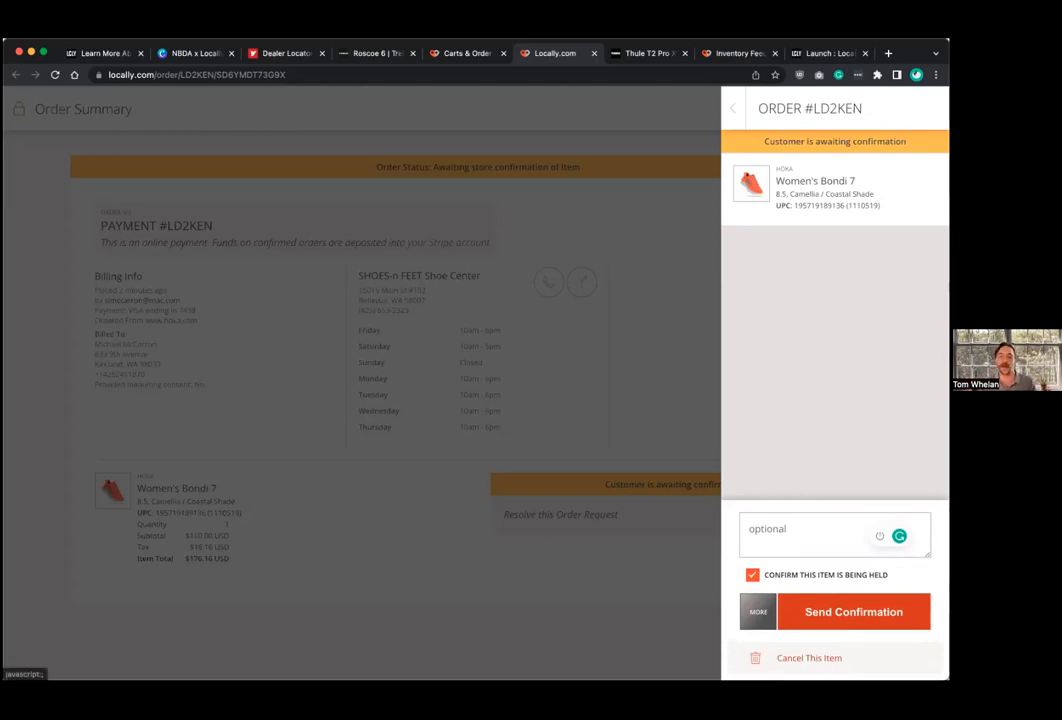
{"action": "left_click", "coordinate": [752, 575]}
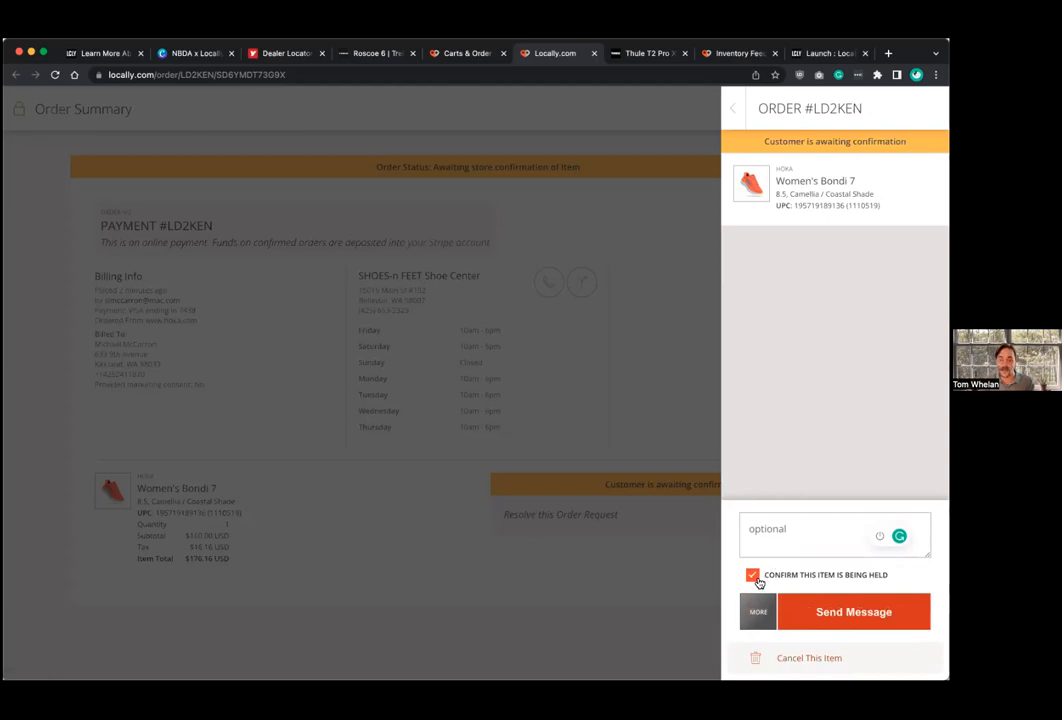
{"action": "left_click", "coordinate": [752, 575]}
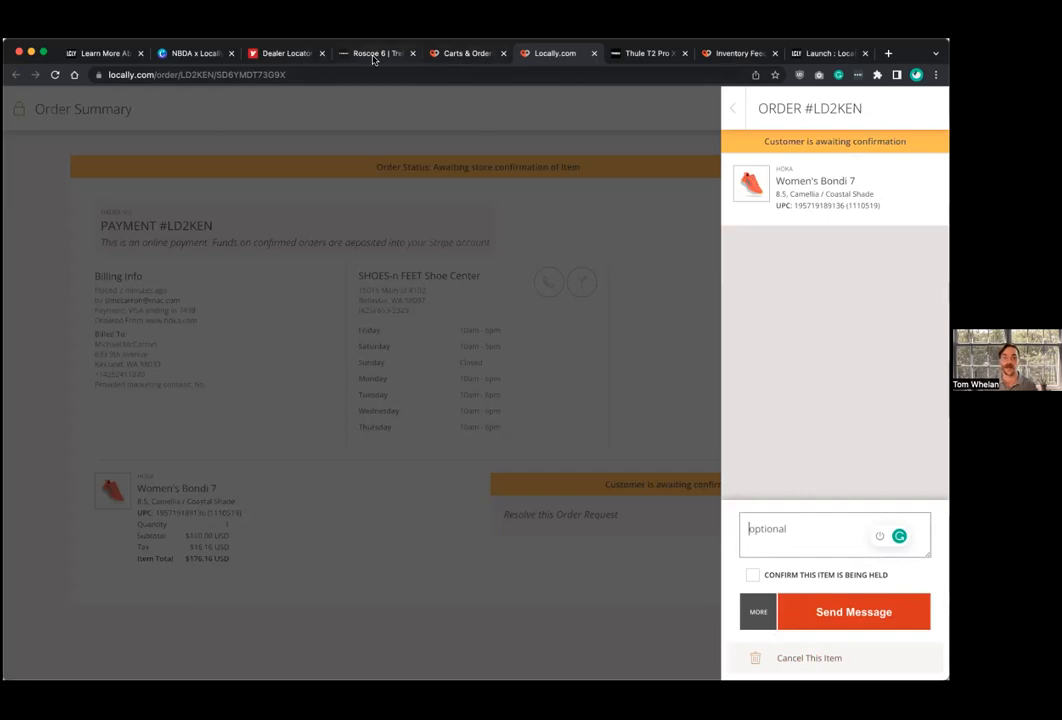
Choose Idaho Mountain Touring on the Trek Roscoe 6 page and reserve for 24 hours
{"action": "left_click", "coordinate": [360, 52]}
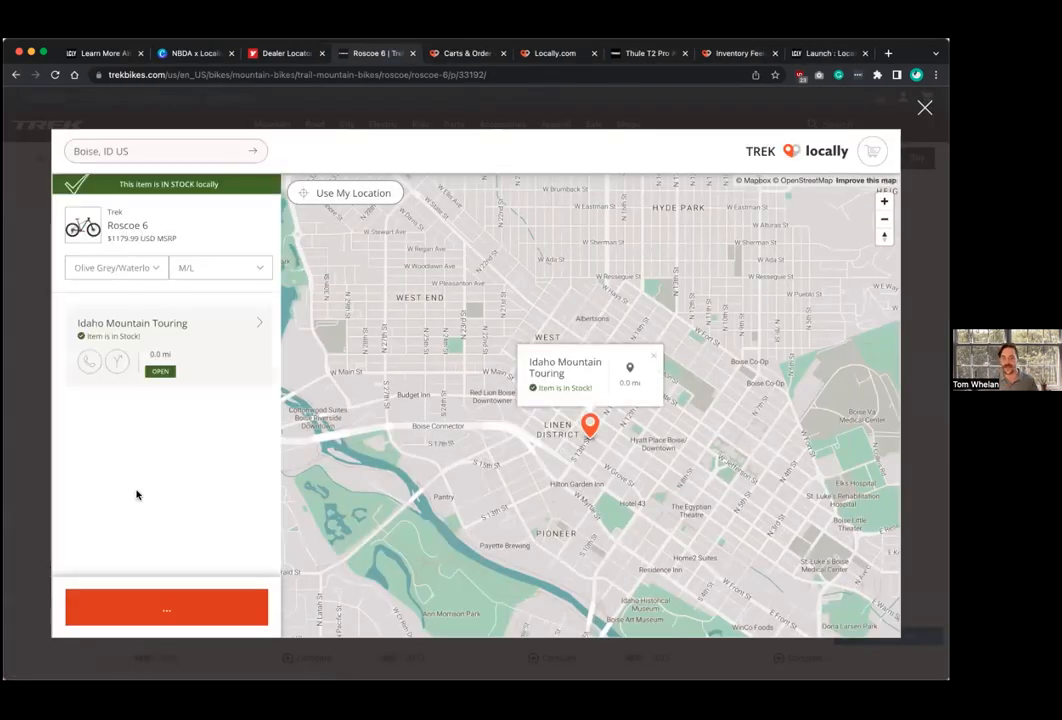
{"action": "left_click", "coordinate": [166, 607]}
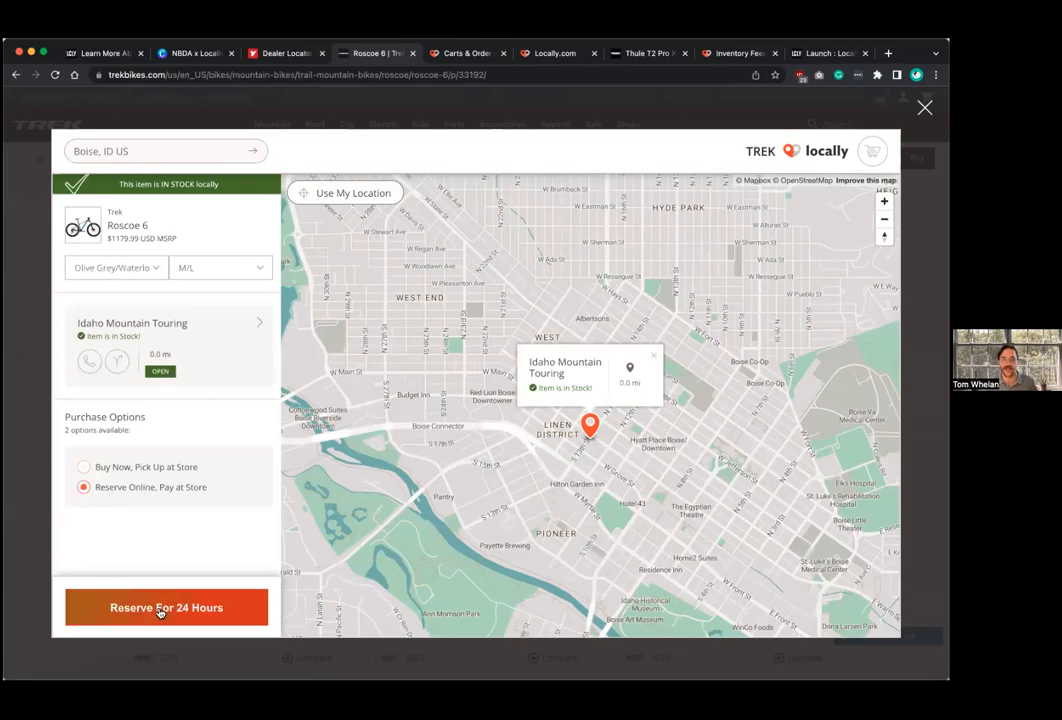
{"action": "left_click", "coordinate": [166, 607]}
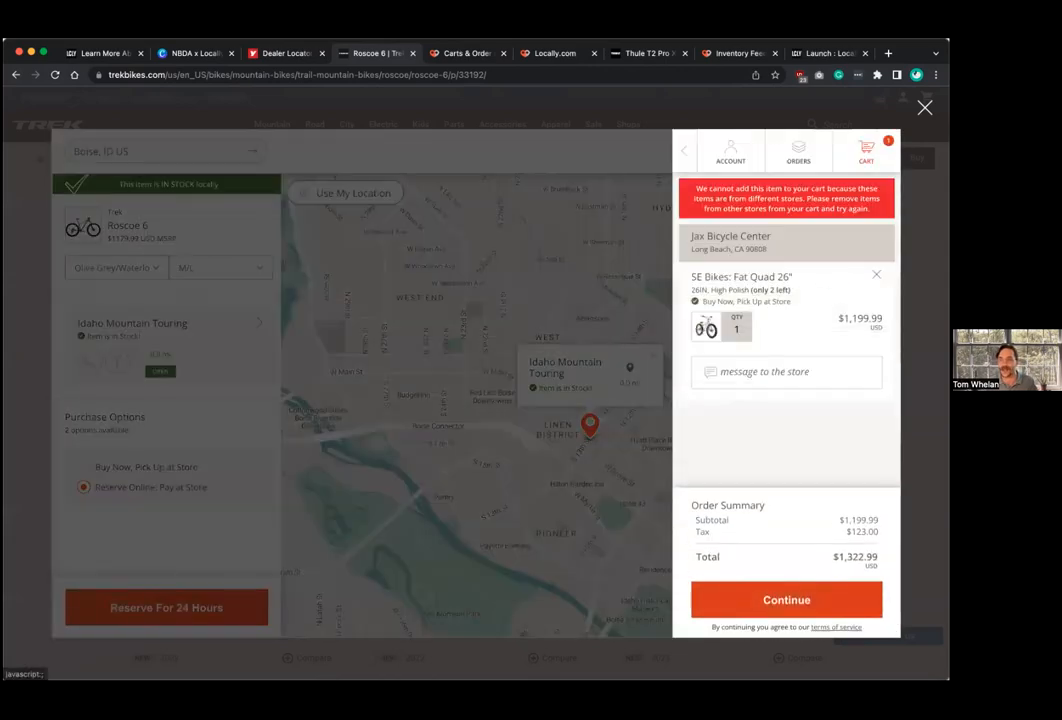
Remove the other store's bike, reserve again, close the cart, and go to Yakima's locator
{"action": "left_click", "coordinate": [876, 274]}
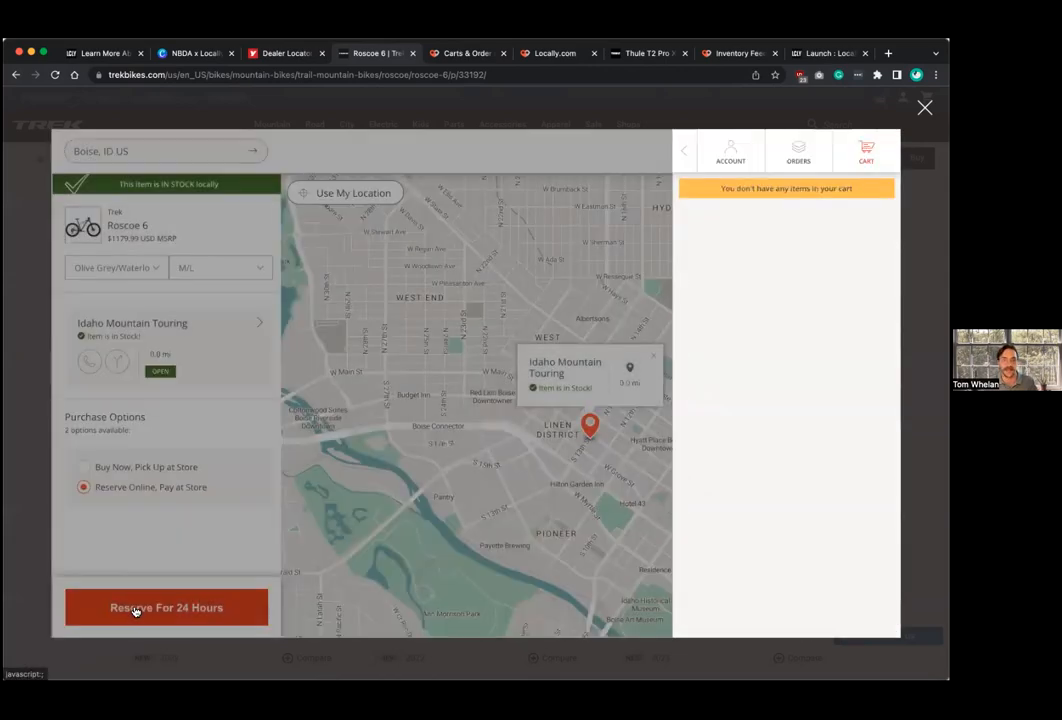
{"action": "left_click", "coordinate": [166, 607]}
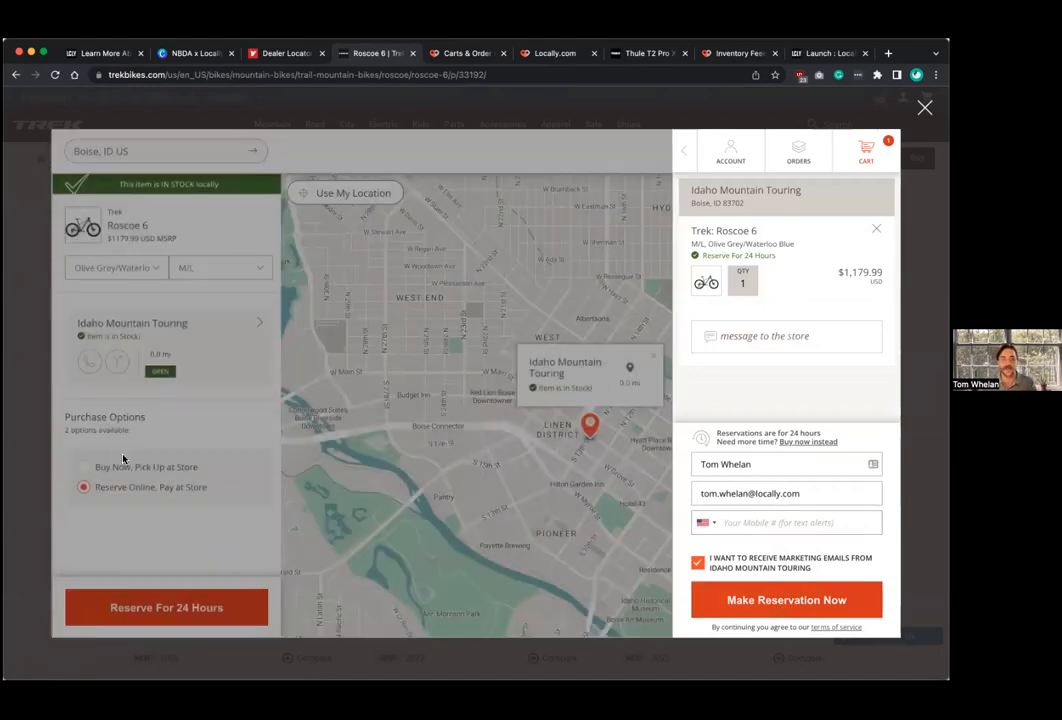
{"action": "left_click", "coordinate": [876, 228]}
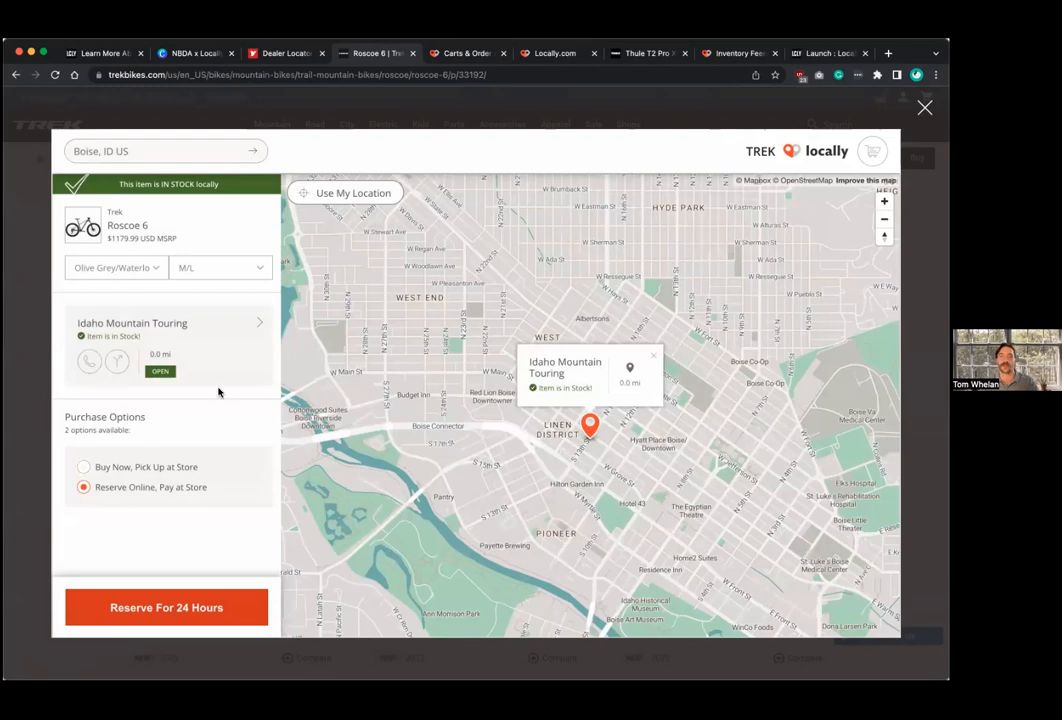
{"action": "mouse_move", "coordinate": [97, 289]}
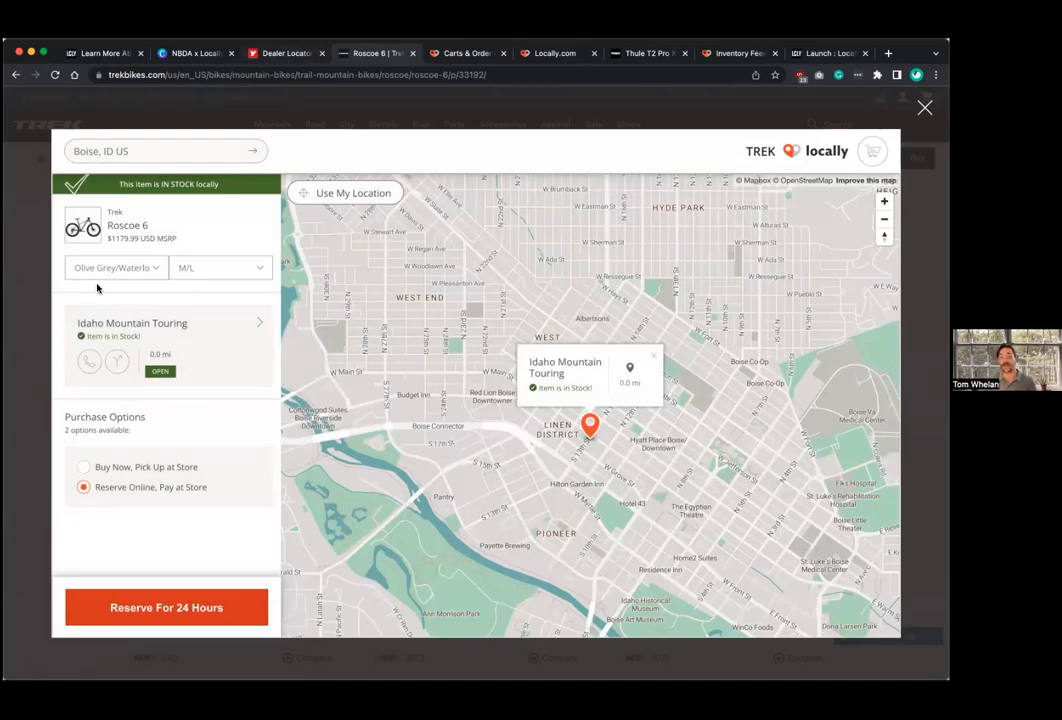
{"action": "left_click", "coordinate": [290, 53]}
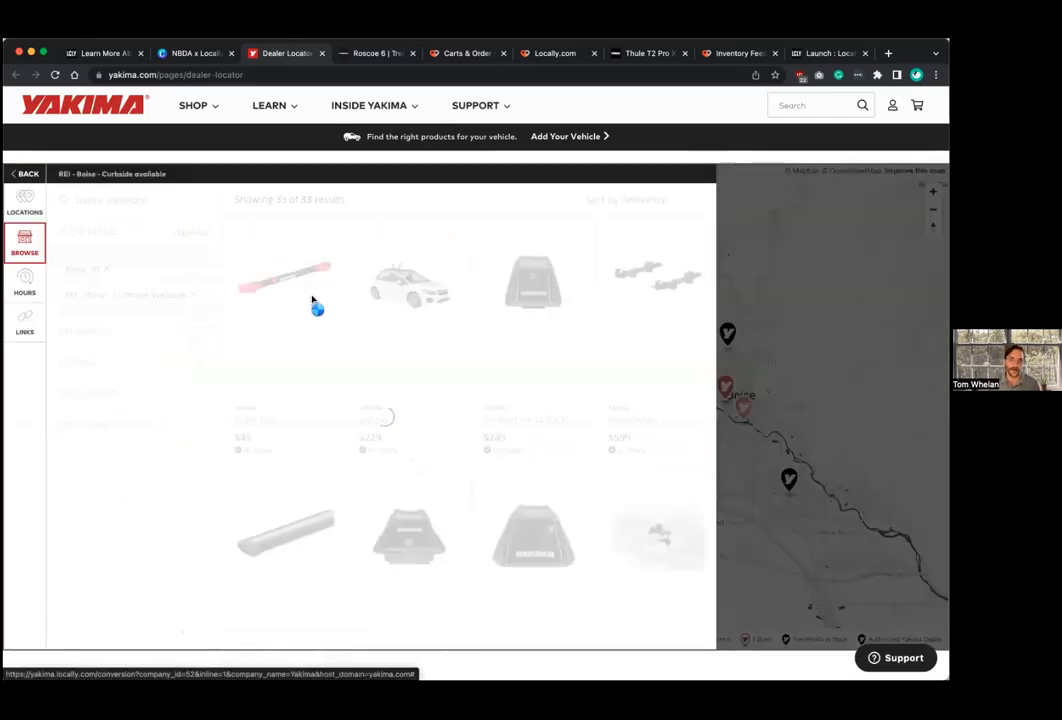
View the Tube Top at REI Boise, then close the locator on Trek's Roscoe 6 page
{"action": "left_click", "coordinate": [285, 278]}
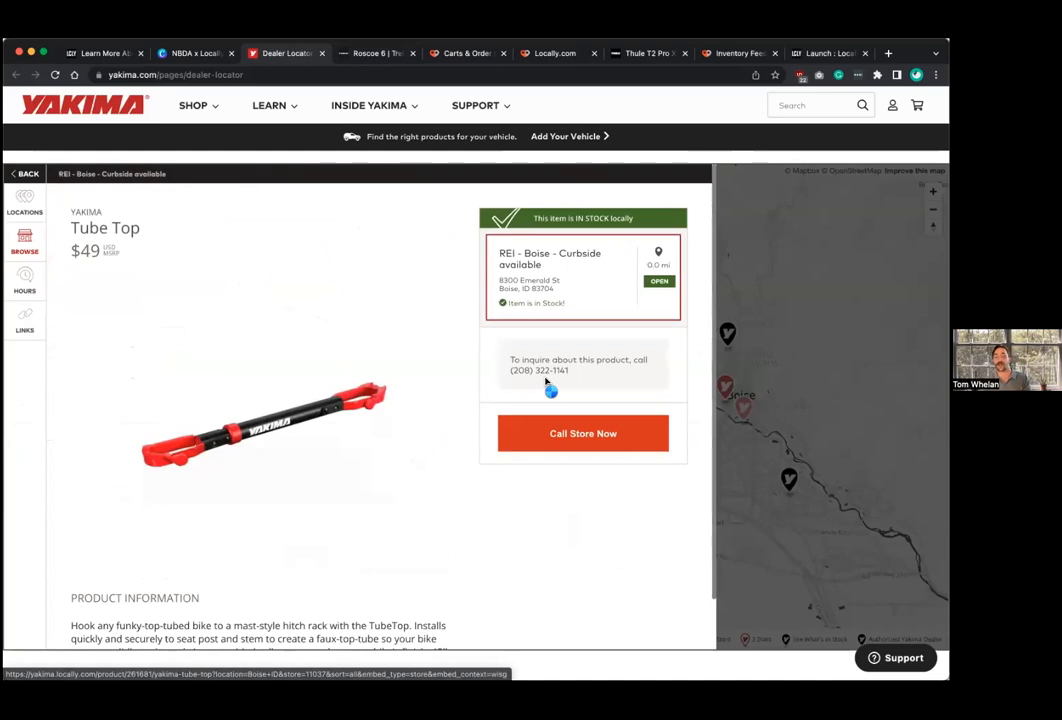
{"action": "mouse_move", "coordinate": [556, 362]}
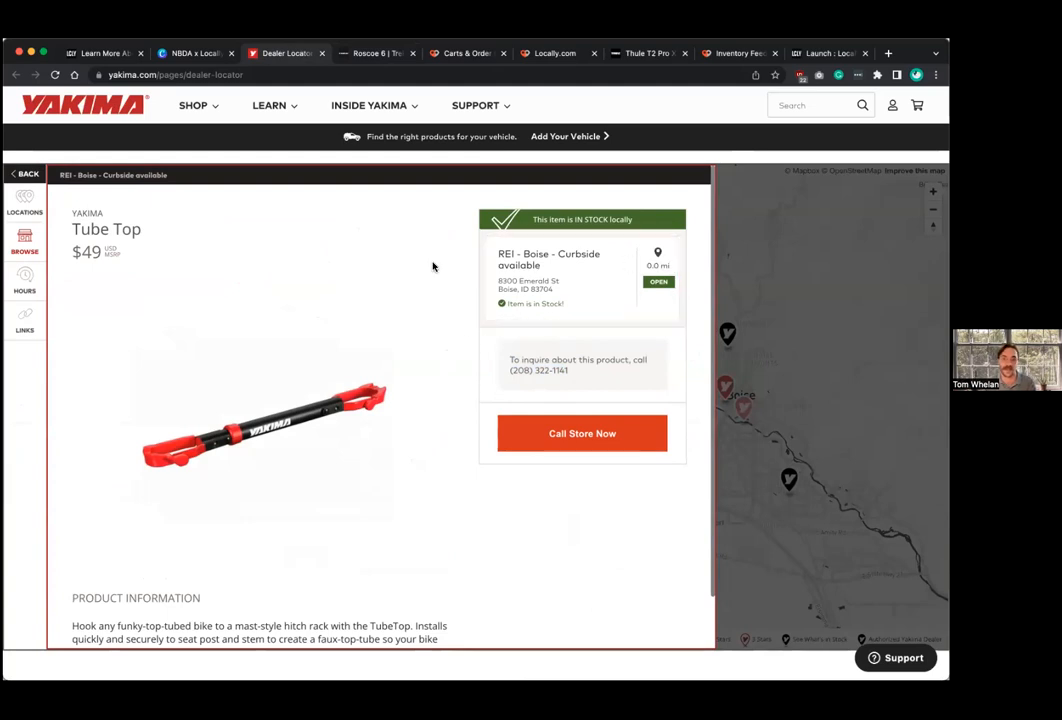
{"action": "left_click", "coordinate": [24, 172]}
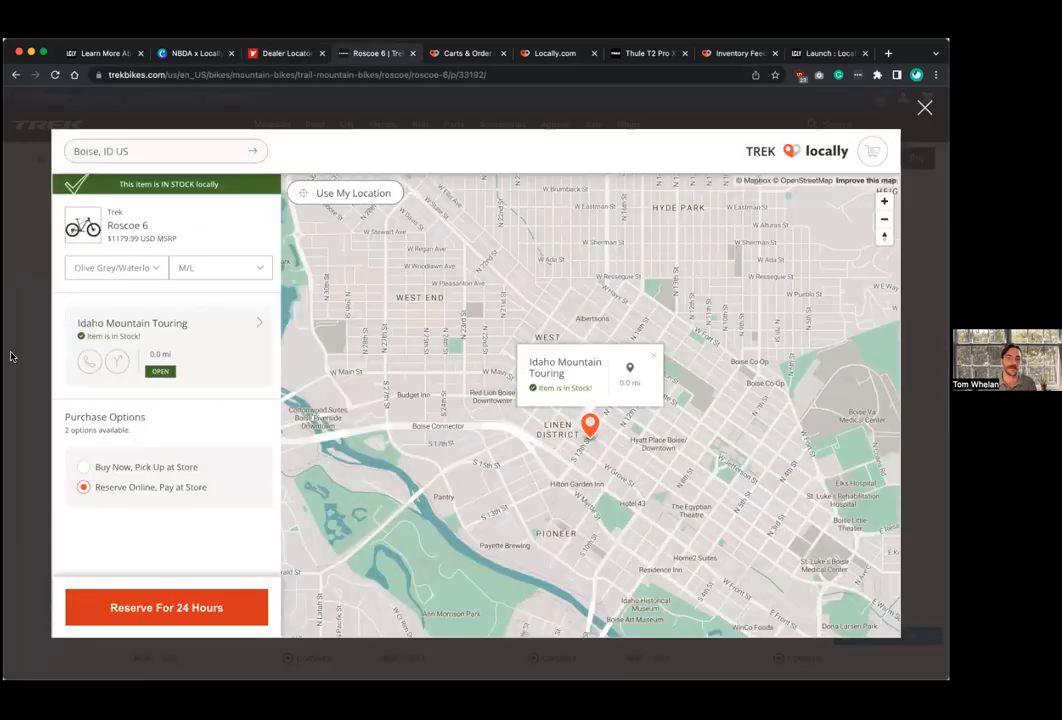
{"action": "left_click", "coordinate": [924, 107]}
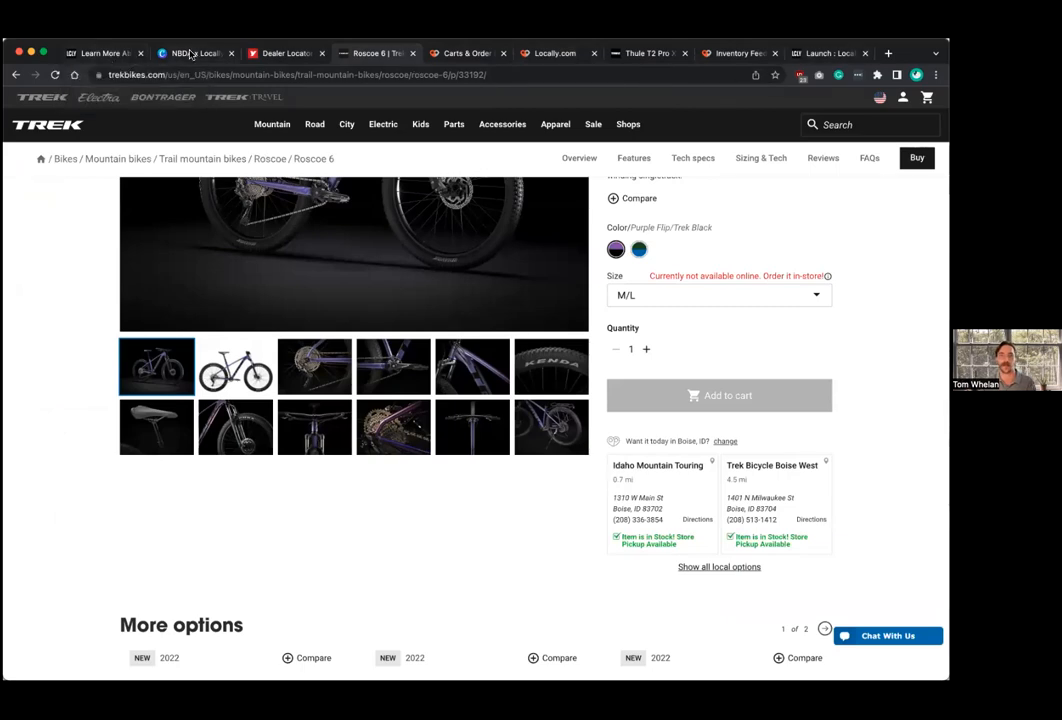
Return to the NBDA x Locally Canva deck showing page 5's three selling steps
{"action": "left_click", "coordinate": [193, 53]}
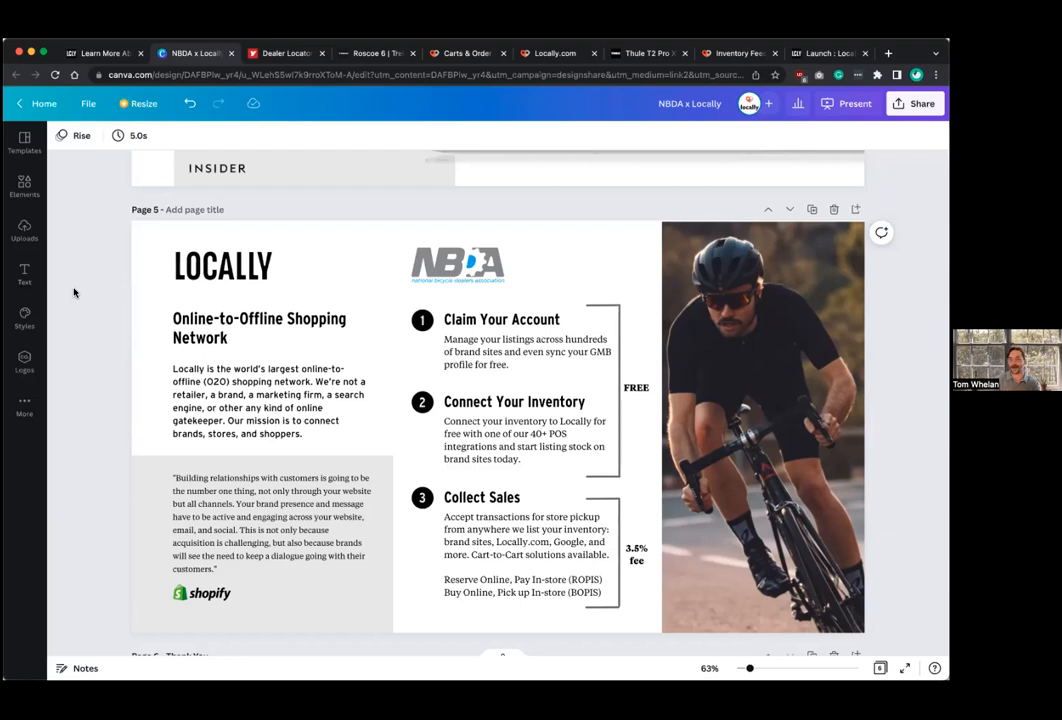
{"action": "mouse_move", "coordinate": [107, 314]}
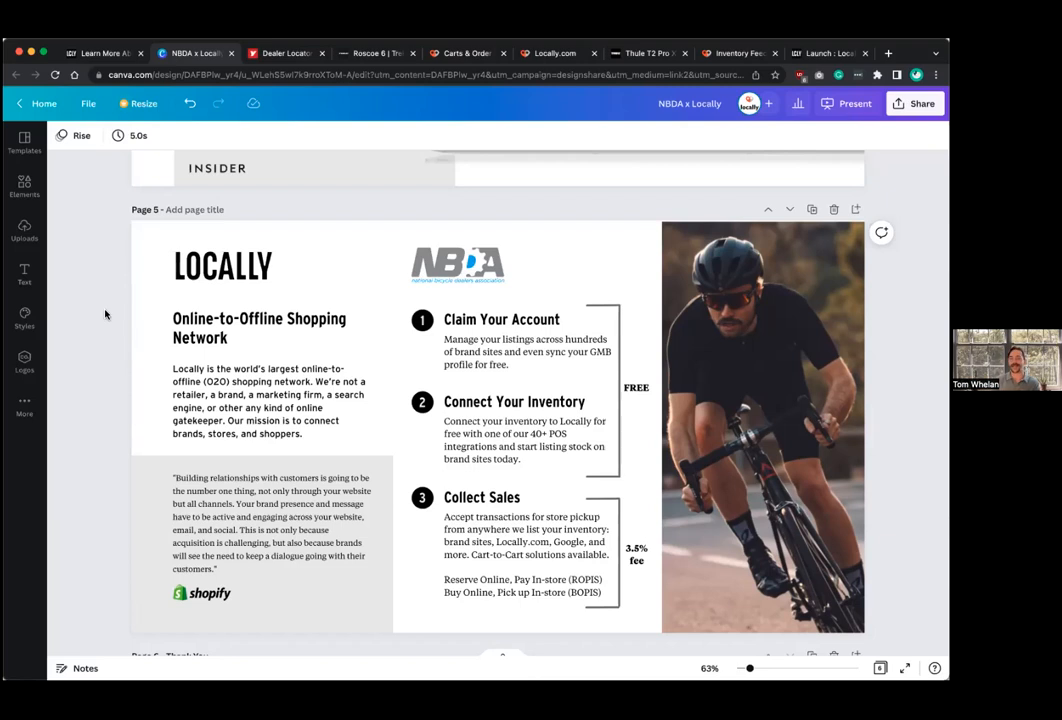
Select the bracket beside the 3.5% fee, then open the Locally support Launch article
{"action": "scroll", "scroll_direction": "down", "scroll_amount": 3}
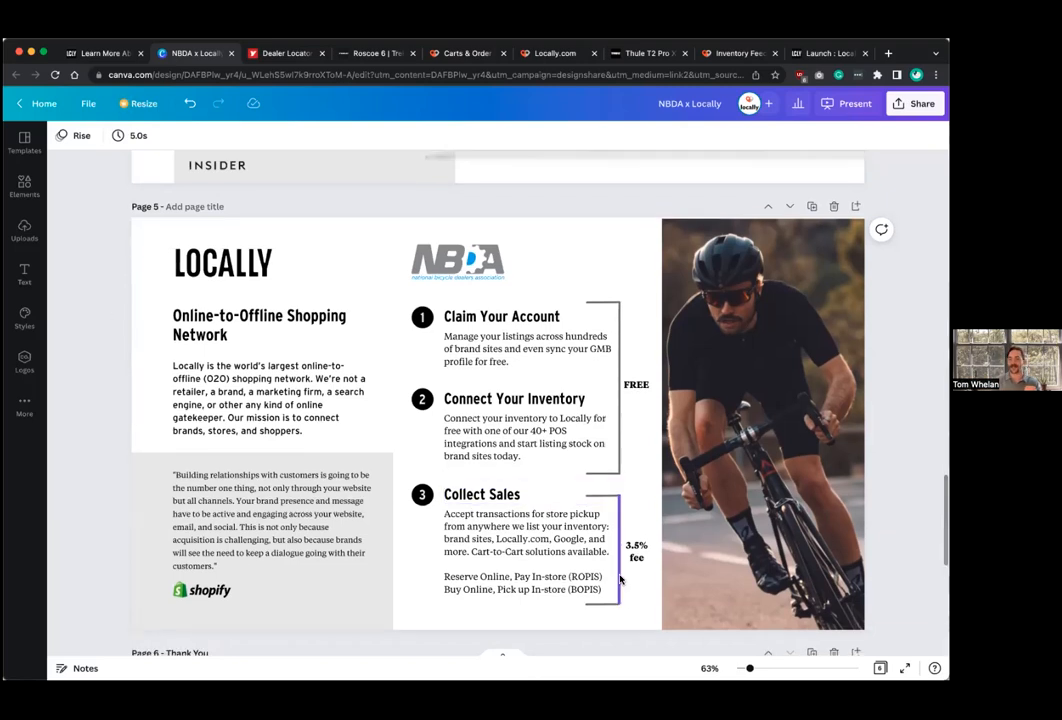
{"action": "left_click", "coordinate": [524, 542]}
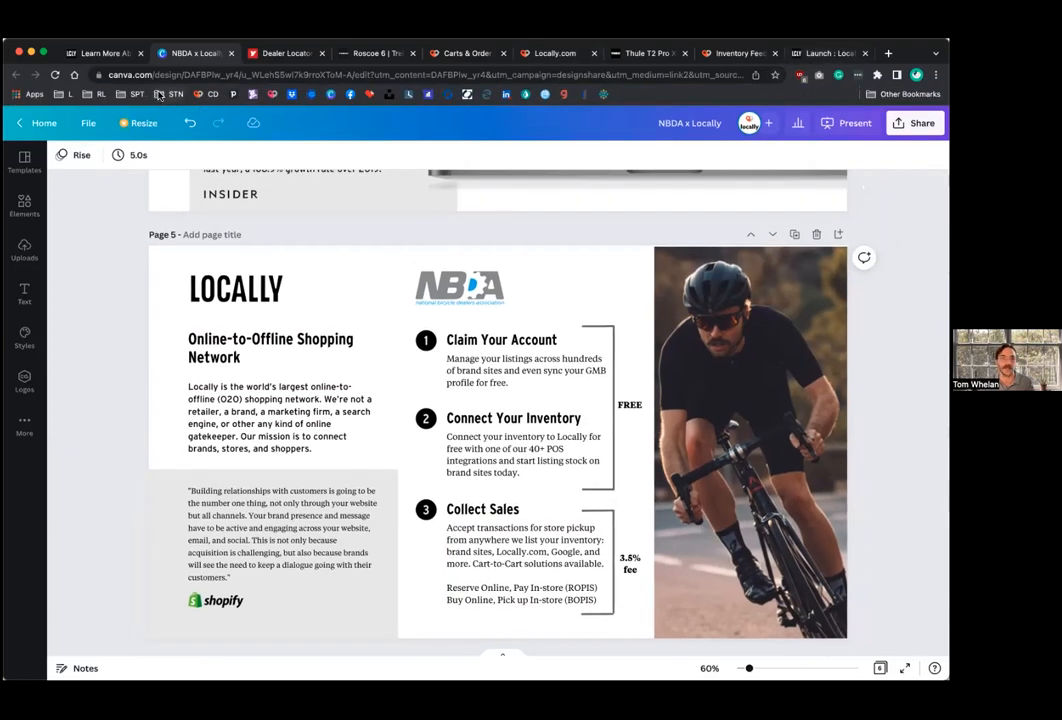
{"action": "left_click", "coordinate": [137, 94]}
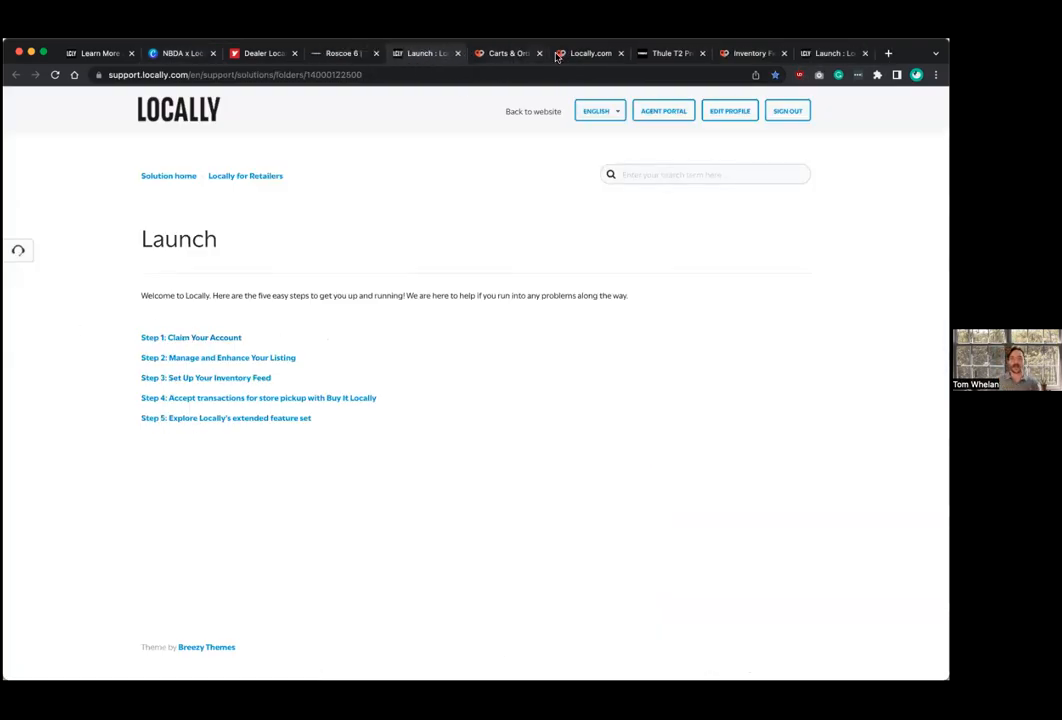
Start a Locally.com retailer sign-up and pick B & L Bike Shop from matching companies
{"action": "left_click", "coordinate": [502, 53]}
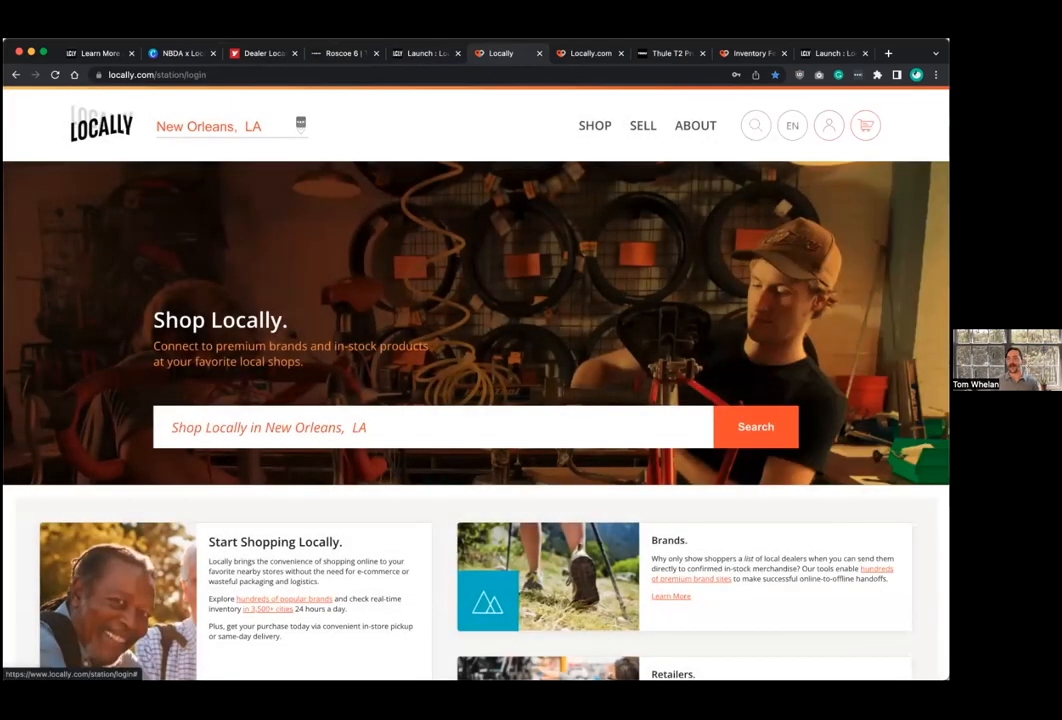
{"action": "left_click", "coordinate": [827, 125]}
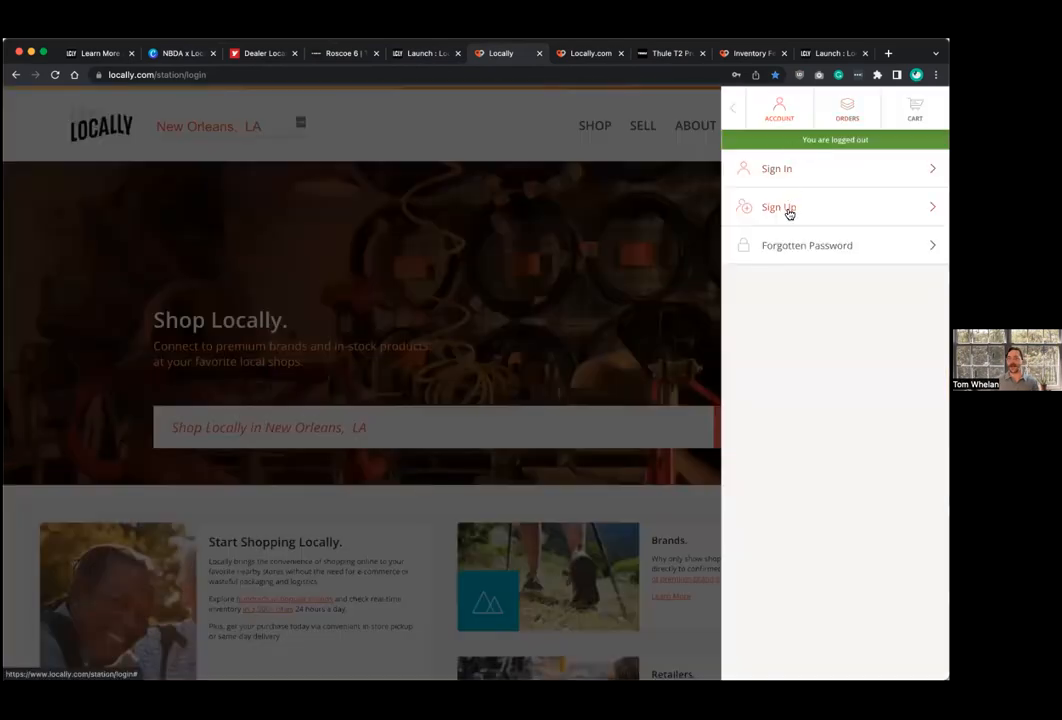
{"action": "left_click", "coordinate": [779, 207]}
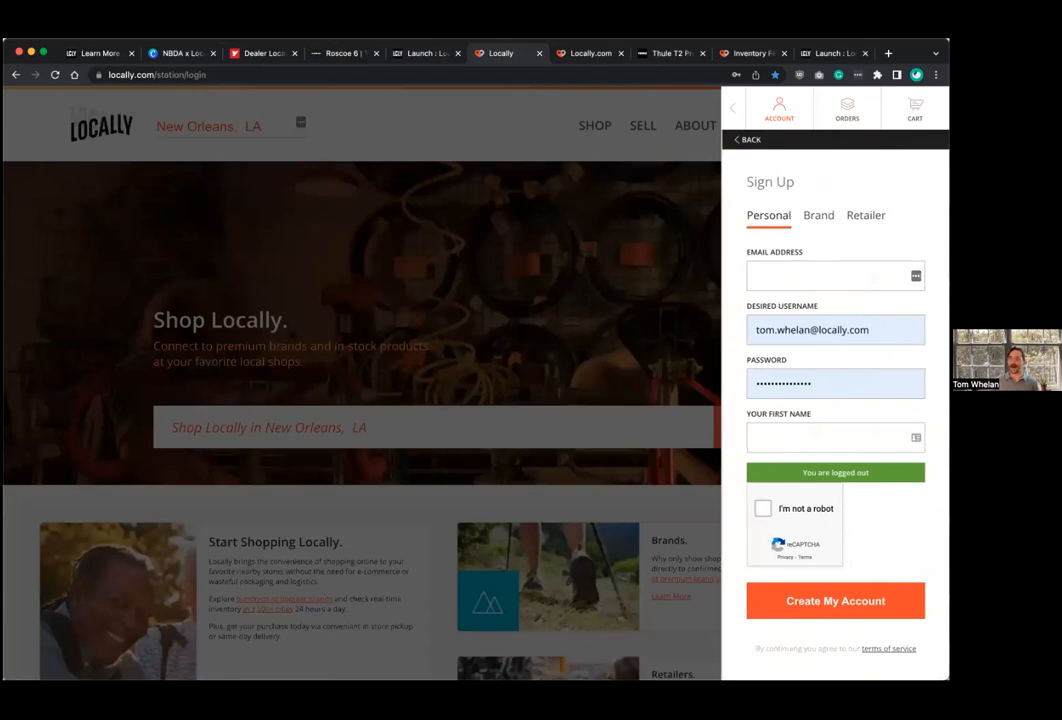
{"action": "left_click", "coordinate": [866, 215]}
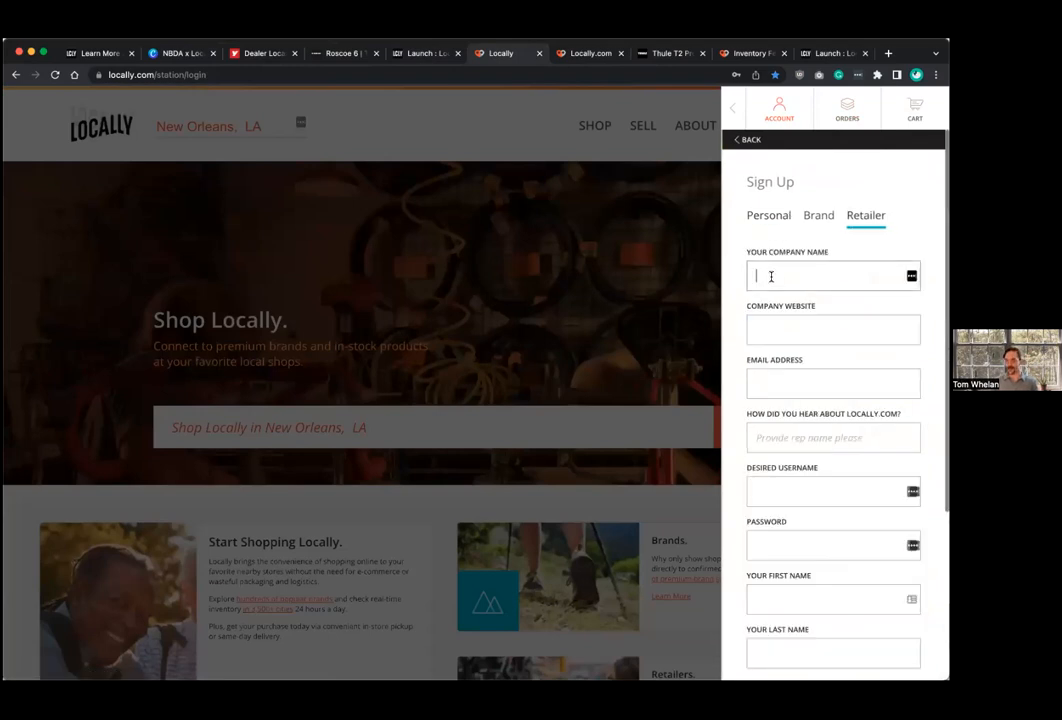
{"action": "type", "text": "b"}
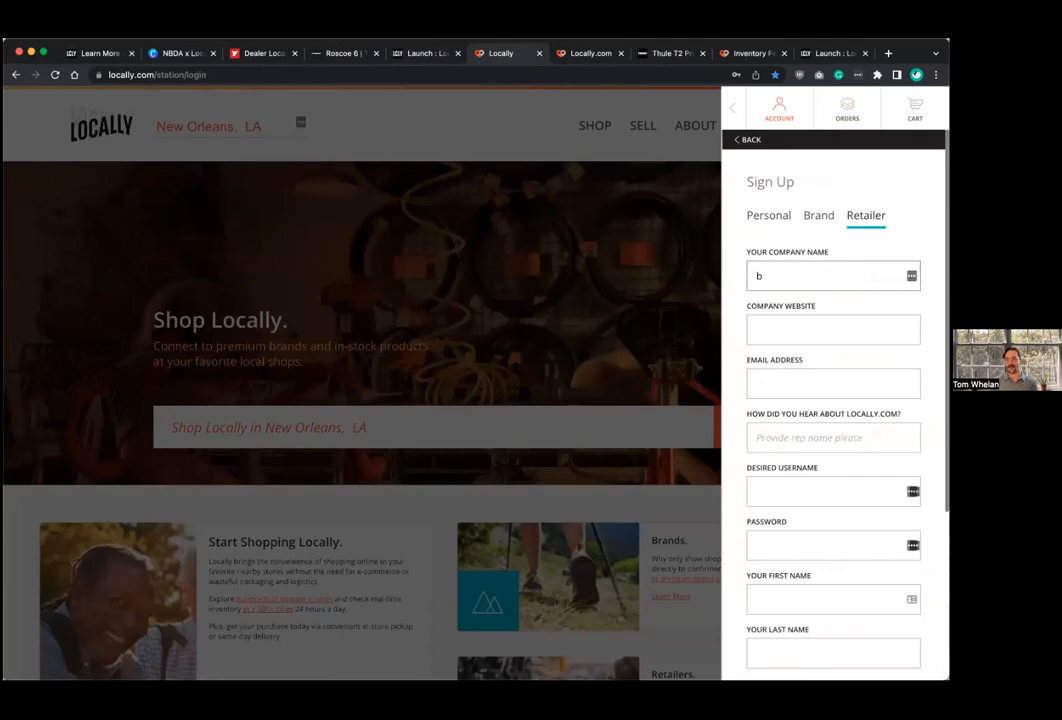
{"action": "type", "text": "bike shop"}
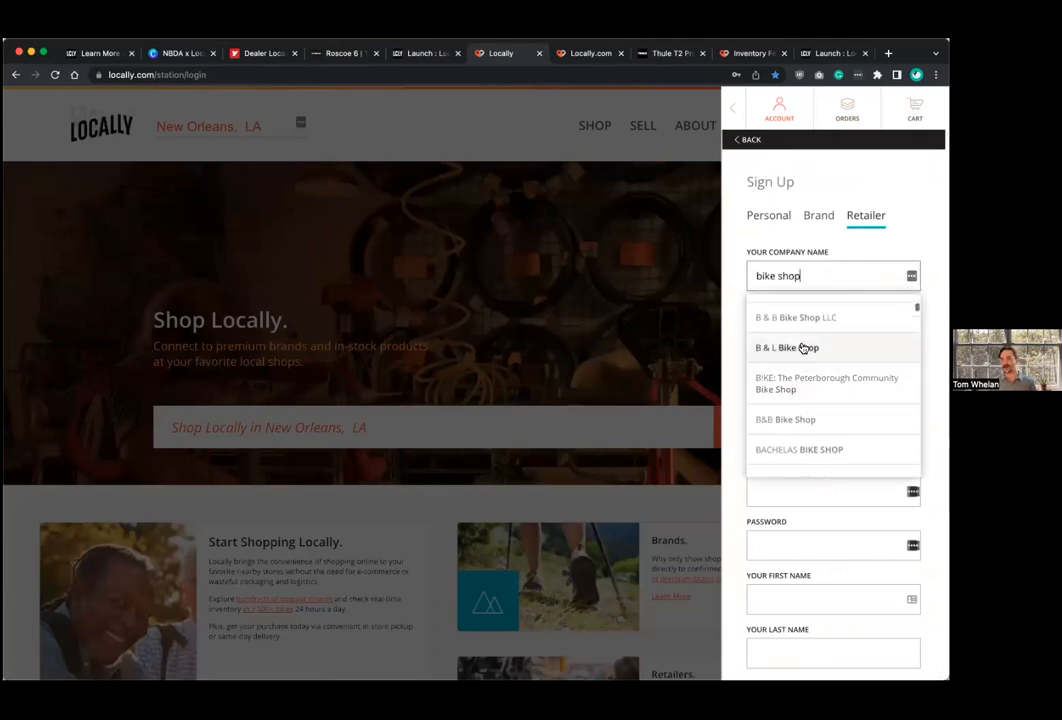
{"action": "left_click", "coordinate": [802, 347]}
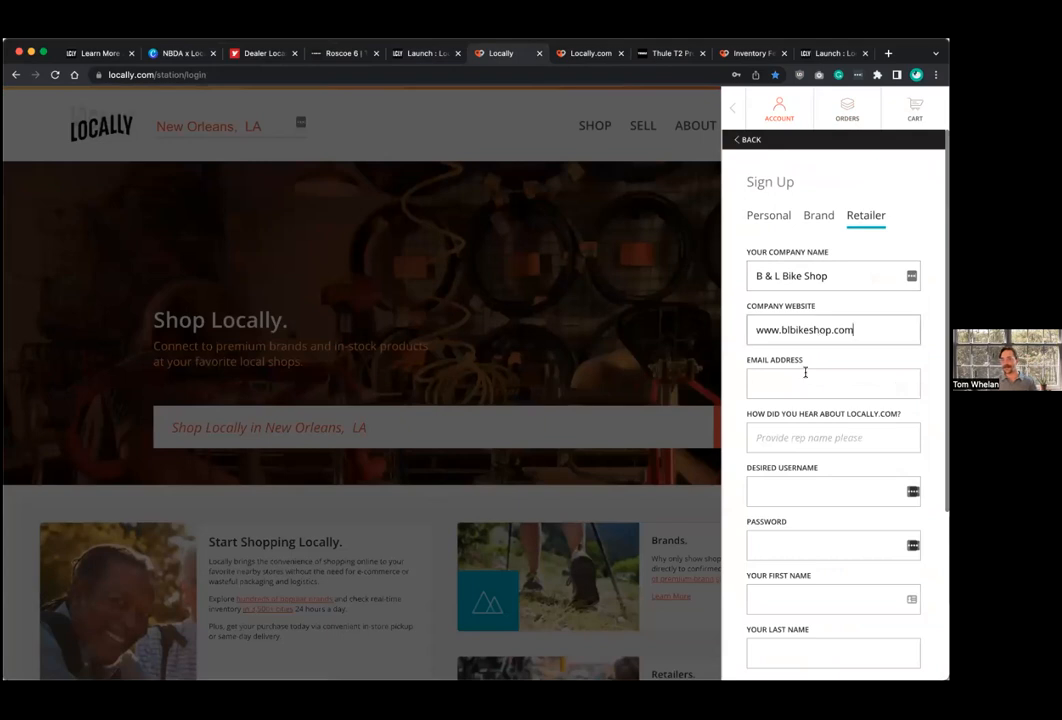
Continue the sign-up form for the website, then return to the Launch setup steps page
{"action": "scroll", "scroll_direction": "down", "scroll_amount": 3}
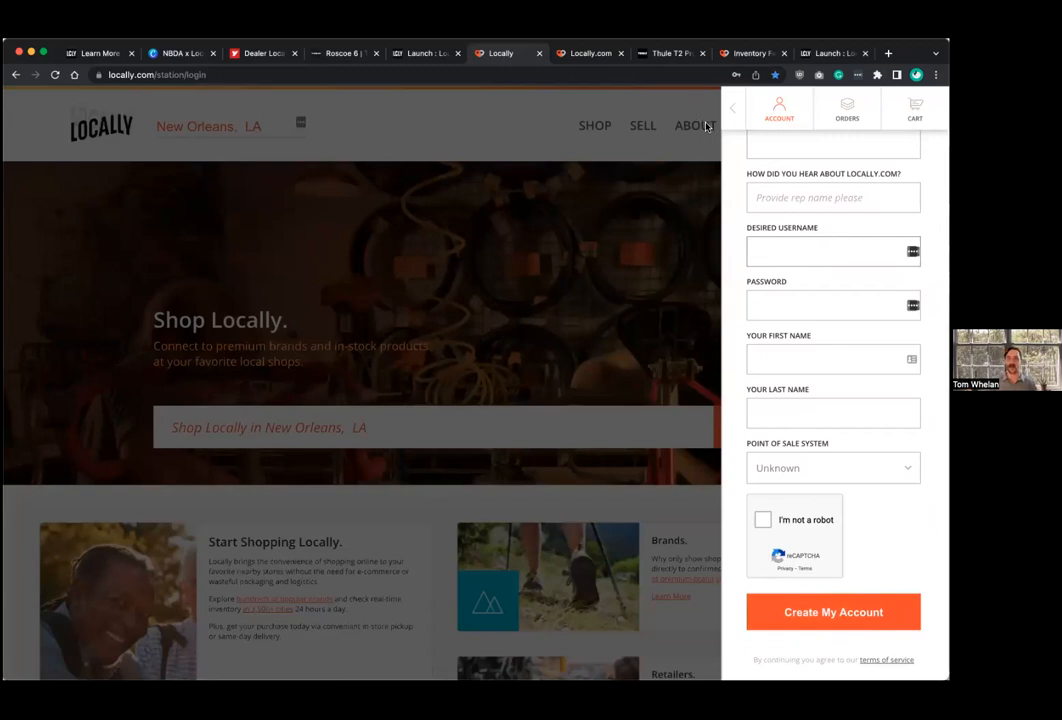
{"action": "left_click", "coordinate": [823, 251]}
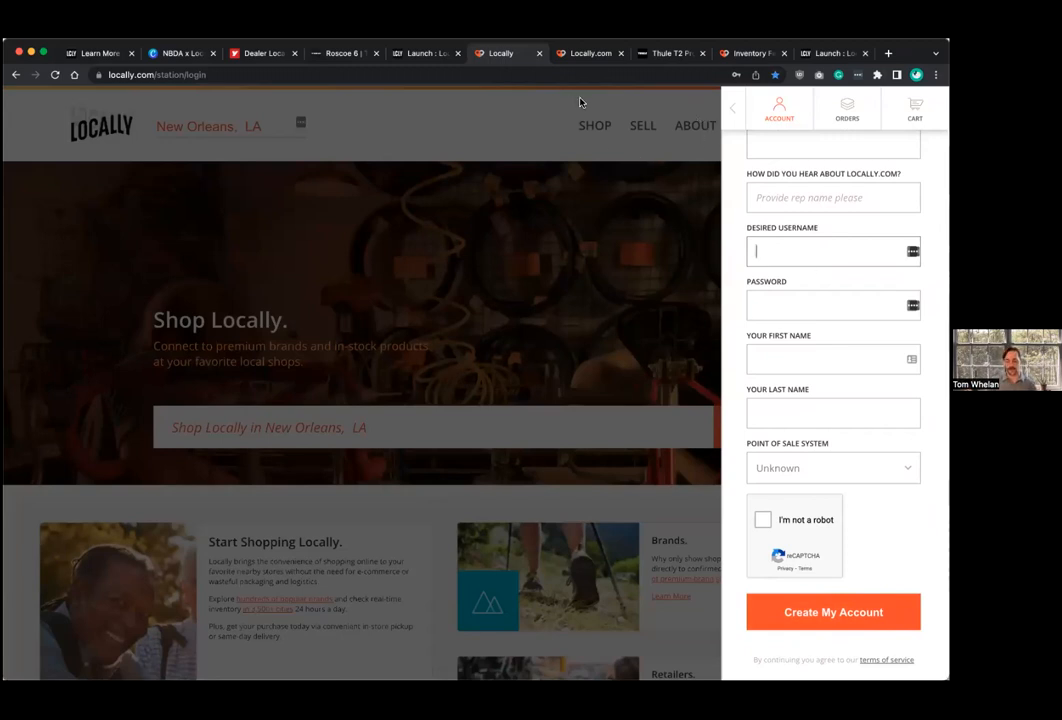
{"action": "left_click", "coordinate": [590, 53]}
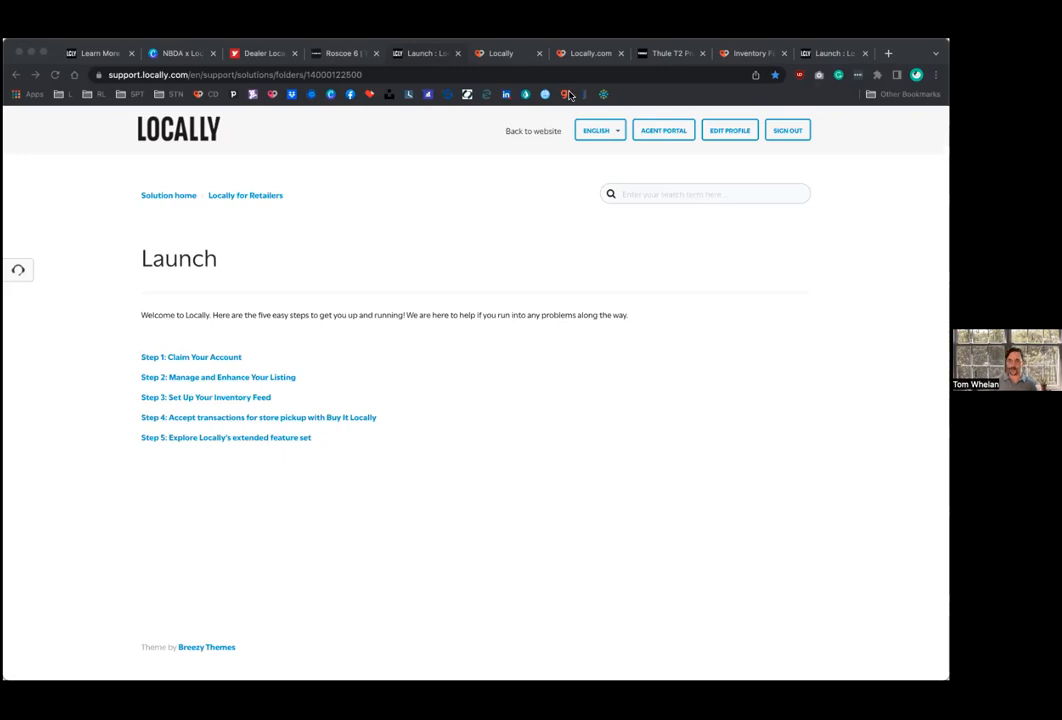
{"action": "left_click", "coordinate": [410, 53]}
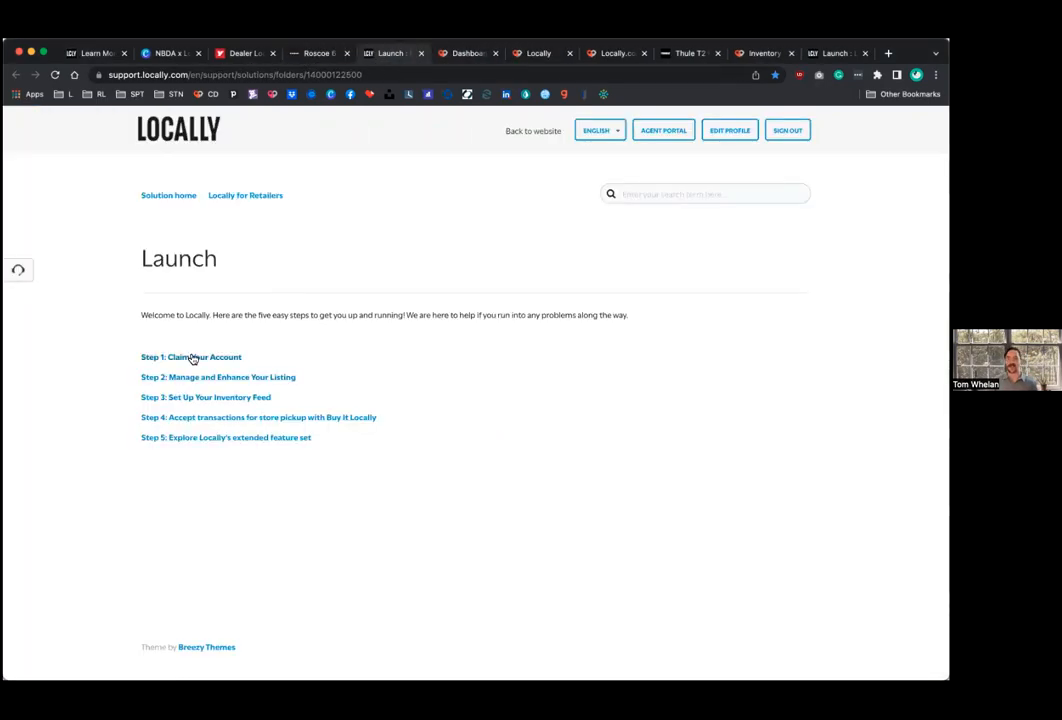
{"action": "mouse_move", "coordinate": [185, 377]}
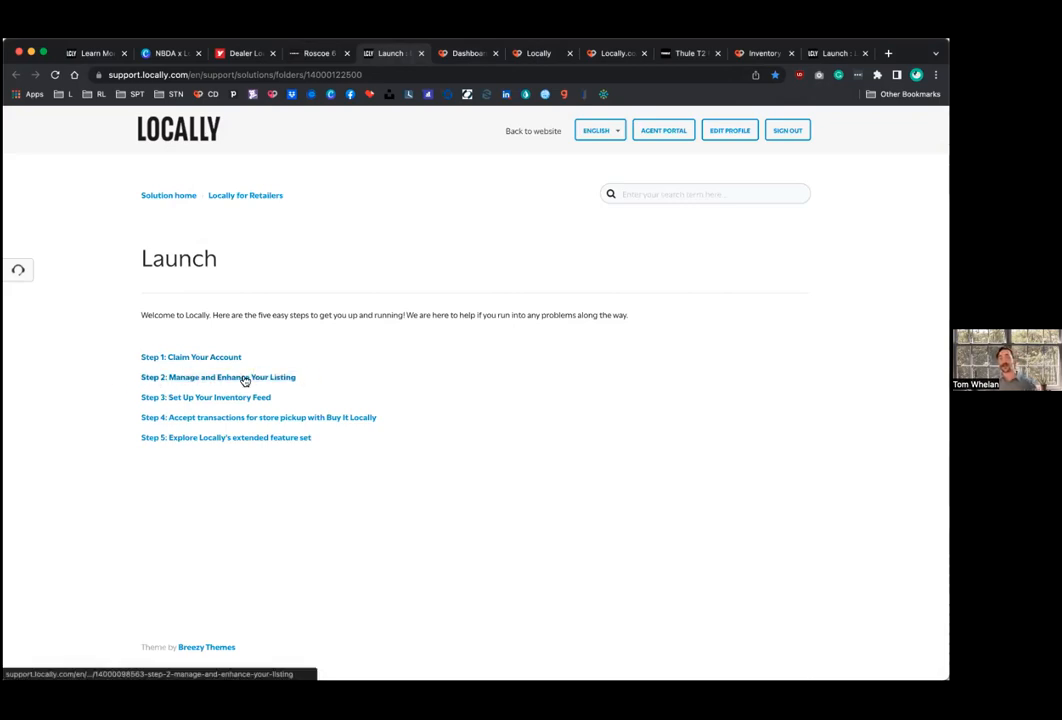
{"action": "left_click", "coordinate": [243, 377]}
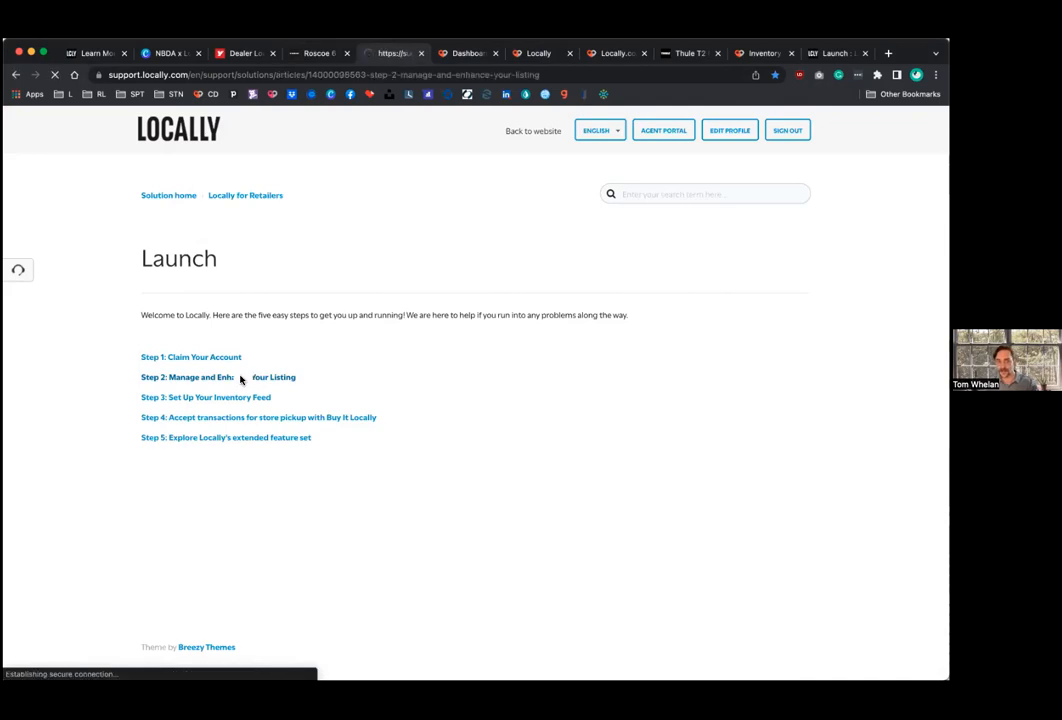
{"action": "left_click", "coordinate": [184, 377]}
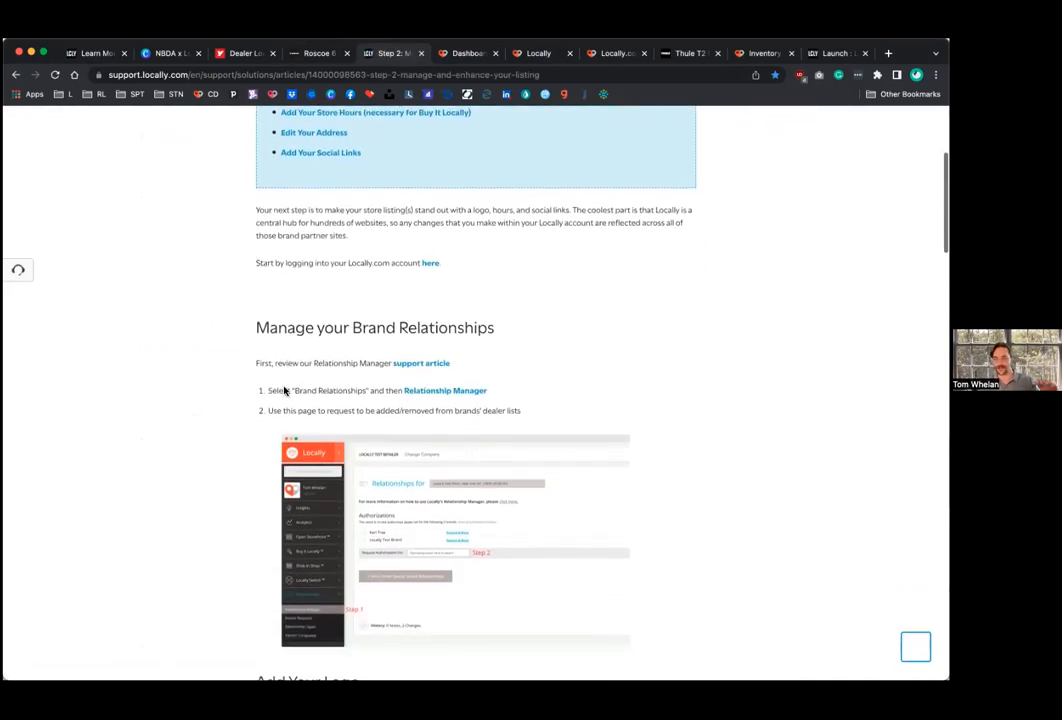
{"action": "scroll", "scroll_direction": "down", "scroll_amount": 3}
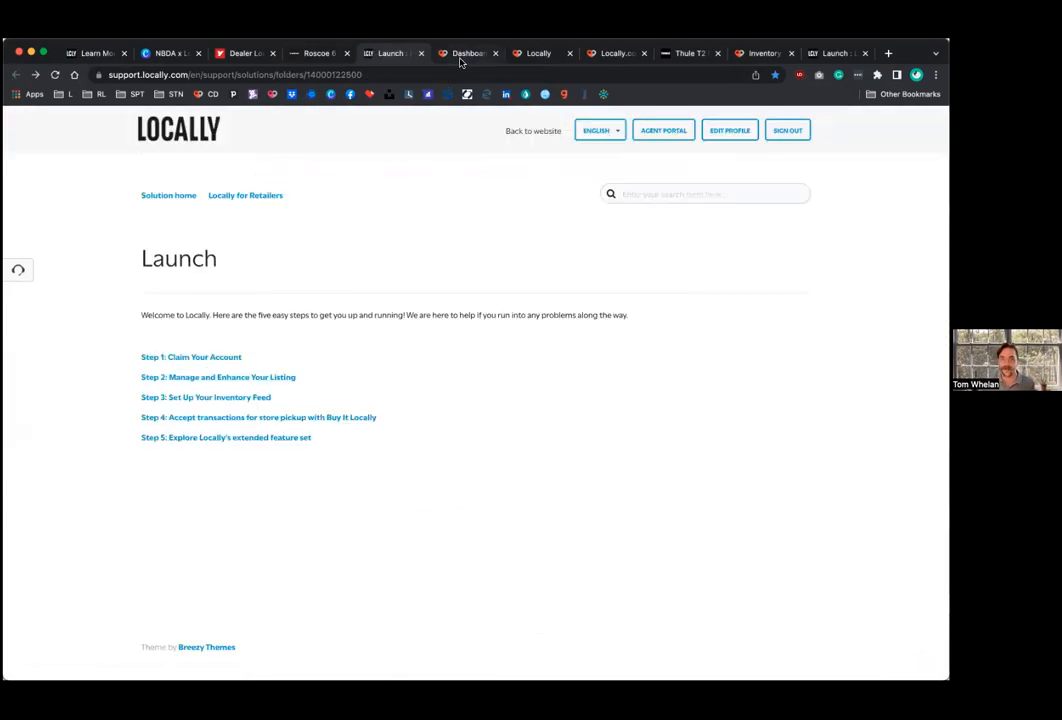
Open Store Info > Company Profile and start editing Locally Test Retailer
{"action": "left_click", "coordinate": [465, 53]}
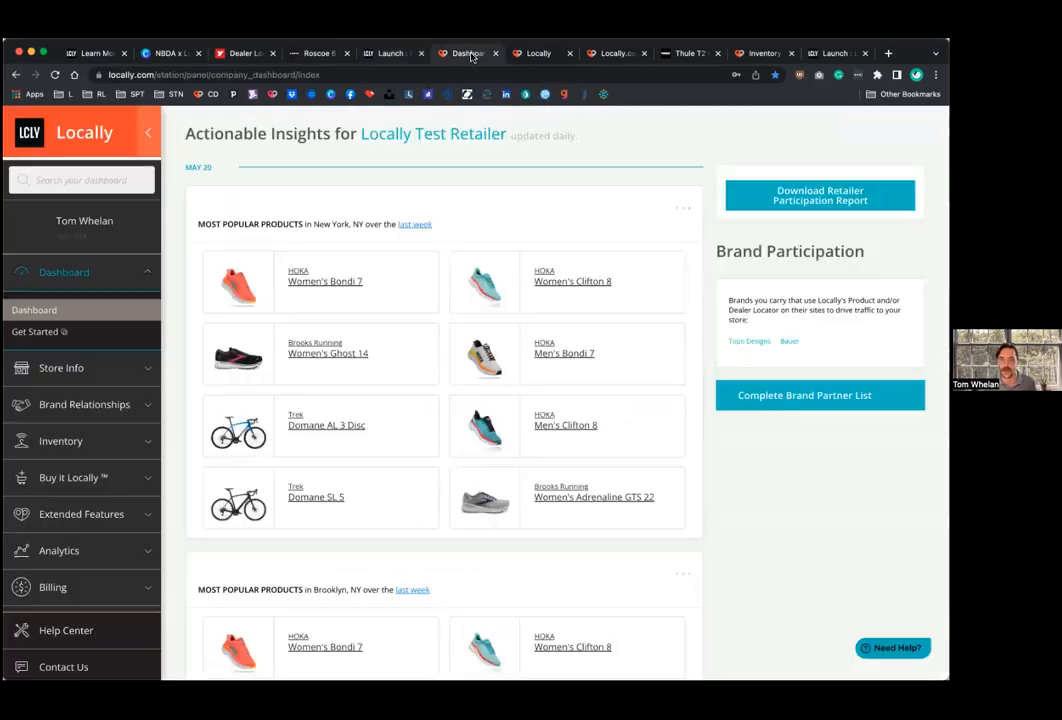
{"action": "left_click", "coordinate": [61, 368]}
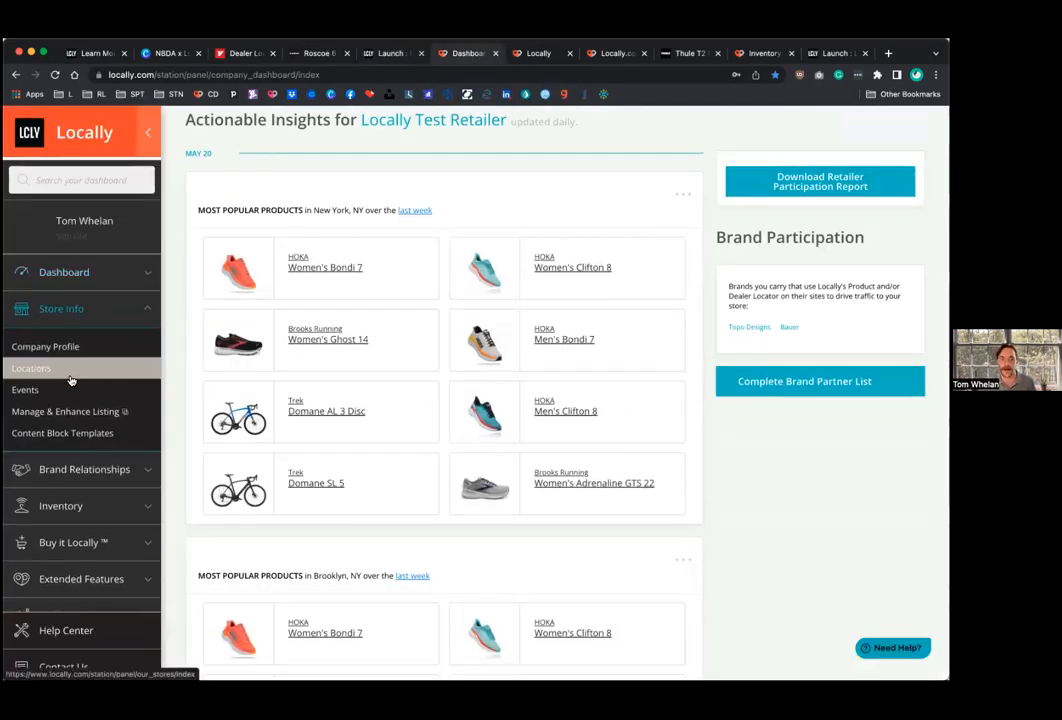
{"action": "left_click", "coordinate": [45, 346]}
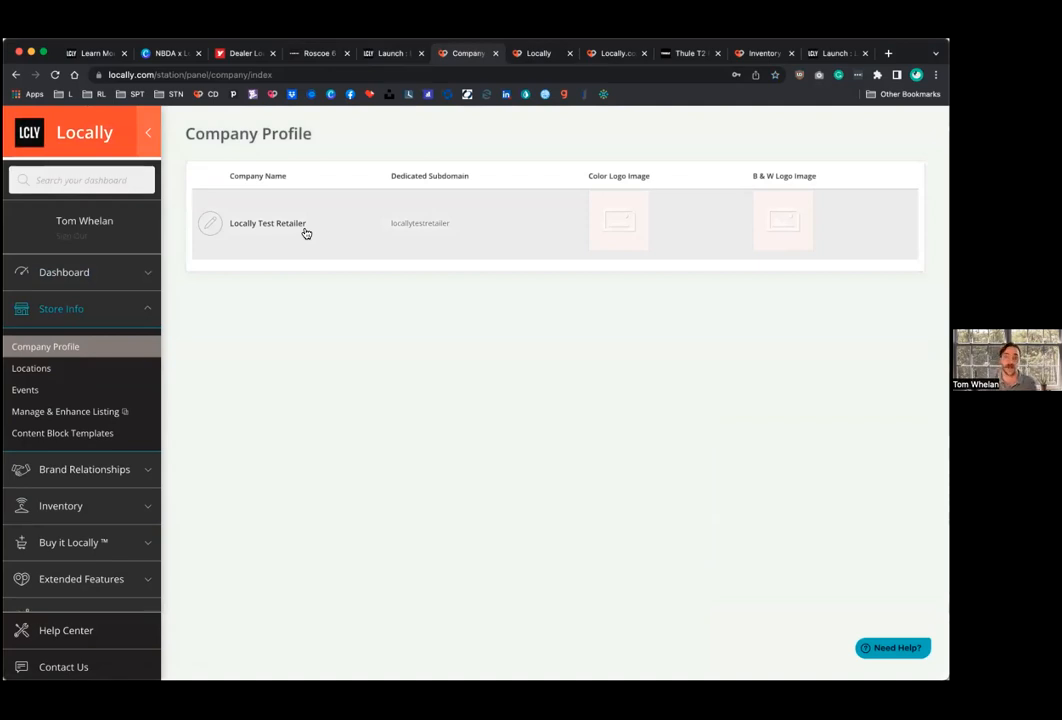
{"action": "left_click", "coordinate": [267, 223]}
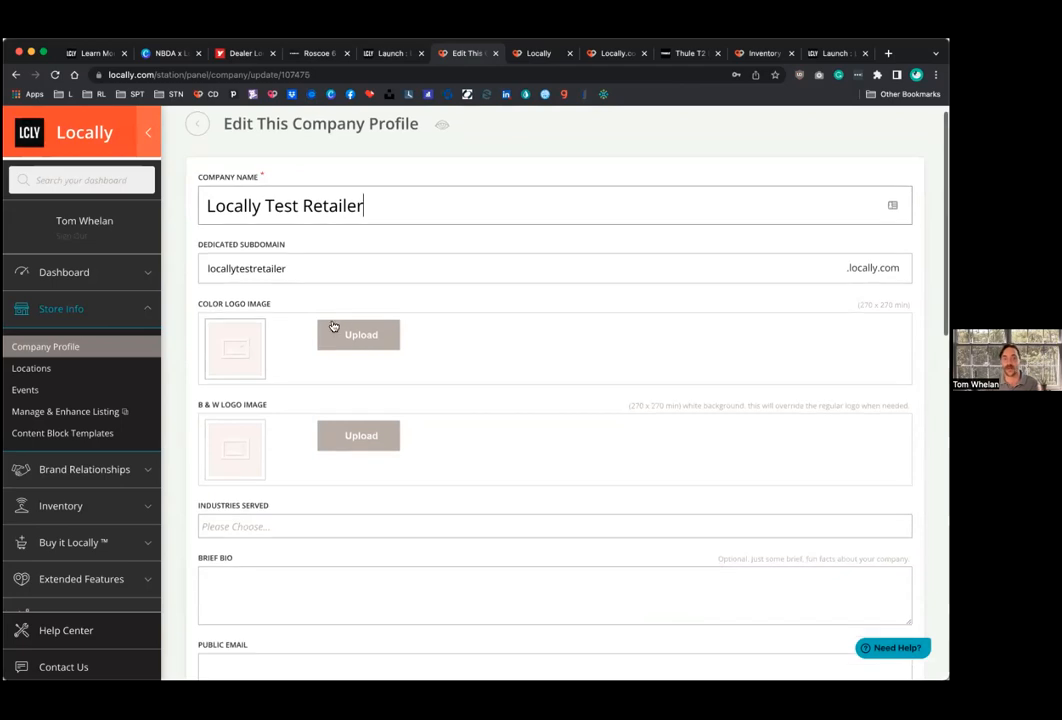
Scroll through the profile form, selecting the company bio field
{"action": "scroll", "scroll_direction": "down", "scroll_amount": 3}
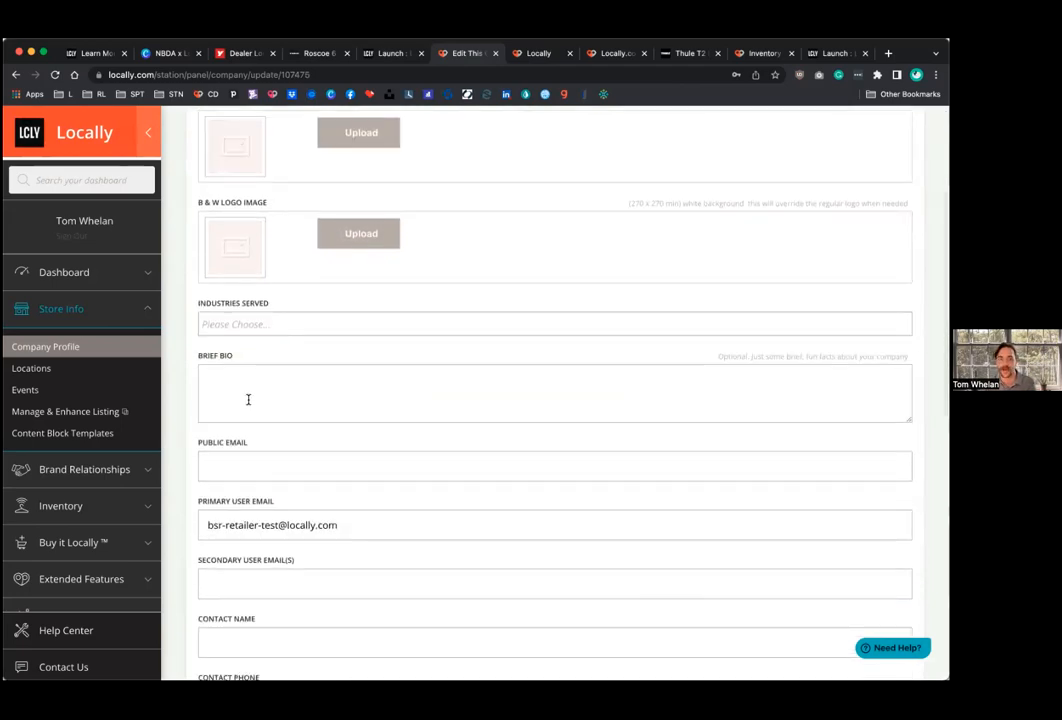
{"action": "left_click", "coordinate": [554, 323]}
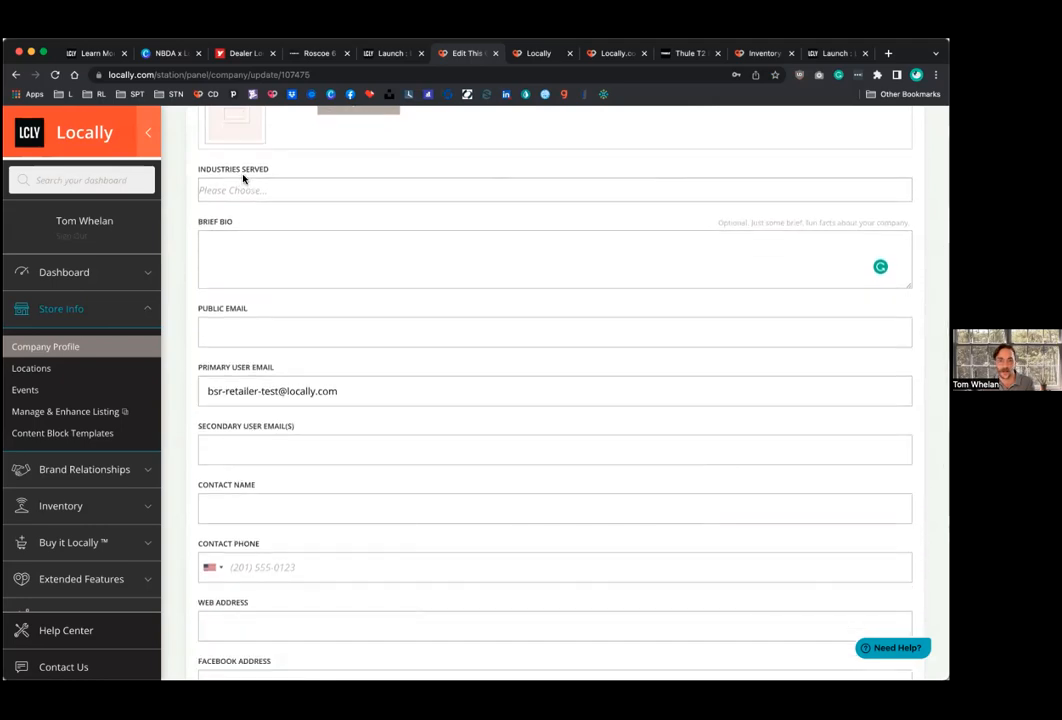
{"action": "scroll", "scroll_direction": "down", "scroll_amount": 3}
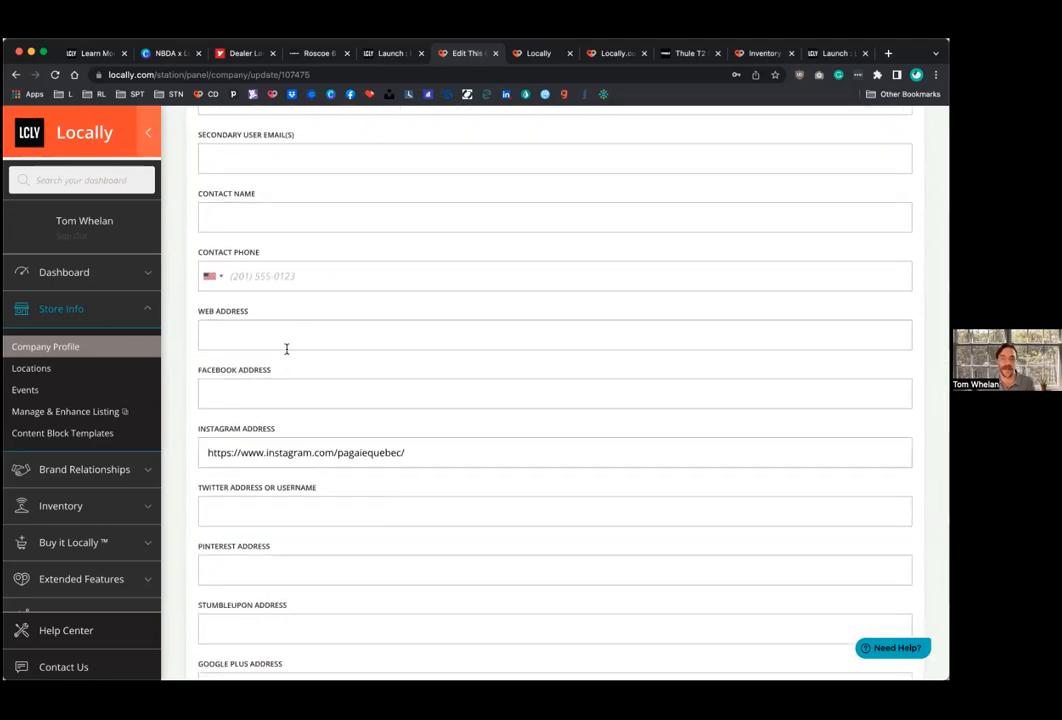
{"action": "scroll", "scroll_direction": "down", "scroll_amount": 3}
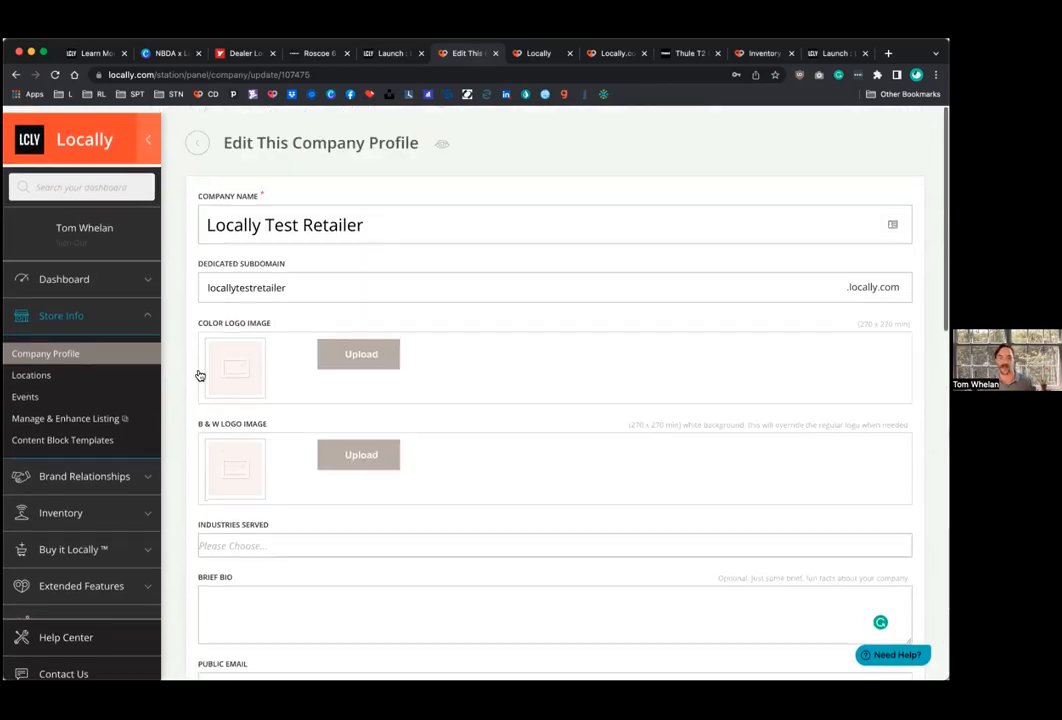
Open Locally Test Store and view its Location, Hours, and Contact and Social tabs
{"action": "left_click", "coordinate": [31, 375]}
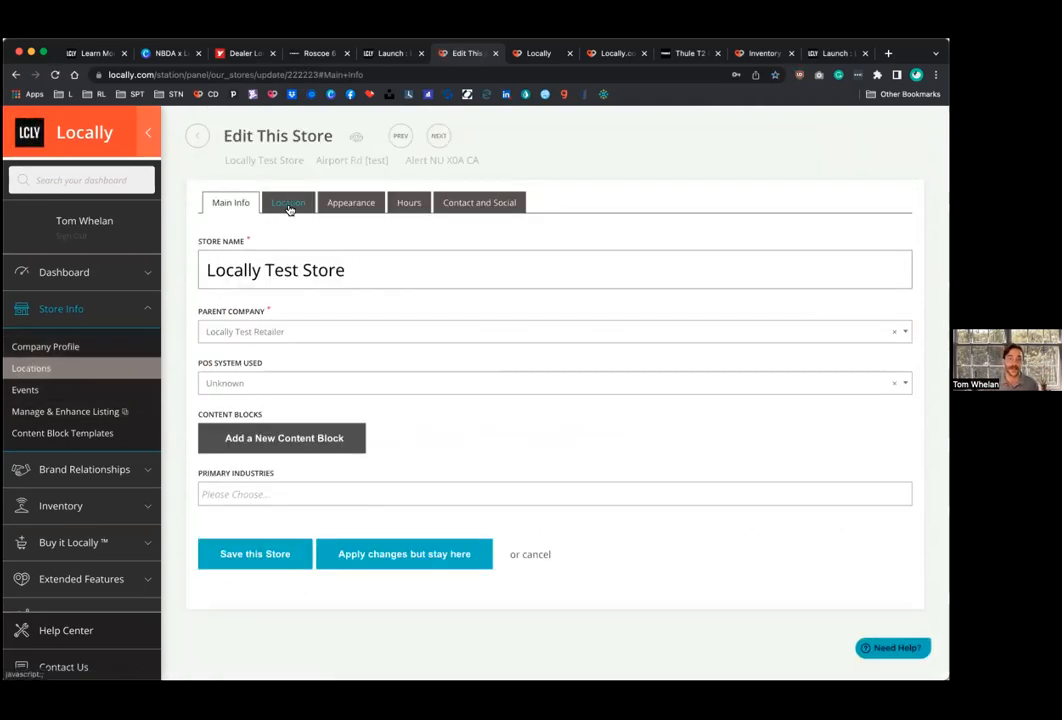
{"action": "left_click", "coordinate": [288, 202]}
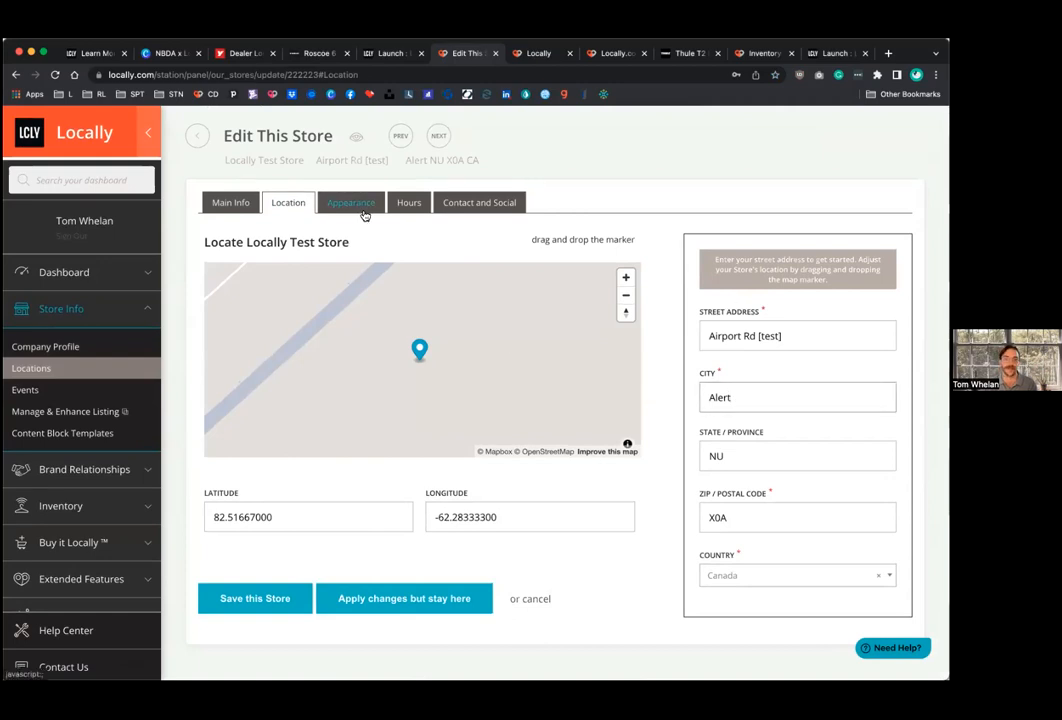
{"action": "left_click", "coordinate": [408, 202]}
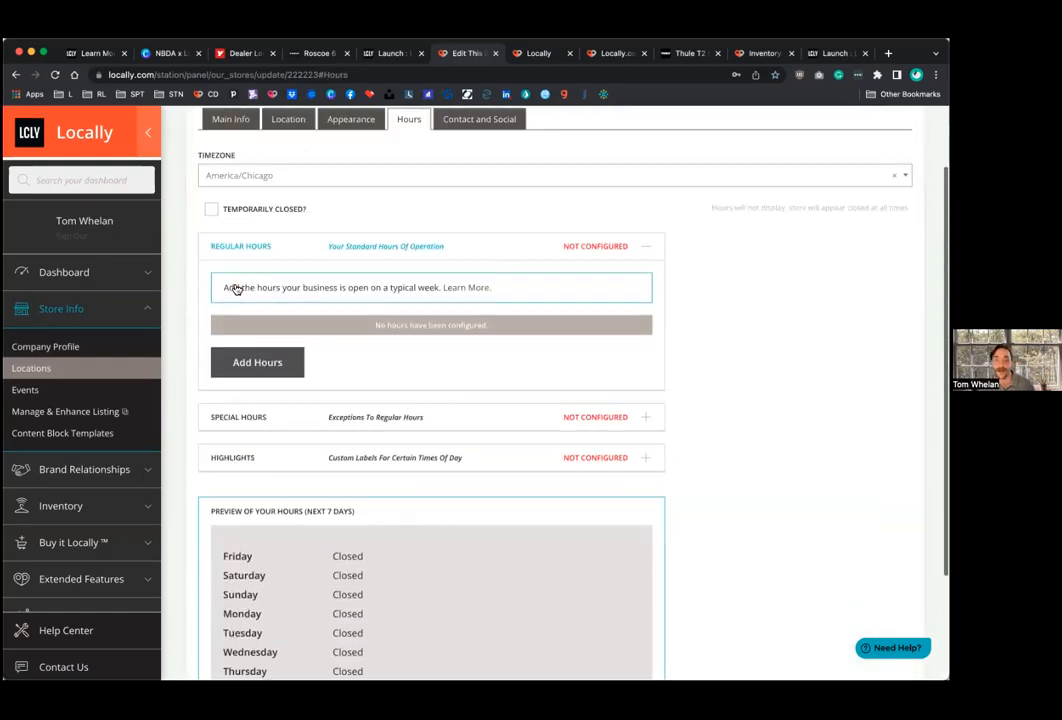
{"action": "left_click", "coordinate": [479, 119]}
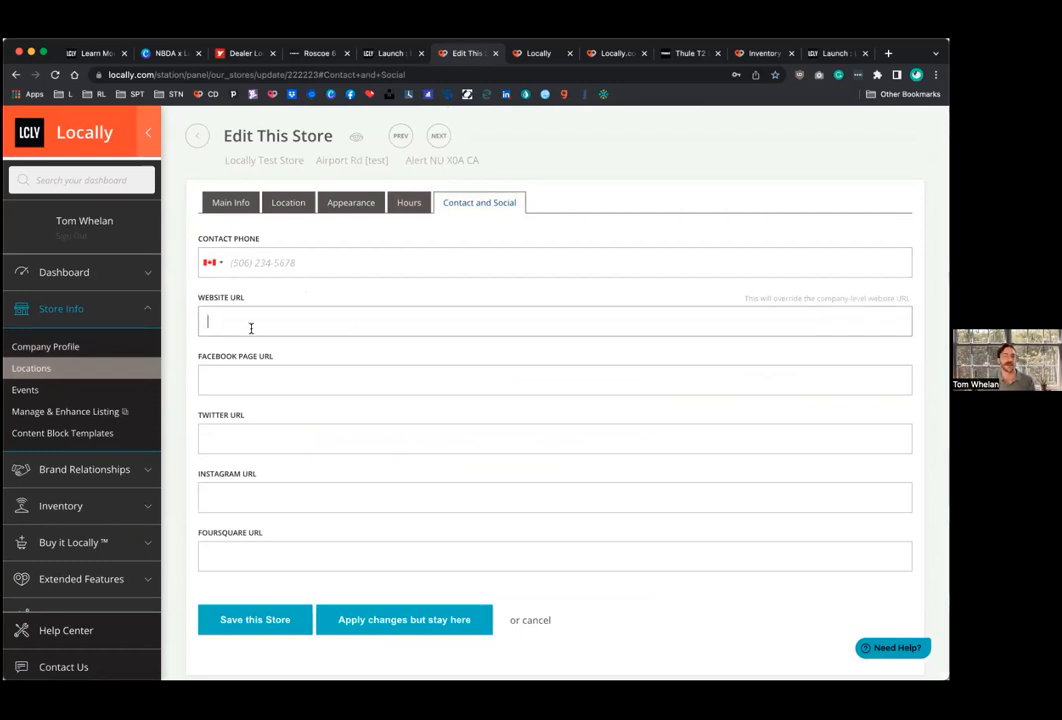
{"action": "mouse_move", "coordinate": [120, 389]}
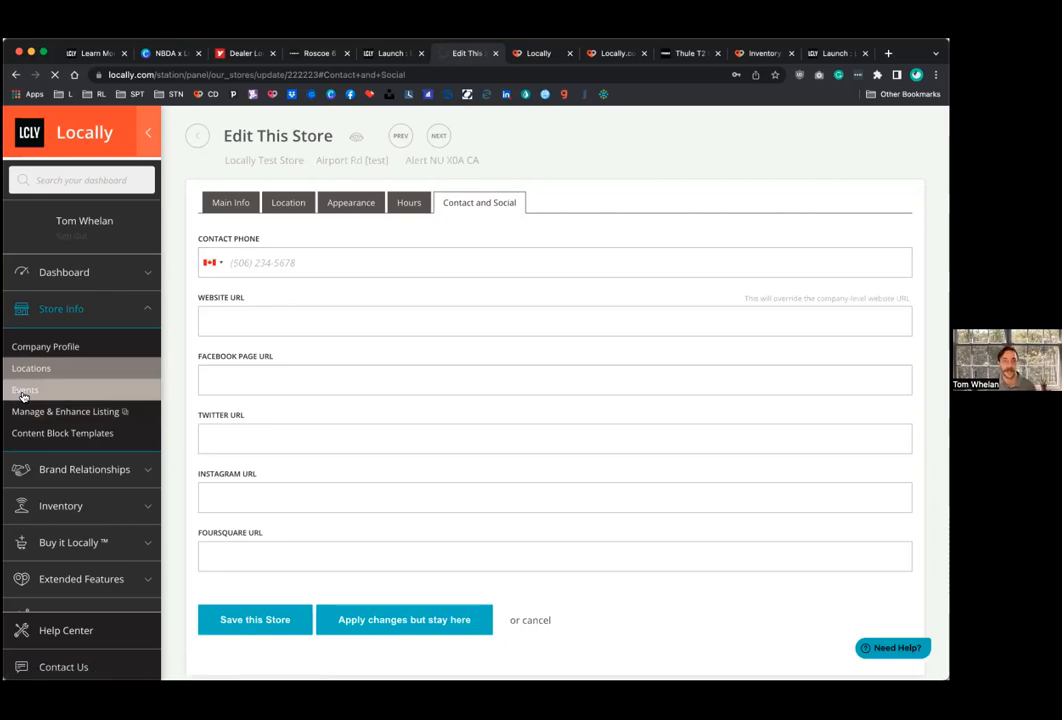
{"action": "mouse_move", "coordinate": [54, 392]}
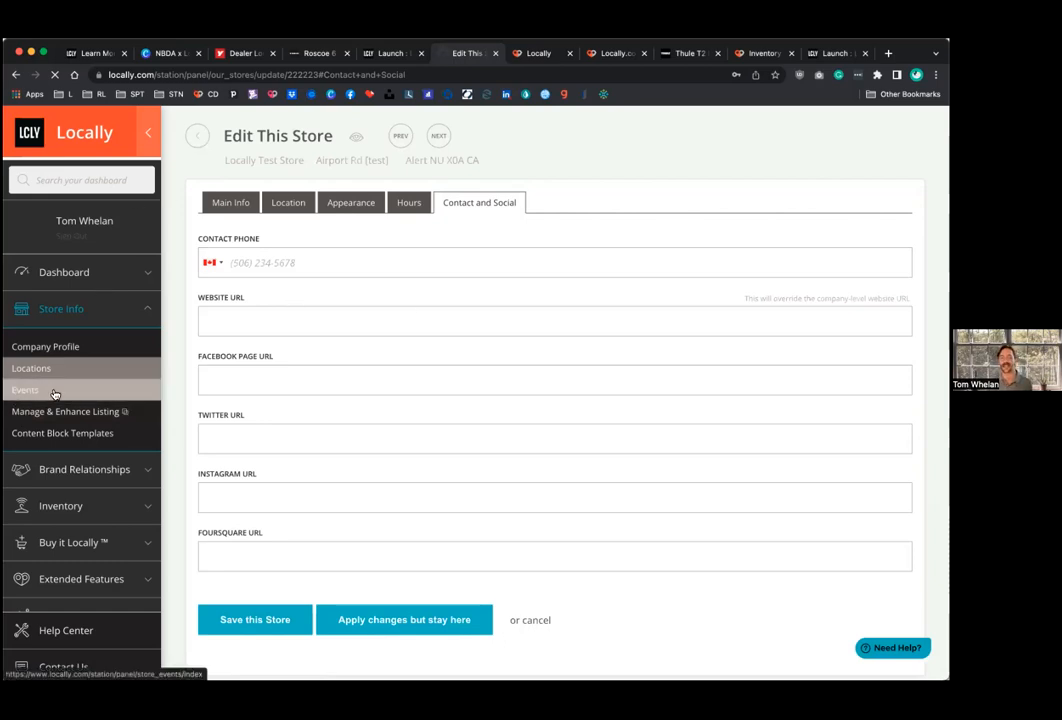
Open and scroll the Create a new Event form, then switch to Yakima's dealer locator
{"action": "left_click", "coordinate": [25, 389]}
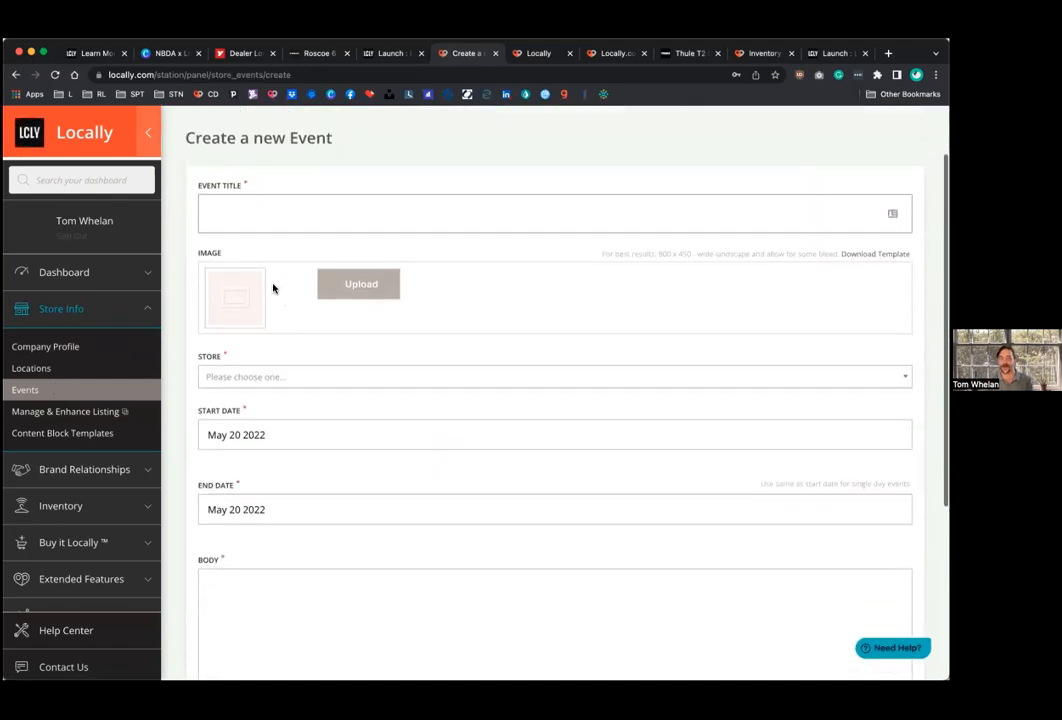
{"action": "scroll", "scroll_direction": "down", "scroll_amount": 3}
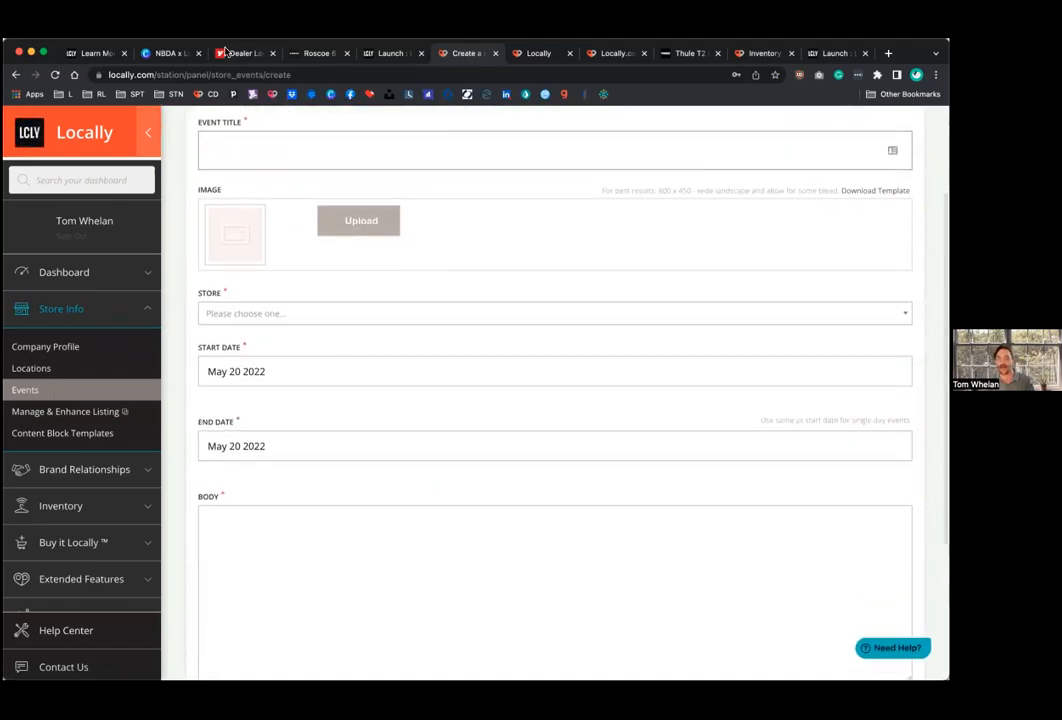
{"action": "left_click", "coordinate": [250, 52]}
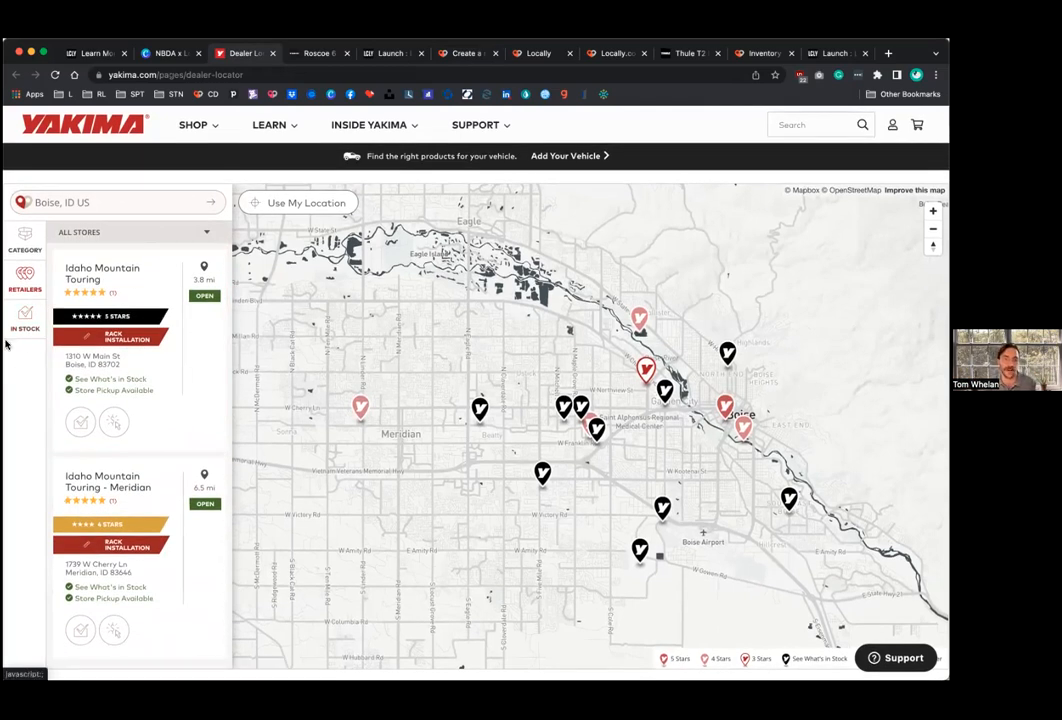
{"action": "mouse_move", "coordinate": [393, 30]}
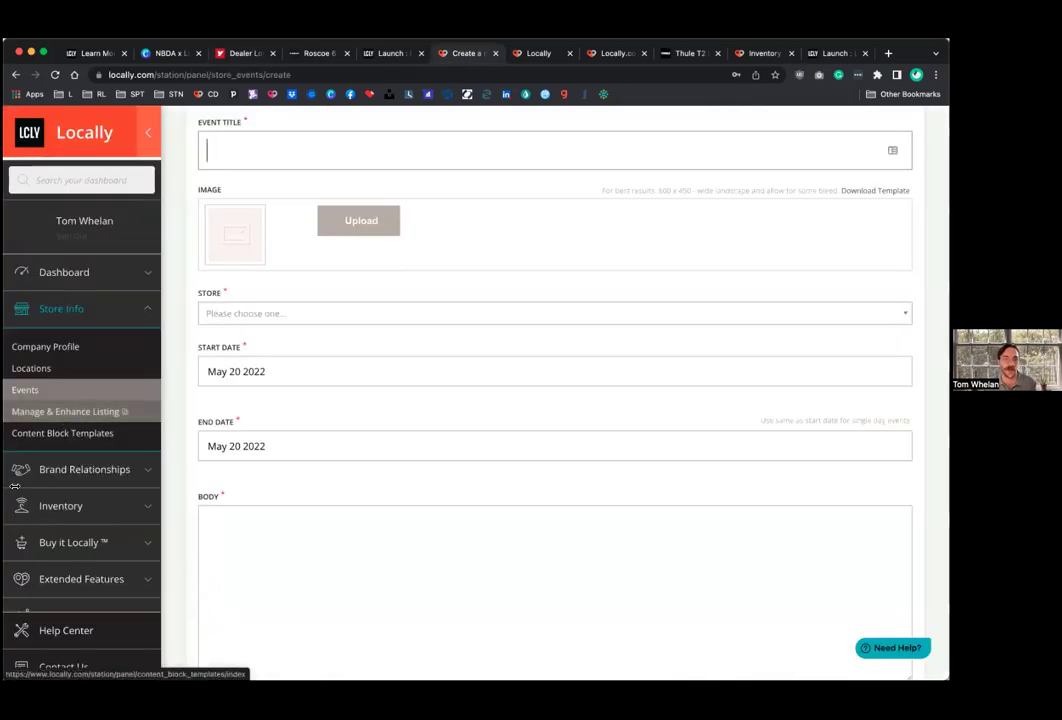
{"action": "mouse_move", "coordinate": [57, 421]}
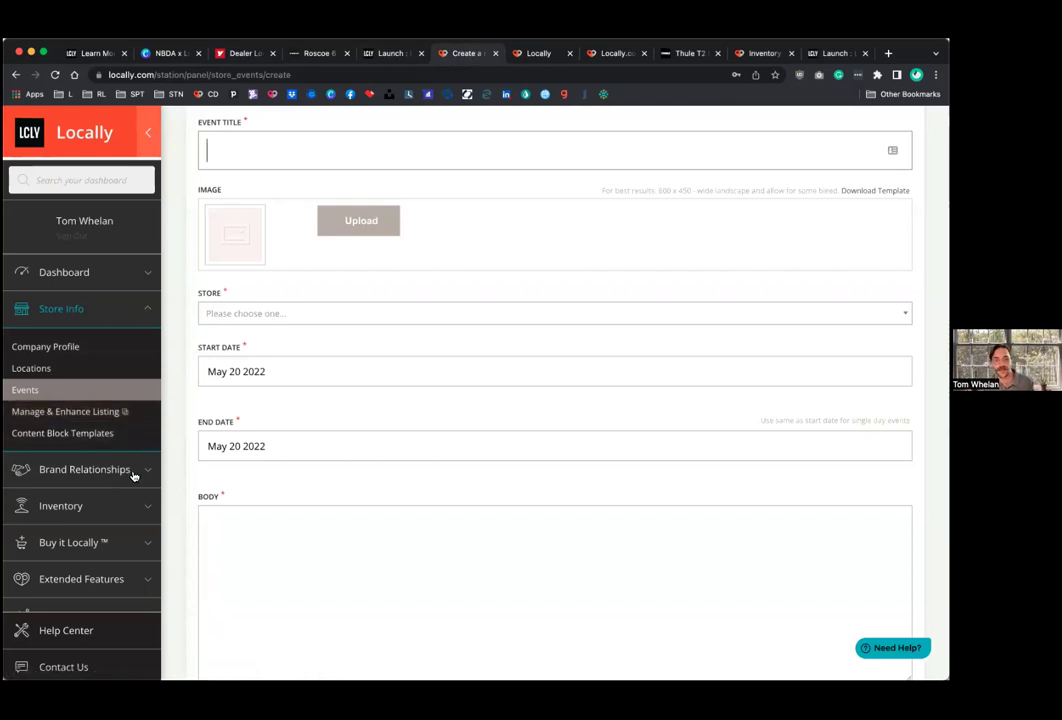
Open Locally Test Store's Relationship Manager and search 'Shimano' in Request Authorization For
{"action": "left_click", "coordinate": [84, 469]}
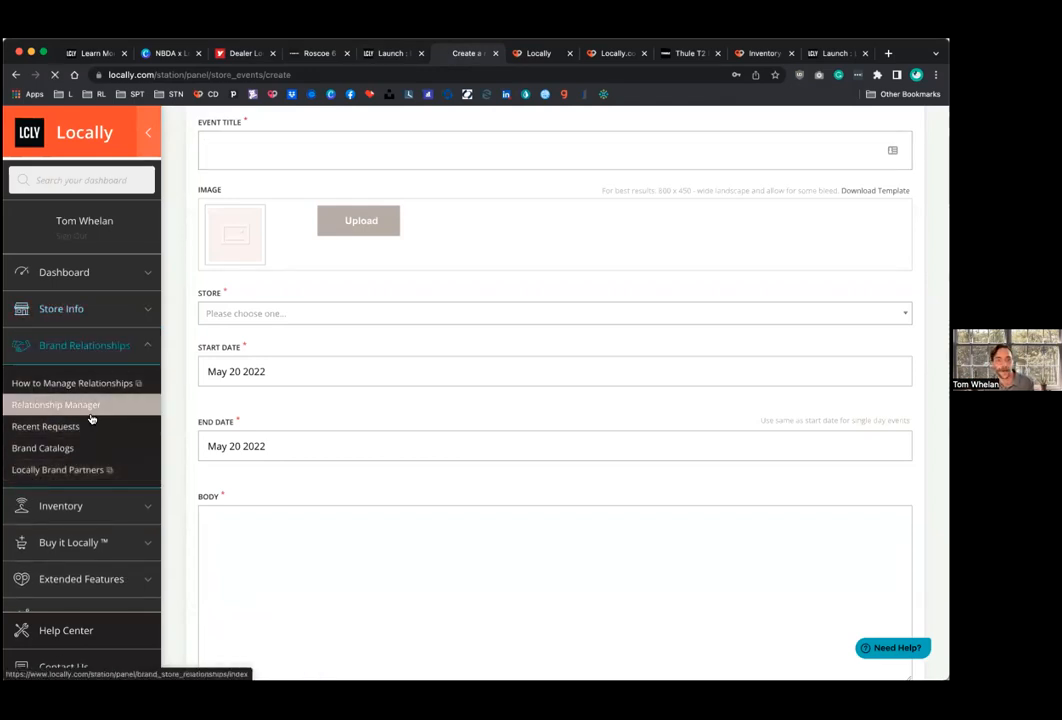
{"action": "left_click", "coordinate": [55, 404]}
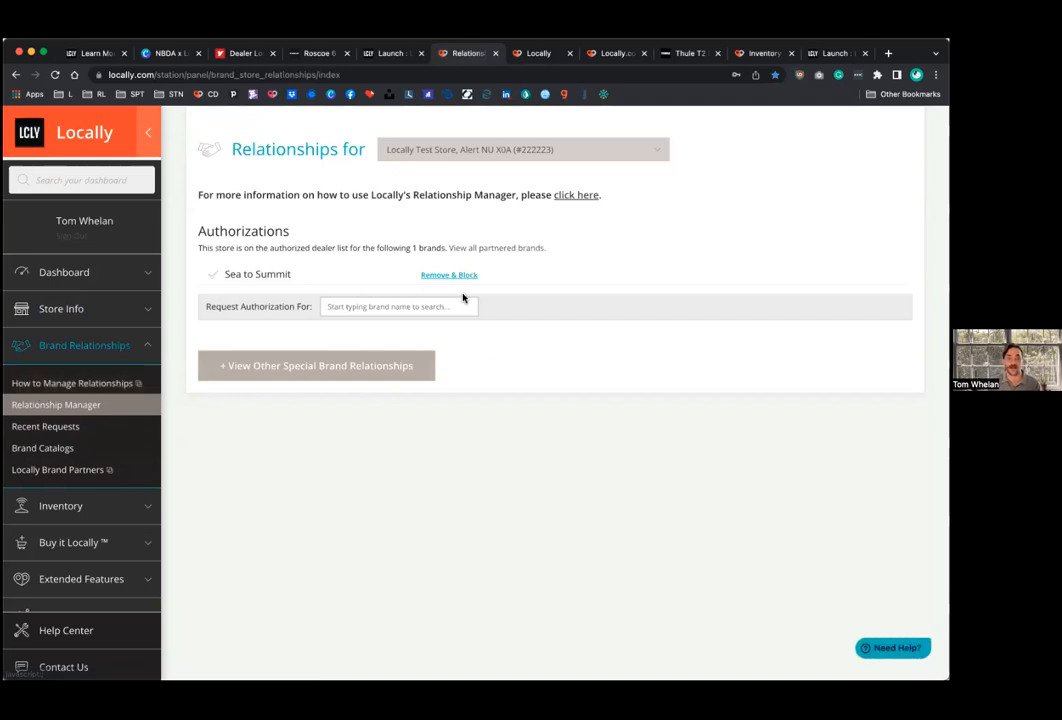
{"action": "left_click", "coordinate": [520, 149]}
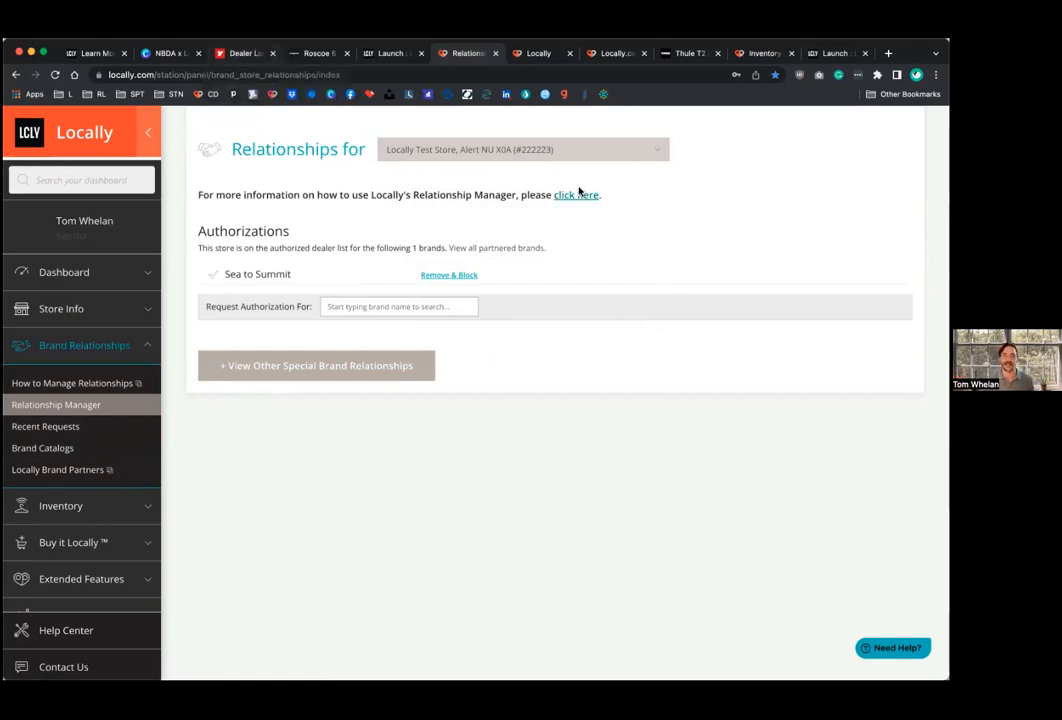
{"action": "mouse_move", "coordinate": [559, 160]}
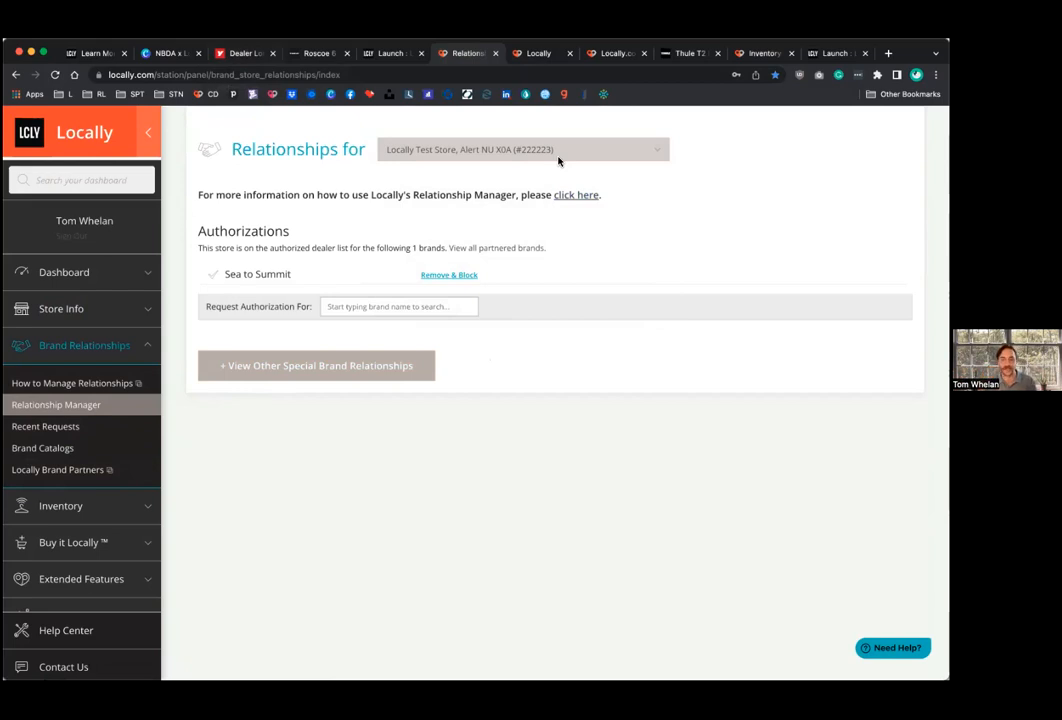
{"action": "left_click", "coordinate": [398, 306]}
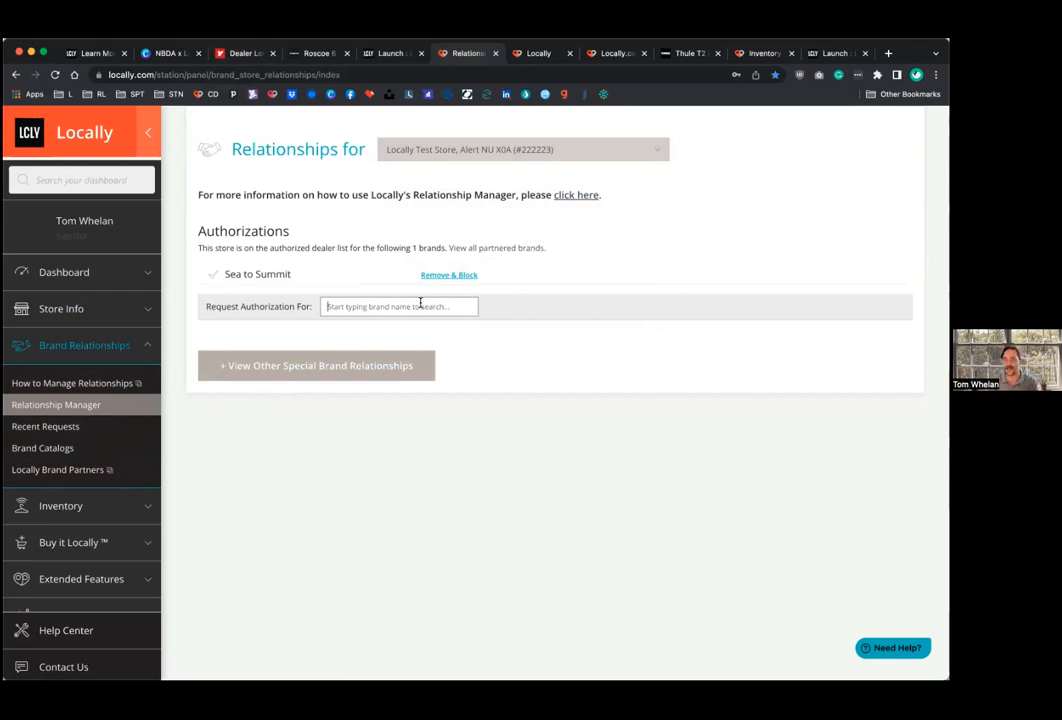
{"action": "type", "text": "yet"}
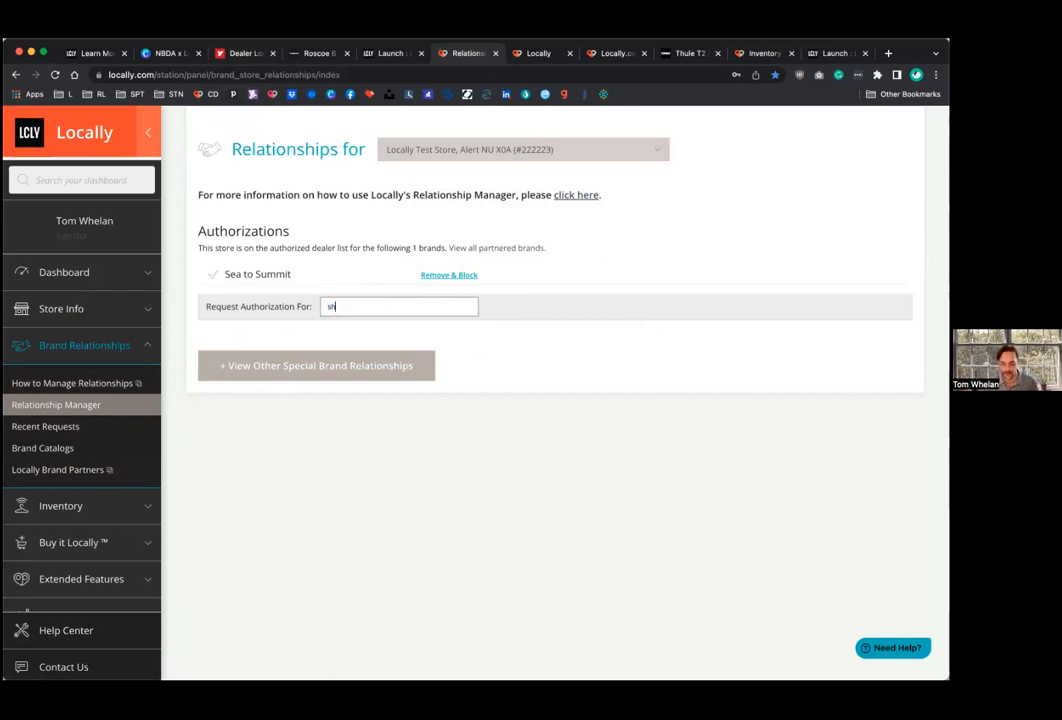
{"action": "type", "text": "himano"}
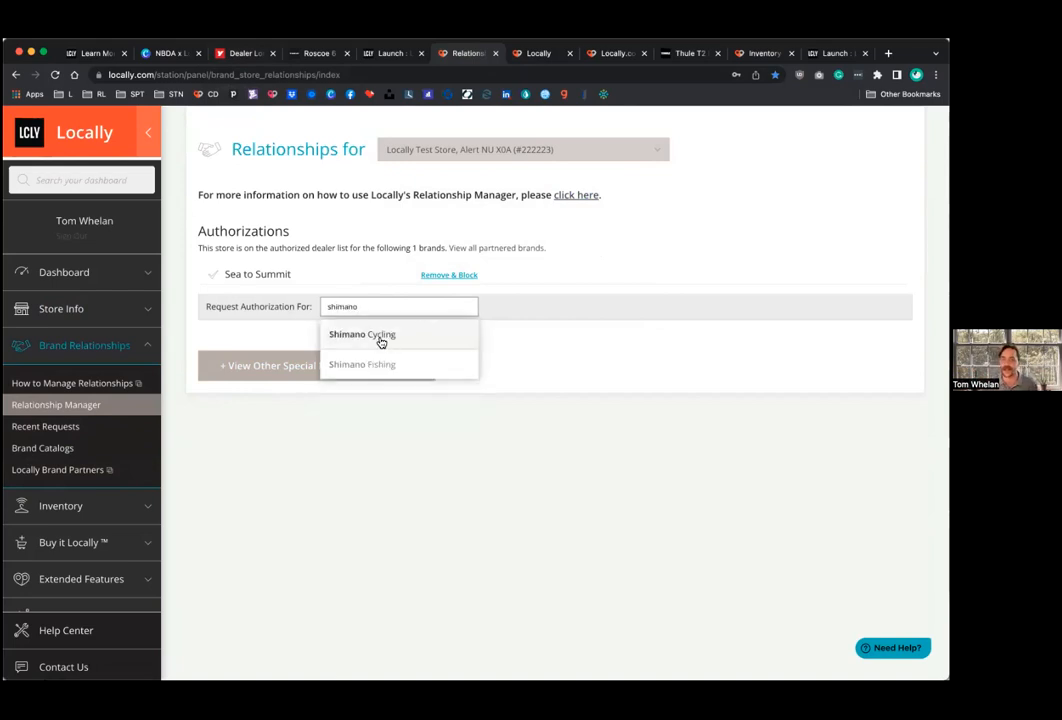
Select Shimano Cycling, then close its Authorization Request dialog without sending
{"action": "left_click", "coordinate": [362, 334]}
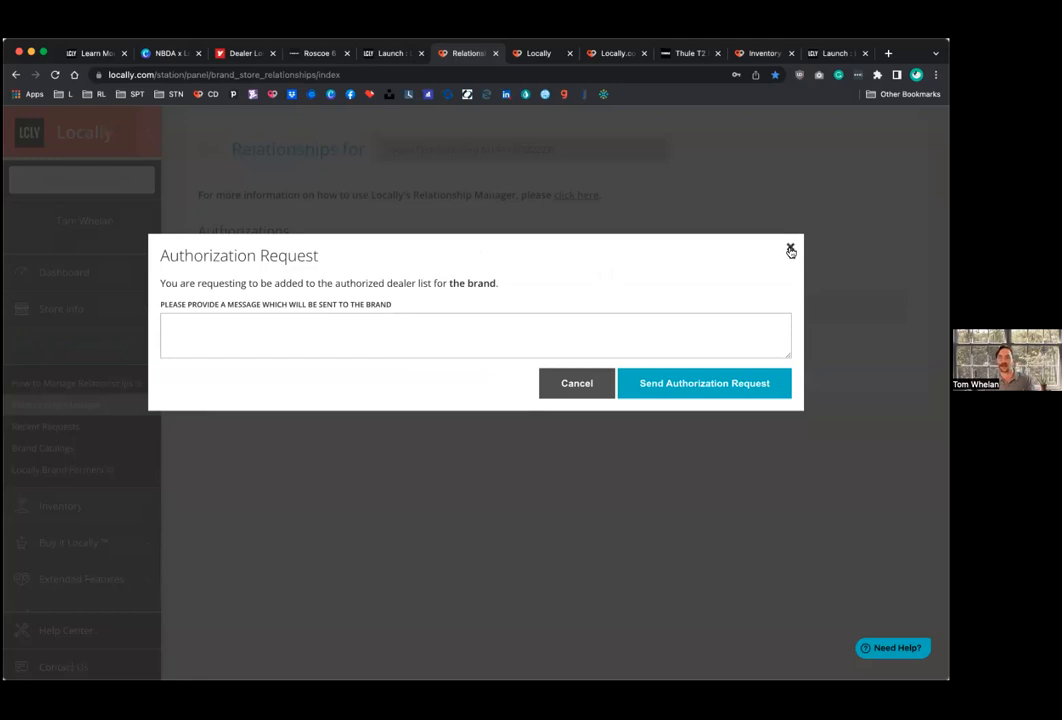
{"action": "mouse_move", "coordinate": [790, 250]}
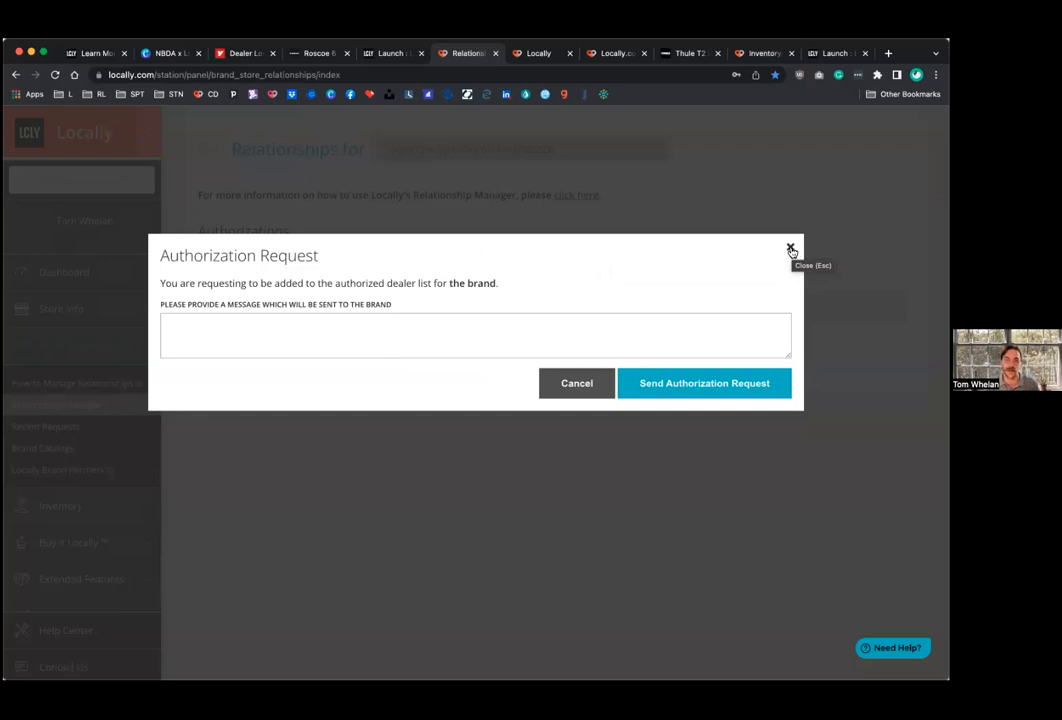
{"action": "left_click", "coordinate": [790, 248]}
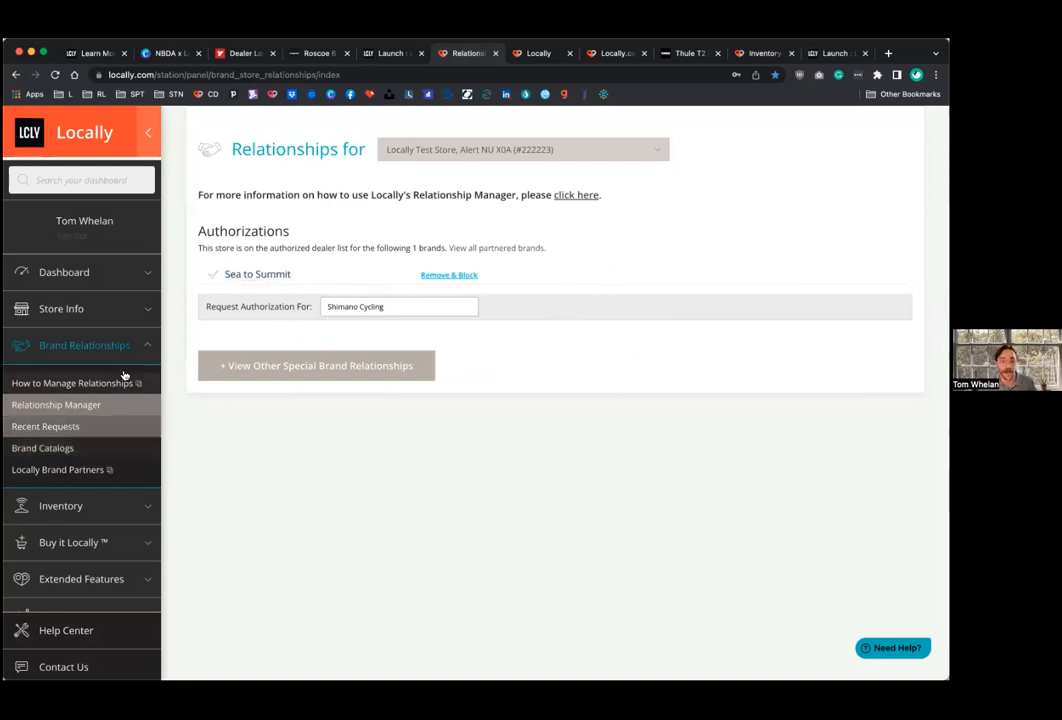
View the store locations dropdown, then reload Relationship Manager keeping Locally Test Store
{"action": "left_click", "coordinate": [522, 149]}
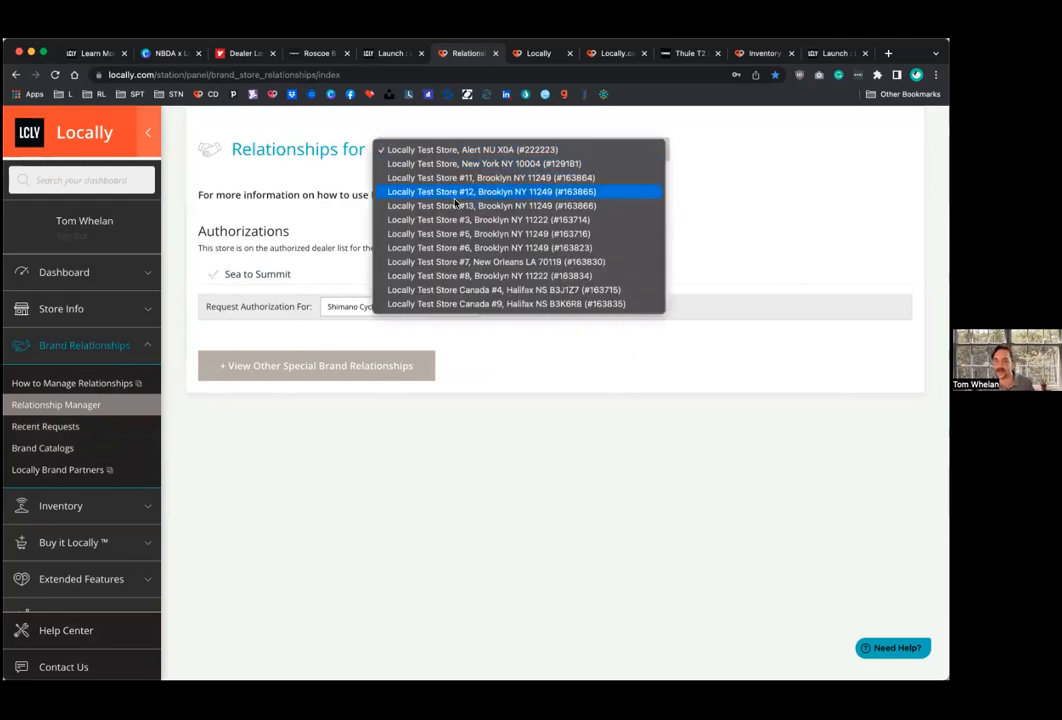
{"action": "left_click", "coordinate": [472, 149]}
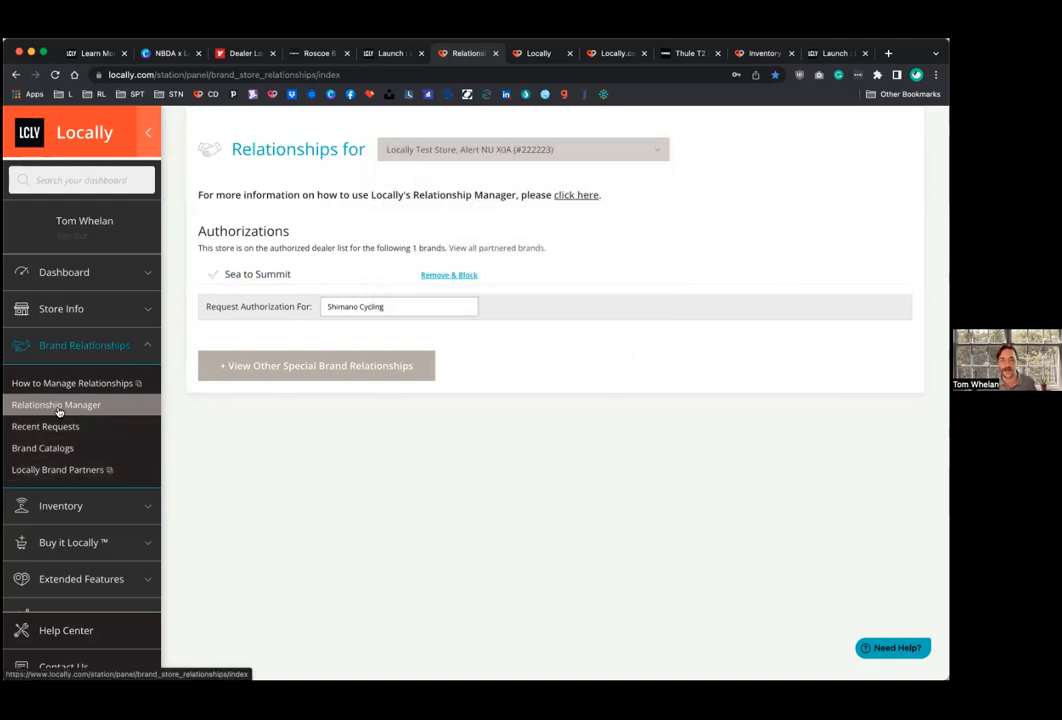
{"action": "mouse_move", "coordinate": [71, 406]}
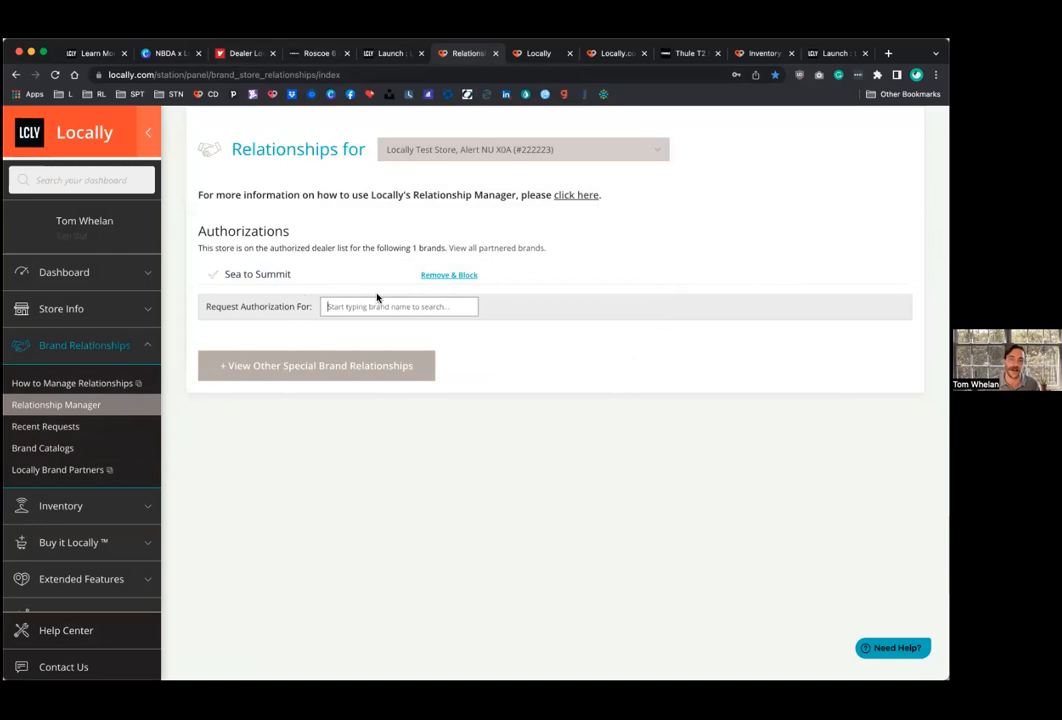
{"action": "mouse_move", "coordinate": [425, 282]}
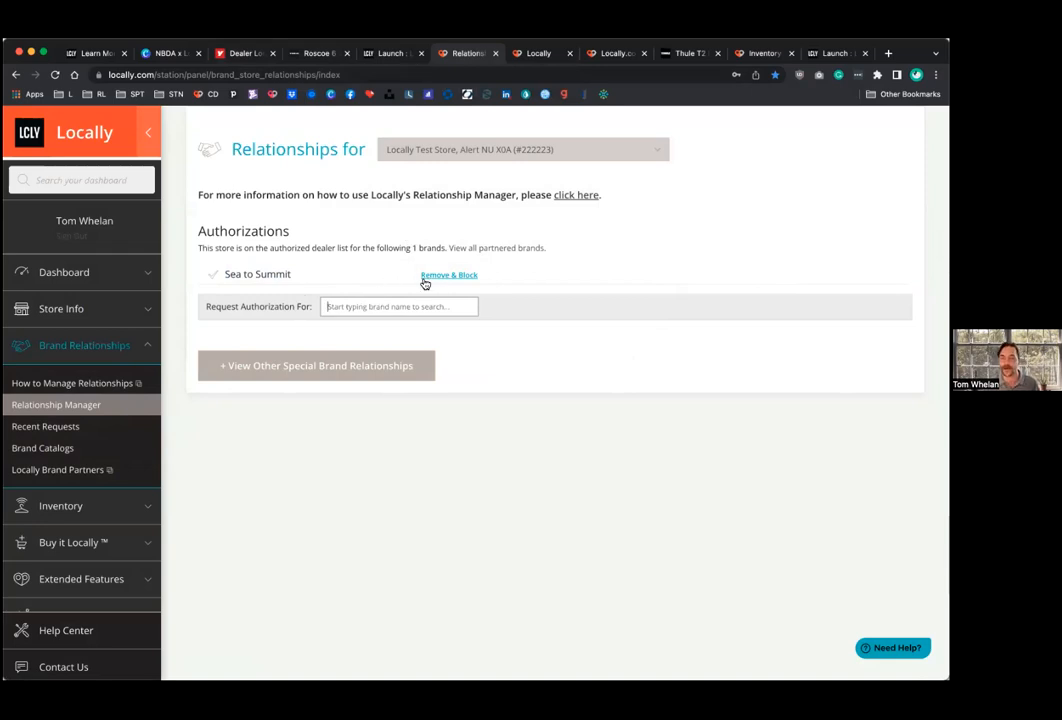
{"action": "mouse_move", "coordinate": [414, 143]}
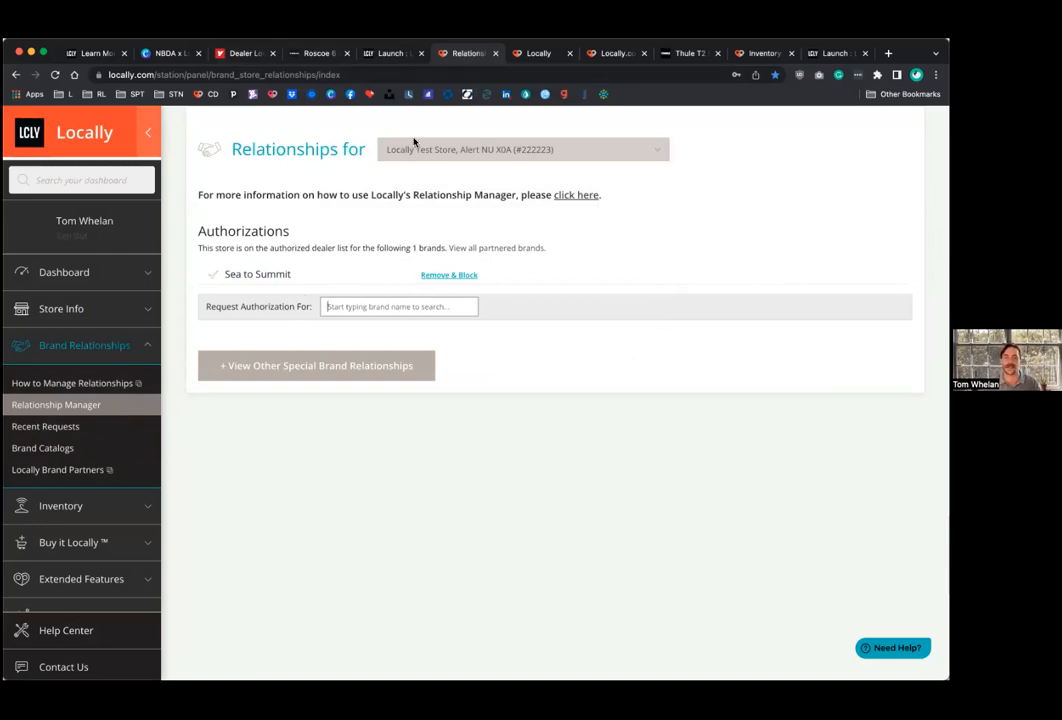
Check the Launch steps support tab, then open Inventory Feed Setup's upload page
{"action": "left_click", "coordinate": [390, 53]}
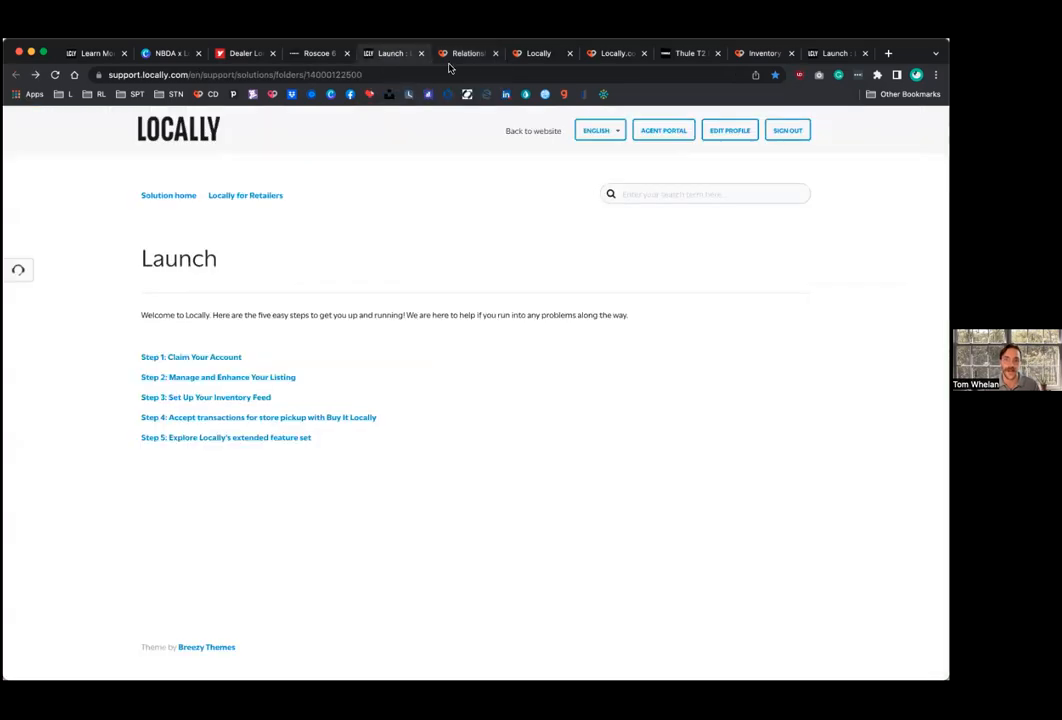
{"action": "mouse_move", "coordinate": [475, 74]}
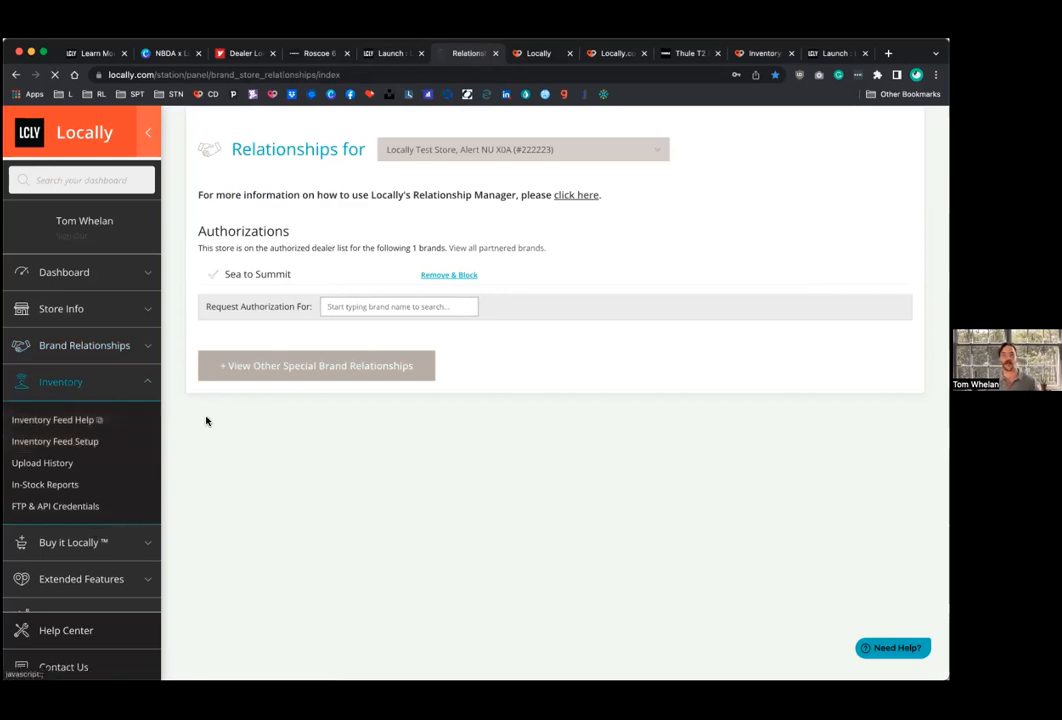
{"action": "left_click", "coordinate": [54, 441]}
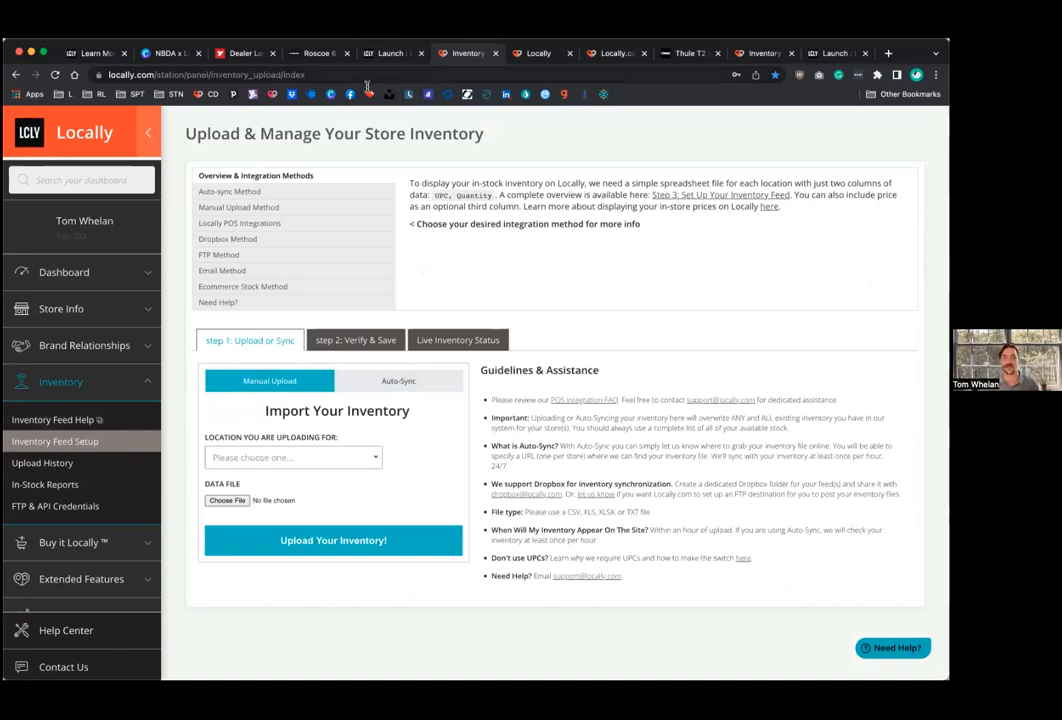
Read through the Step 3 inventory feed article listing premier POS connections
{"action": "left_click", "coordinate": [720, 194]}
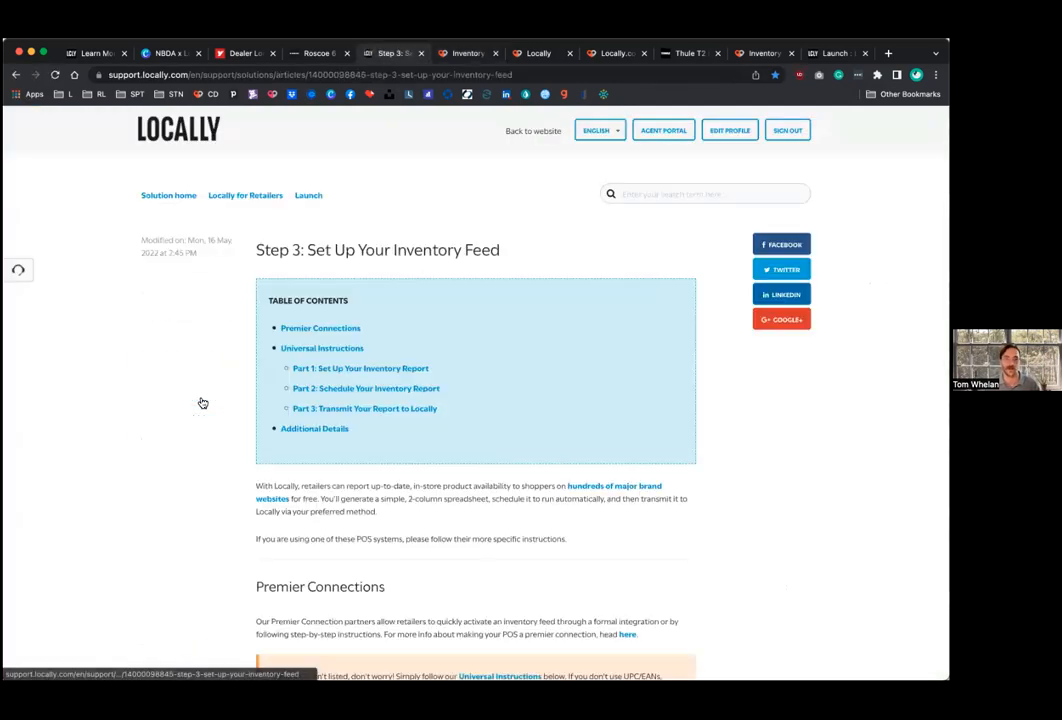
{"action": "scroll", "scroll_direction": "down", "scroll_amount": 3}
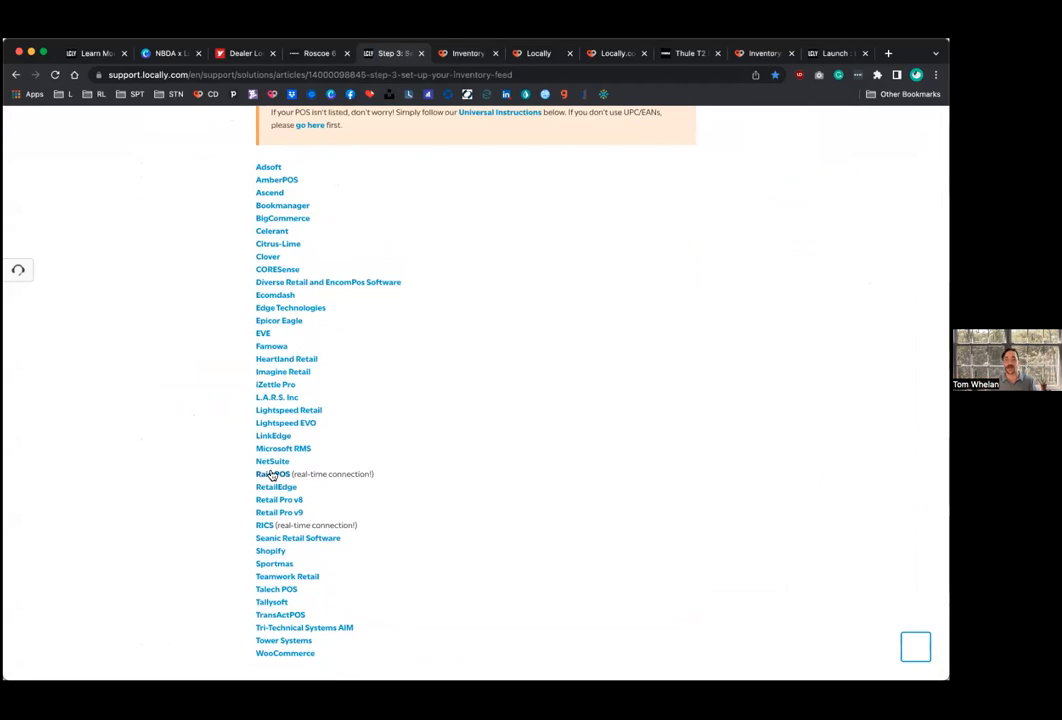
{"action": "mouse_move", "coordinate": [412, 498]}
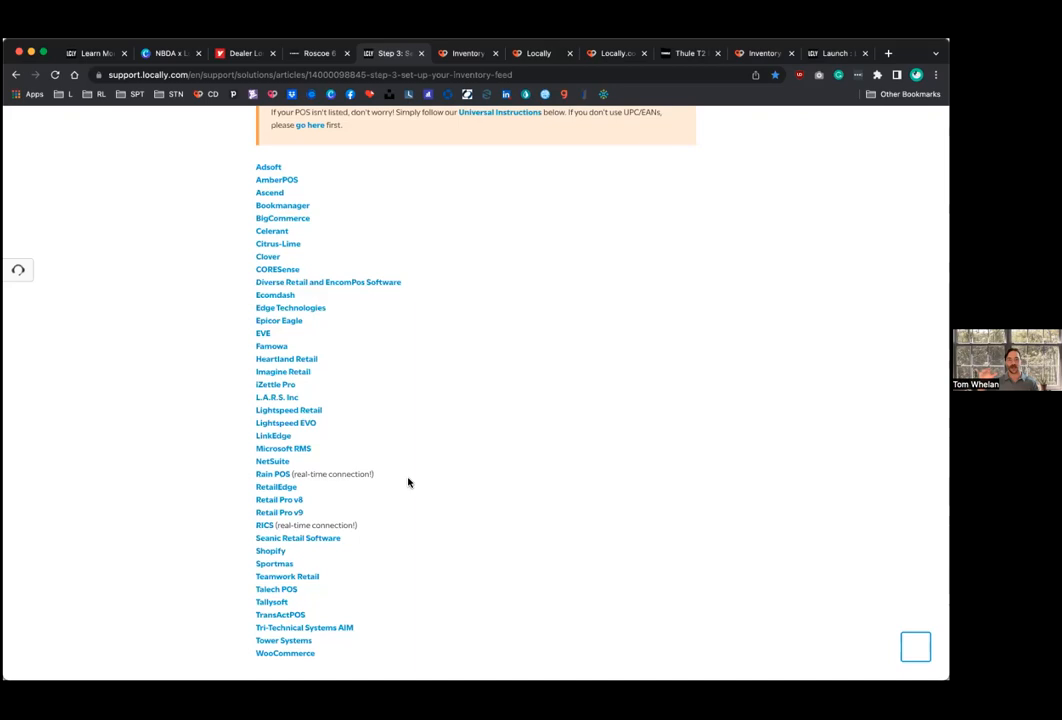
{"action": "mouse_move", "coordinate": [424, 488]}
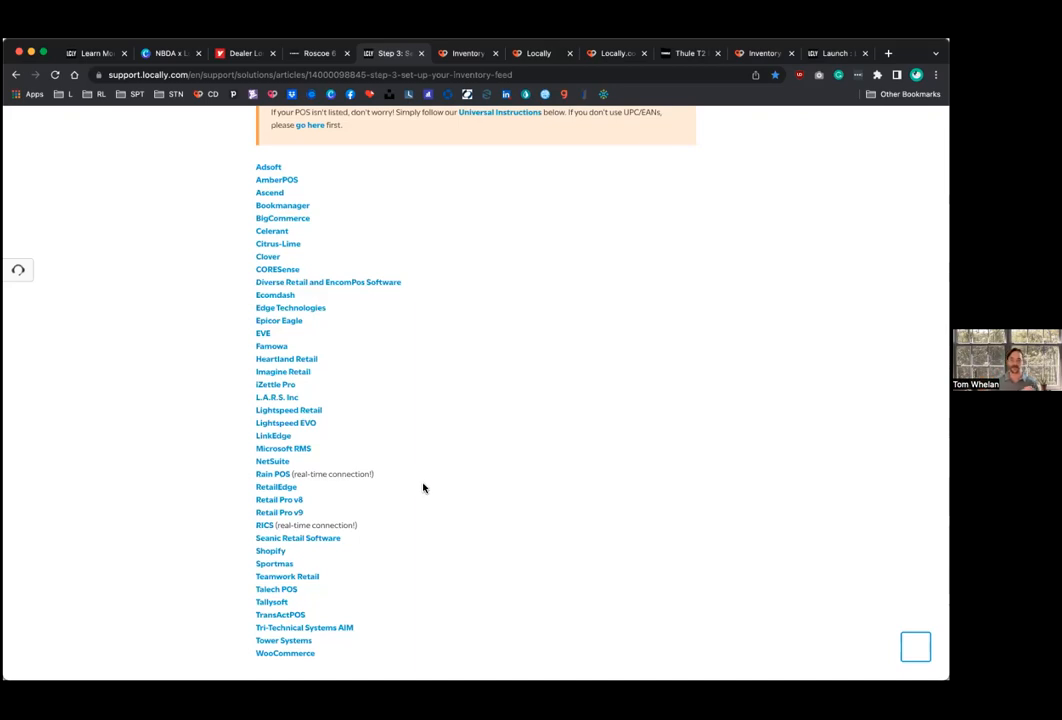
{"action": "scroll", "scroll_direction": "down", "scroll_amount": 3}
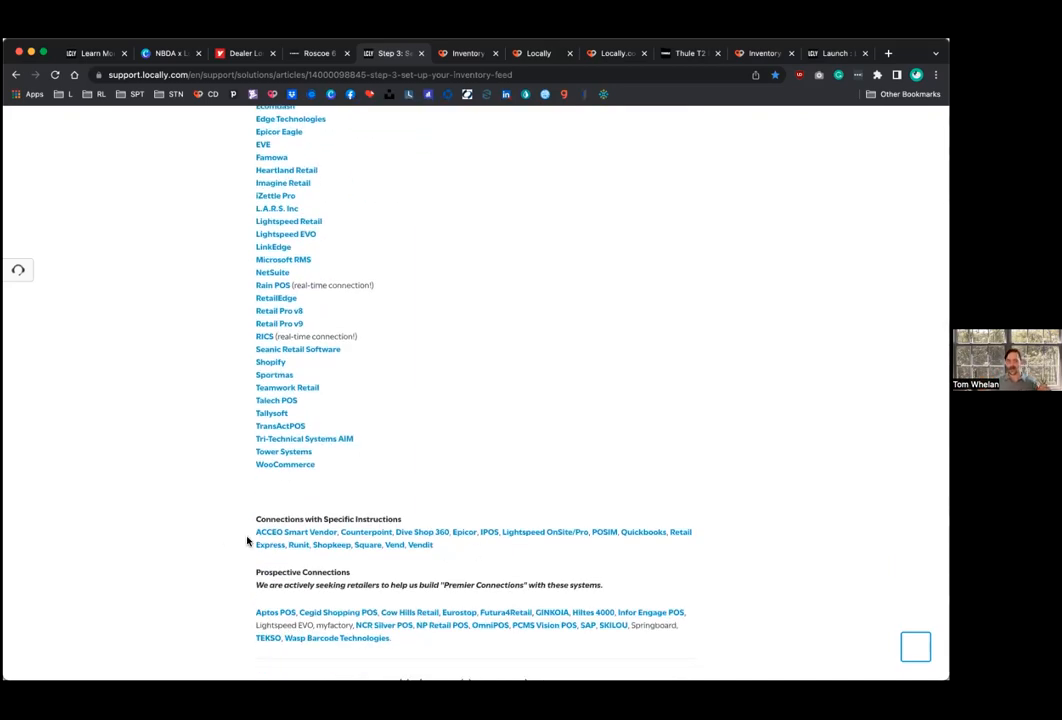
{"action": "scroll", "scroll_direction": "down", "scroll_amount": 3}
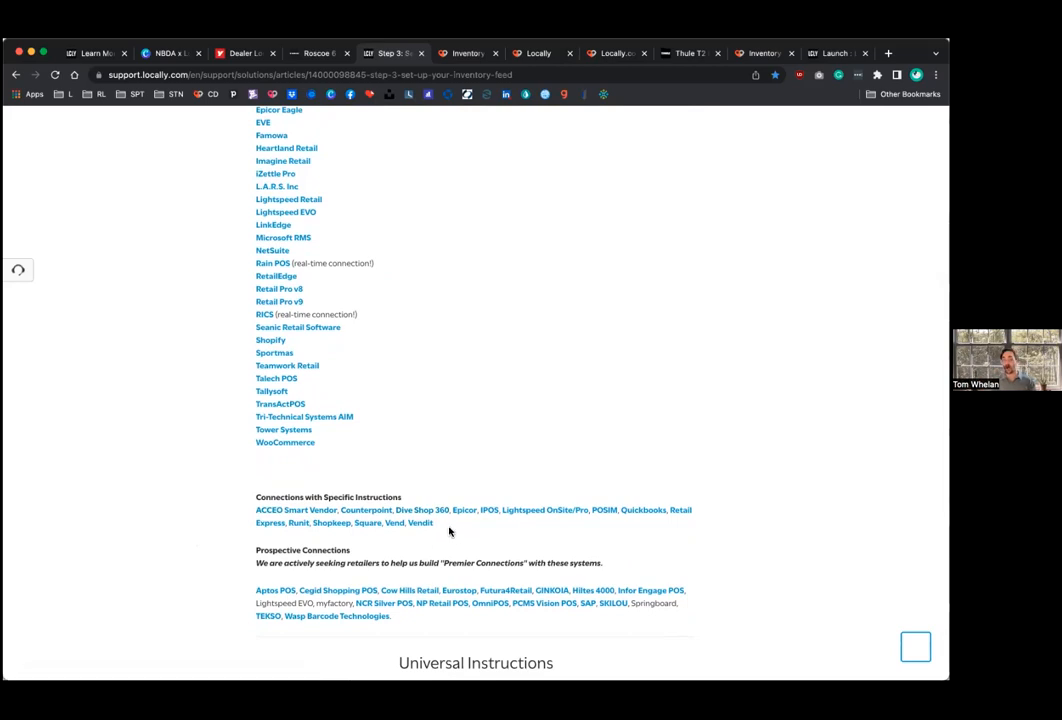
{"action": "scroll", "scroll_direction": "down", "scroll_amount": 3}
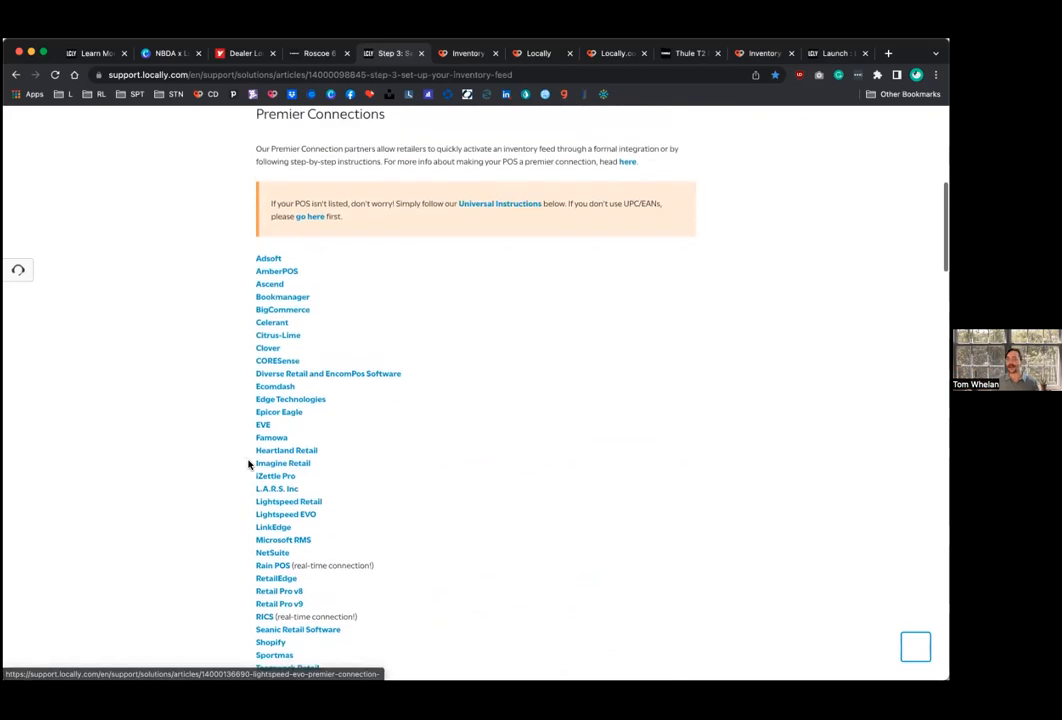
{"action": "scroll", "scroll_direction": "down", "scroll_amount": 3}
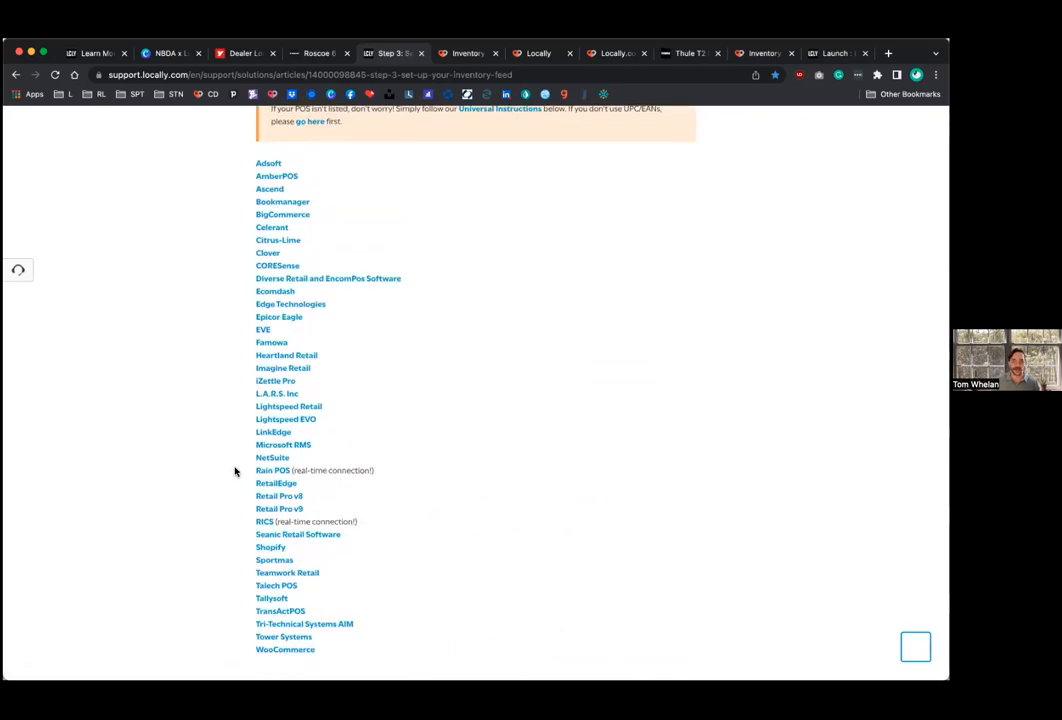
{"action": "mouse_move", "coordinate": [266, 246]}
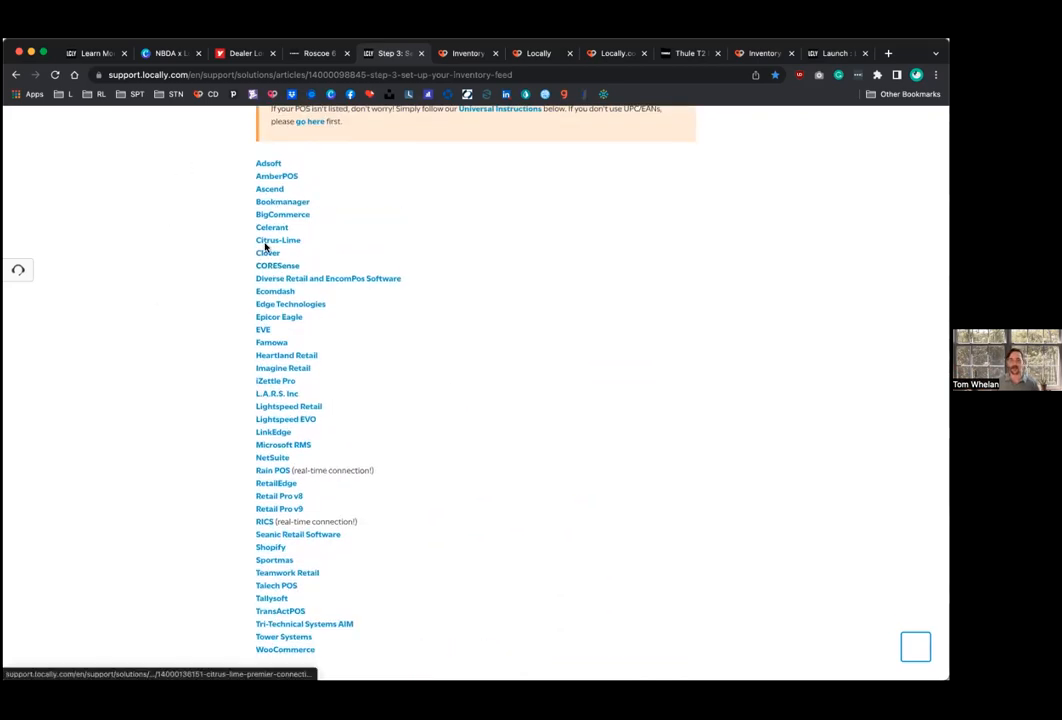
{"action": "scroll", "scroll_direction": "down", "scroll_amount": 3}
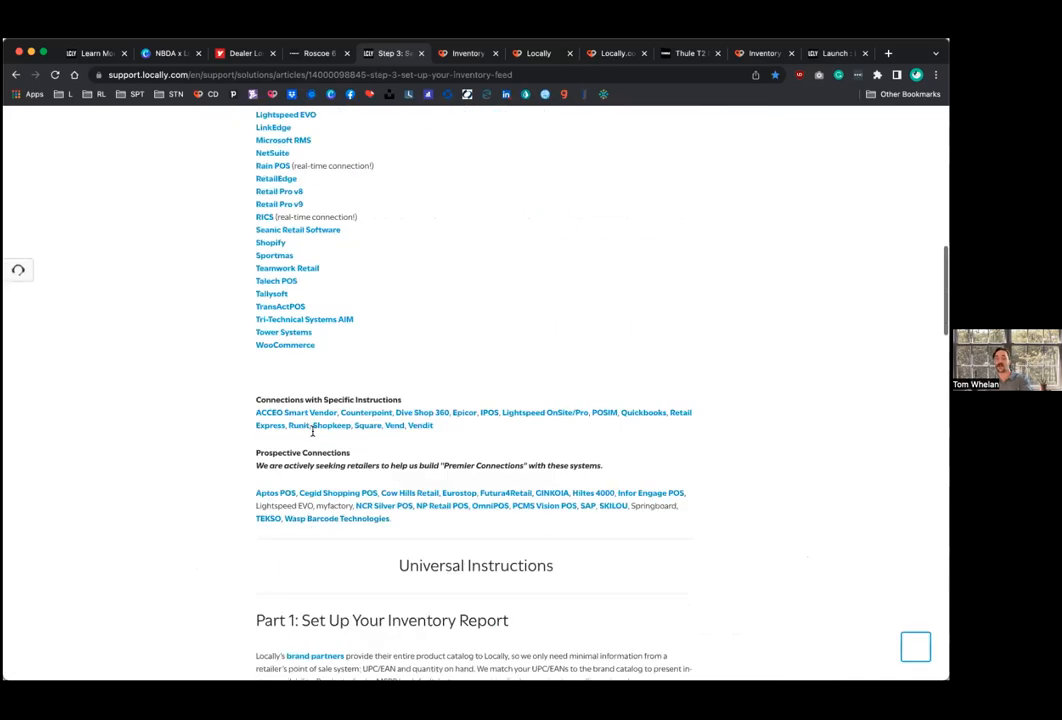
{"action": "scroll", "scroll_direction": "up", "scroll_amount": 3}
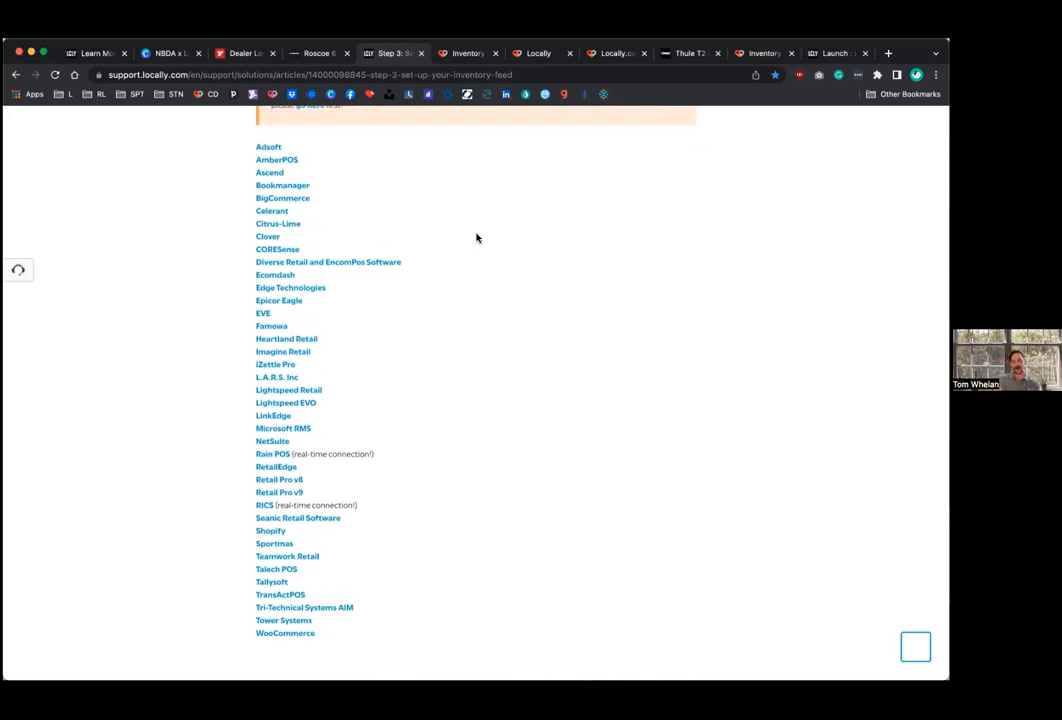
{"action": "scroll", "scroll_direction": "up", "scroll_amount": 3}
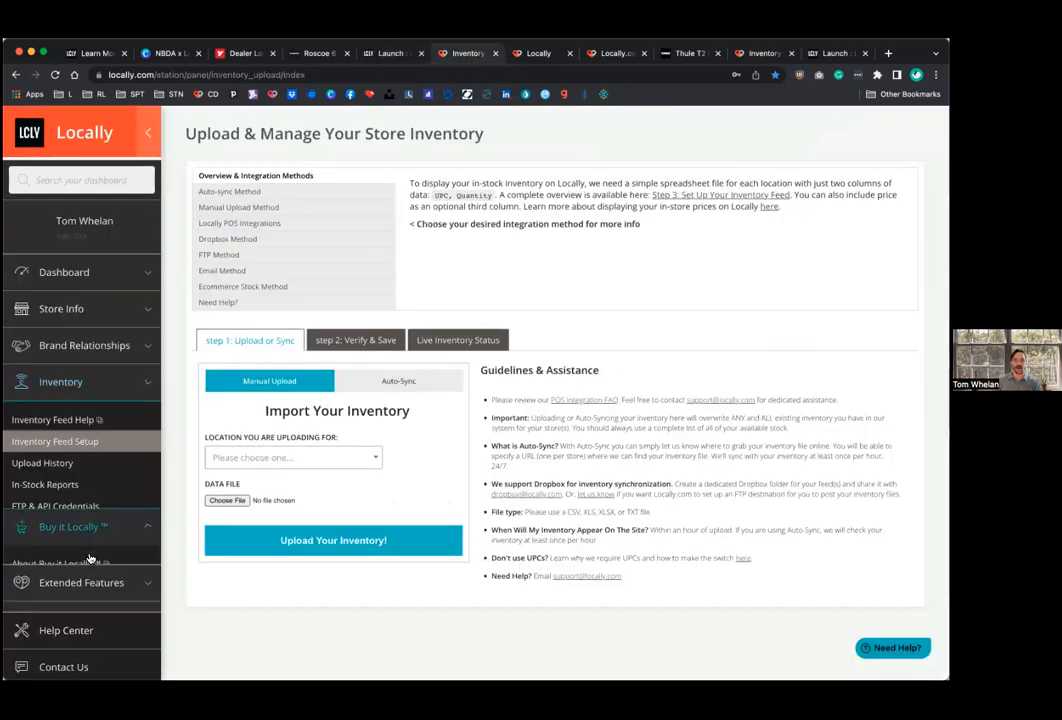
Open Buy it Locally Setup & Configuration and scroll the Plans & Prices table
{"action": "left_click", "coordinate": [63, 527]}
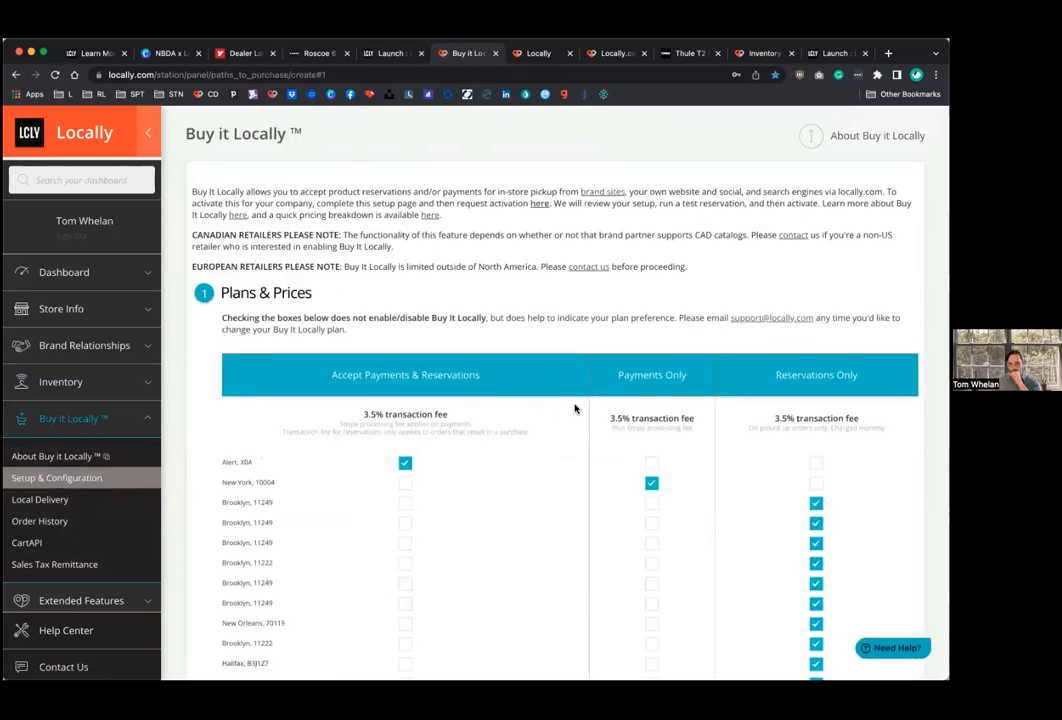
{"action": "scroll", "scroll_direction": "down", "scroll_amount": 3}
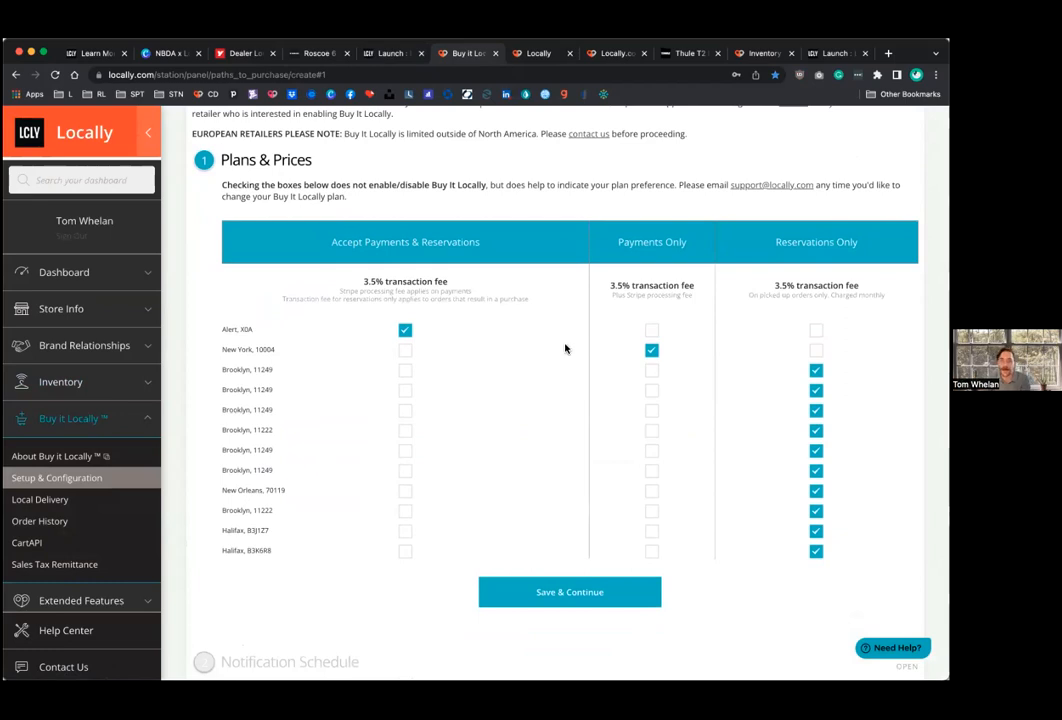
{"action": "mouse_move", "coordinate": [615, 248]}
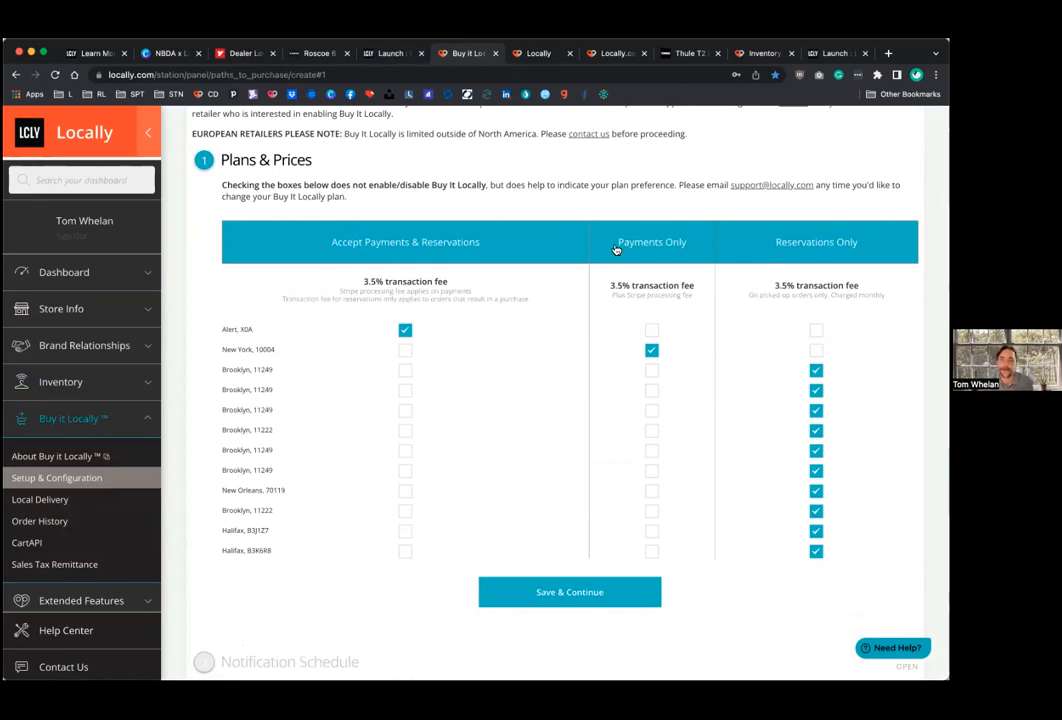
{"action": "mouse_move", "coordinate": [797, 252]}
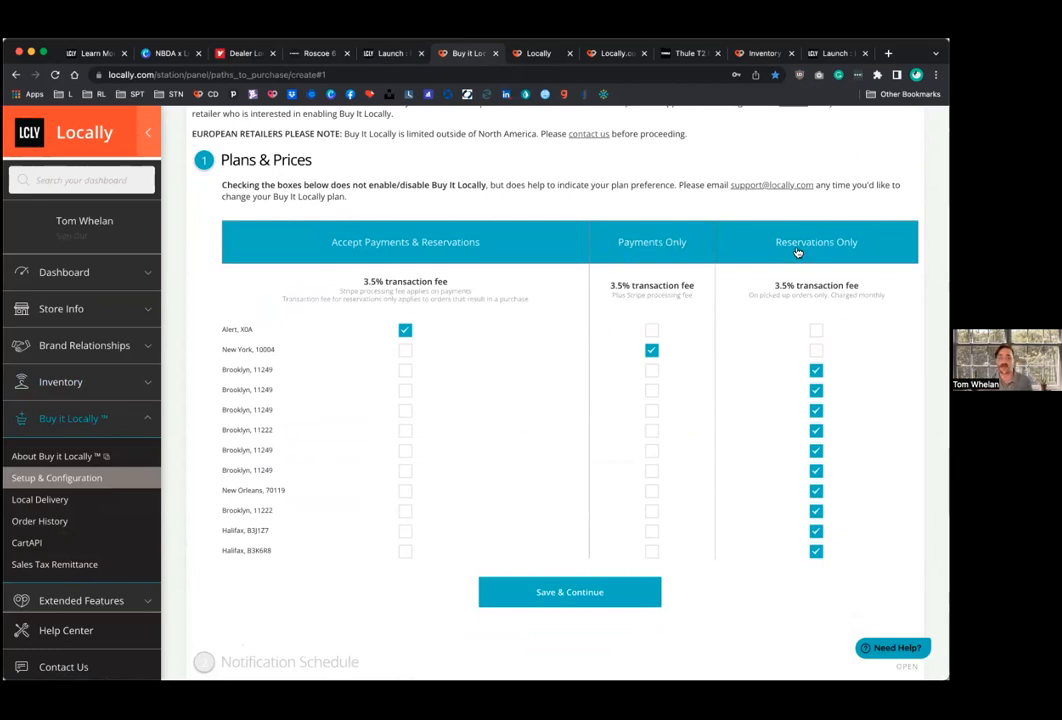
{"action": "mouse_move", "coordinate": [651, 300]}
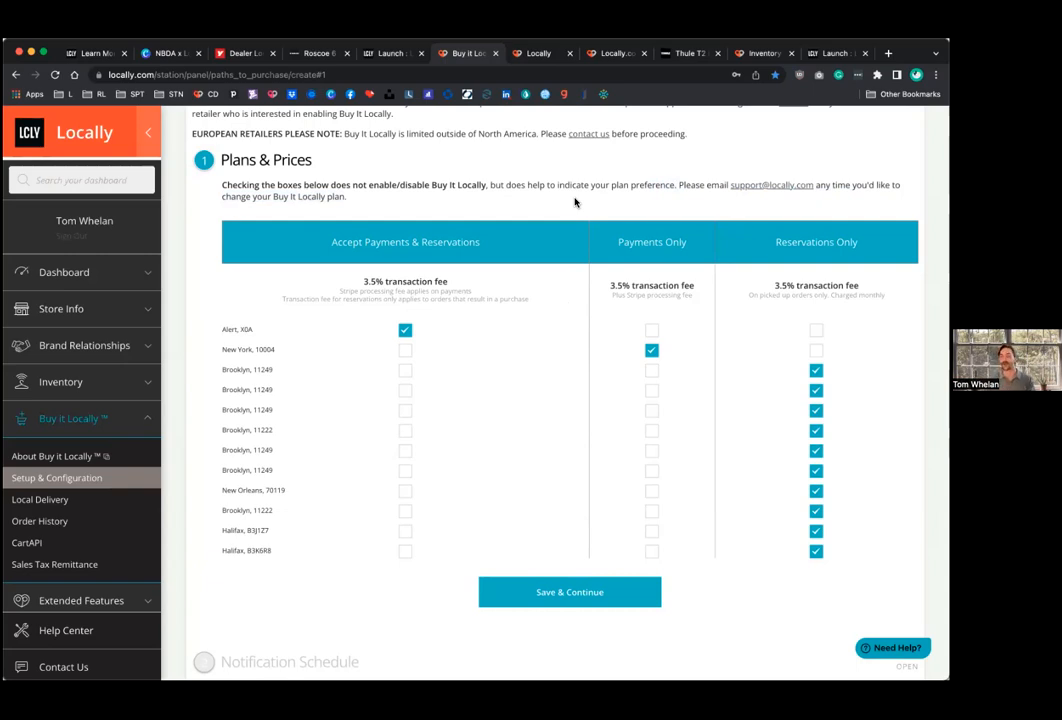
{"action": "mouse_move", "coordinate": [376, 213]}
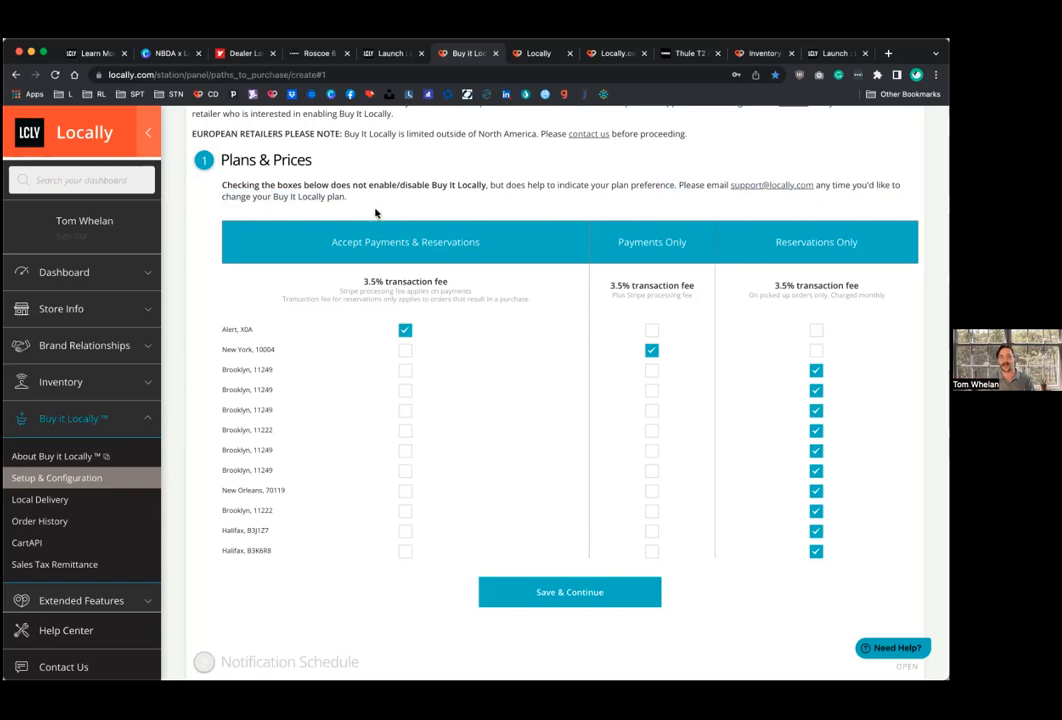
{"action": "mouse_move", "coordinate": [563, 475]}
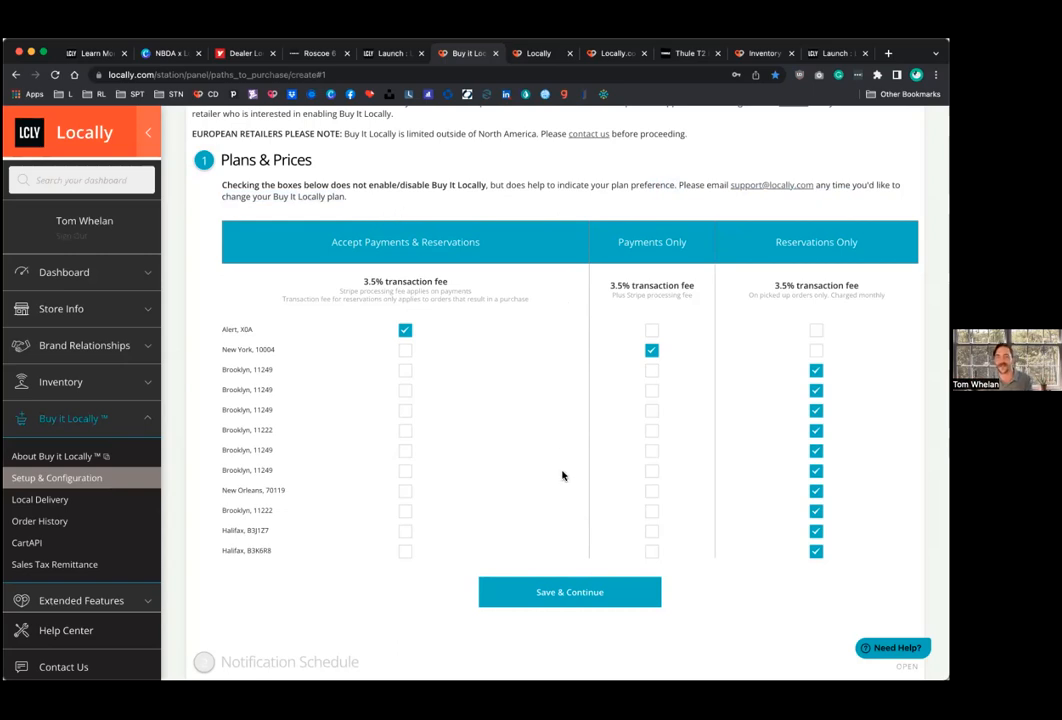
{"action": "mouse_move", "coordinate": [485, 233]}
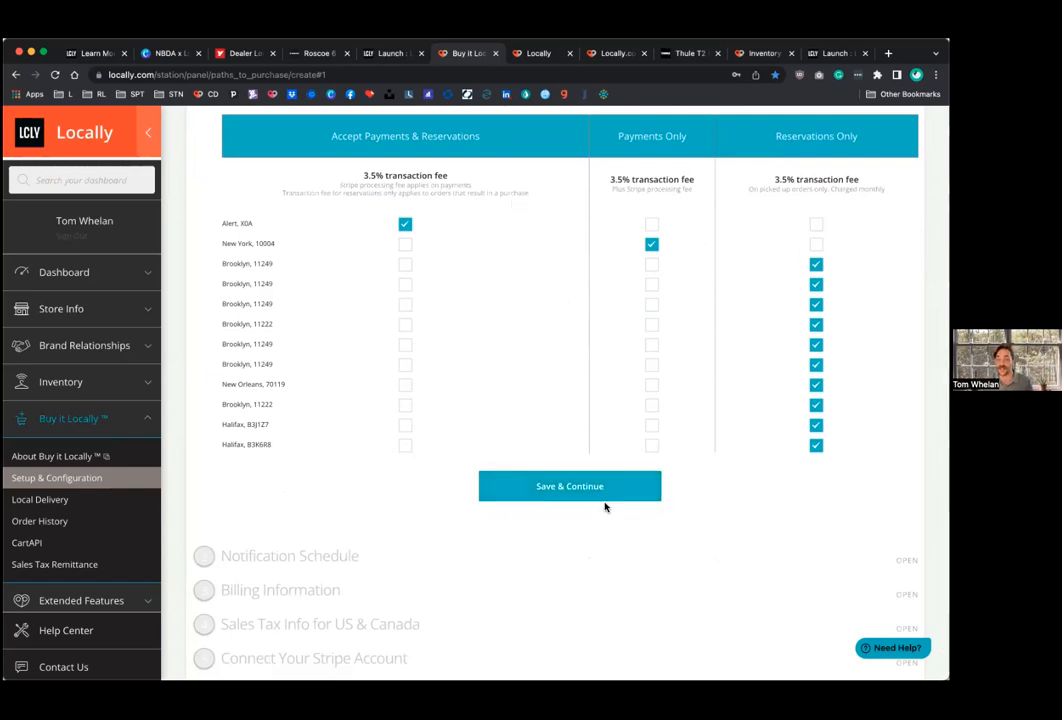
Save plan choices, choose 'Receive ALL Notifications', and continue to Billing Information
{"action": "left_click", "coordinate": [570, 486]}
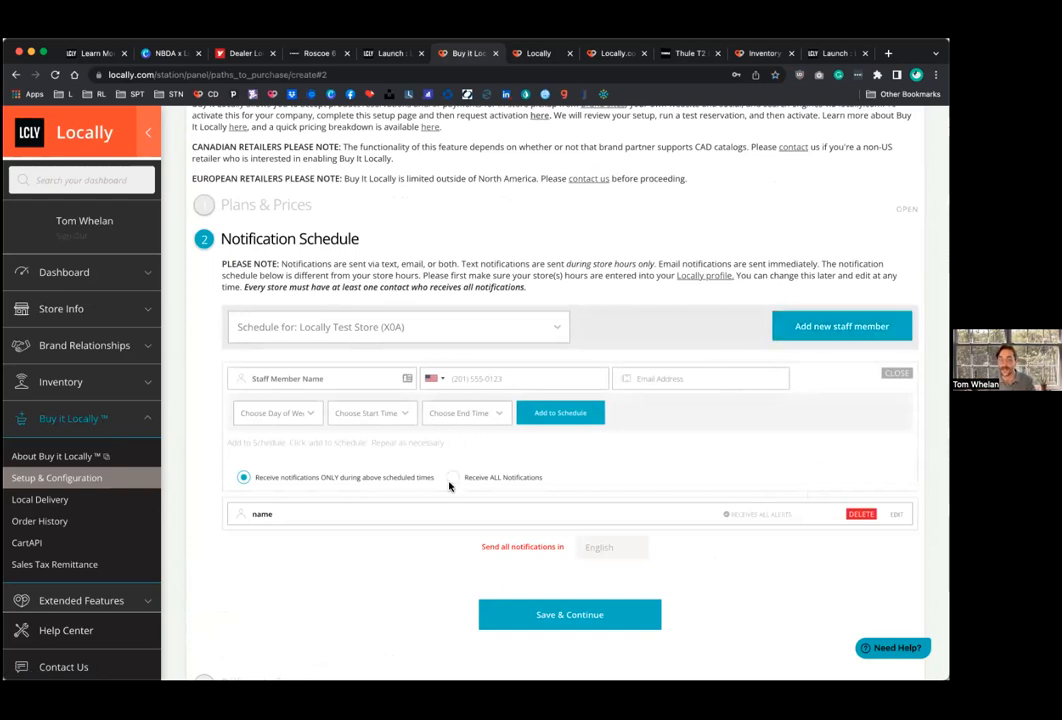
{"action": "left_click", "coordinate": [454, 477]}
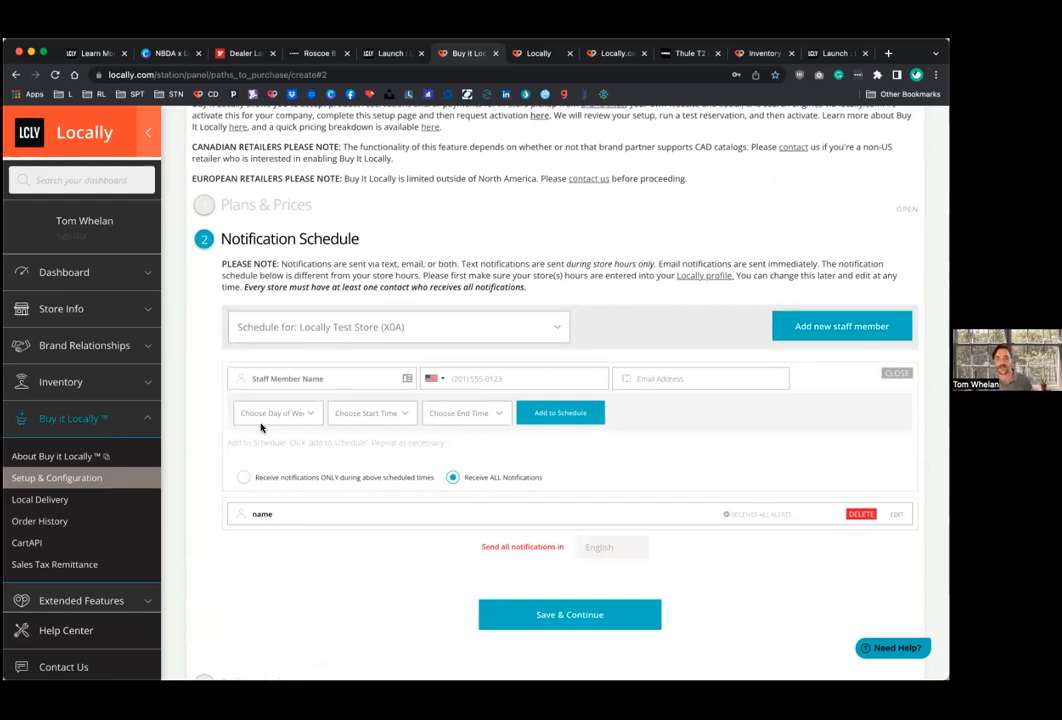
{"action": "mouse_move", "coordinate": [540, 204]}
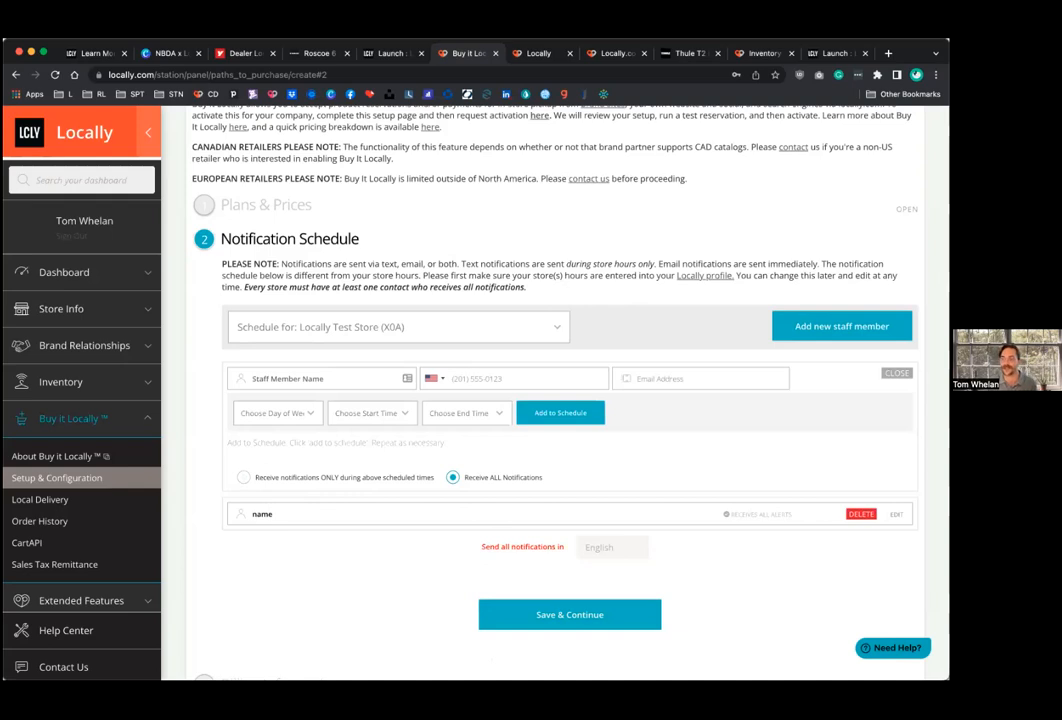
{"action": "mouse_move", "coordinate": [664, 487]}
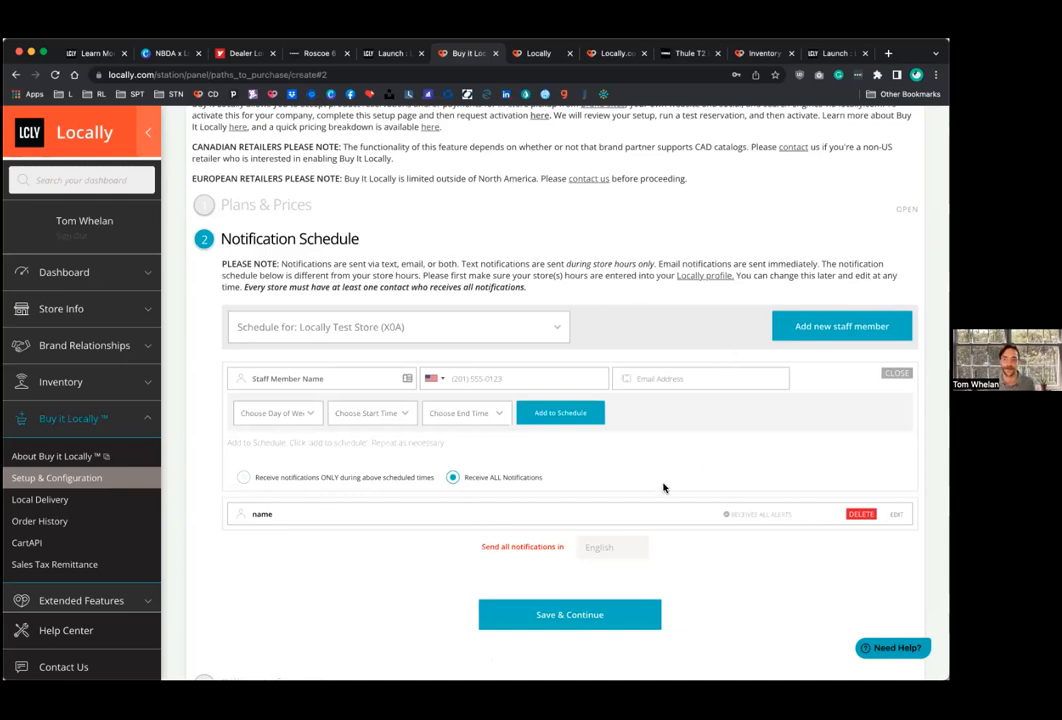
{"action": "left_click", "coordinate": [397, 326]}
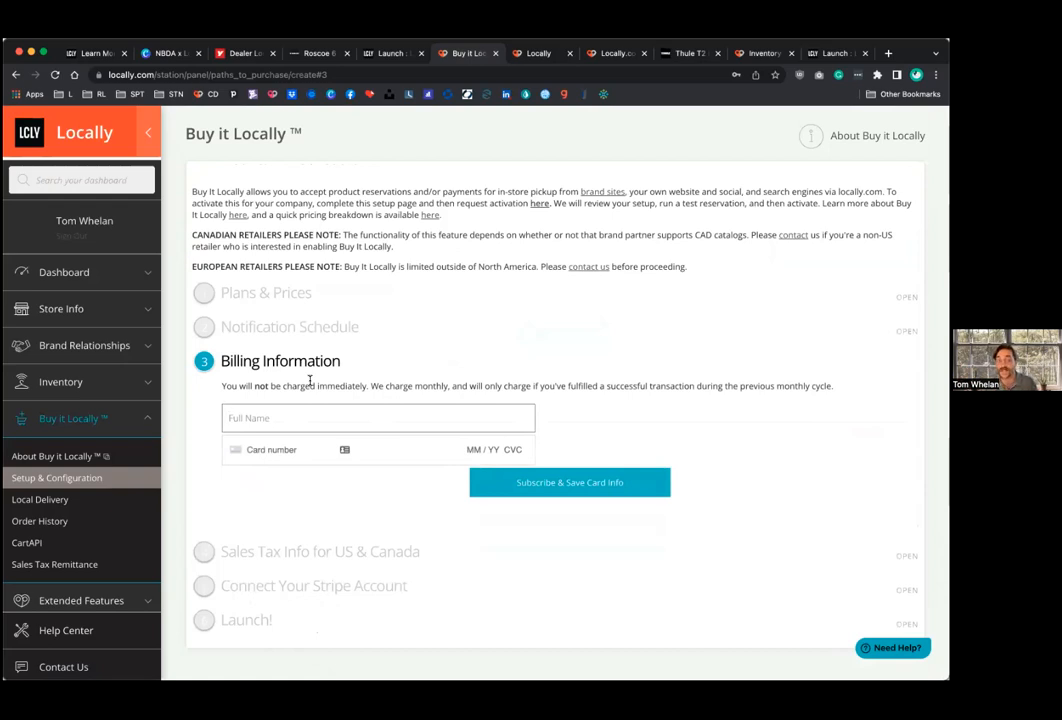
{"action": "mouse_move", "coordinate": [291, 459]}
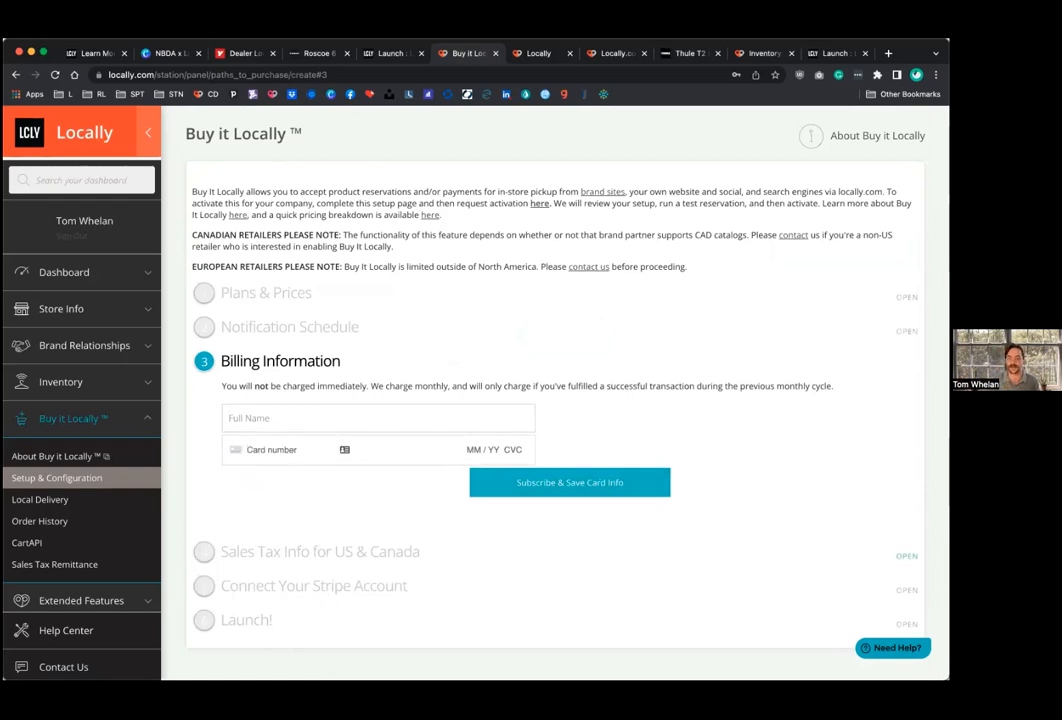
Skip ahead to step 4, Sales Tax Info for US & Canada
{"action": "left_click", "coordinate": [569, 482]}
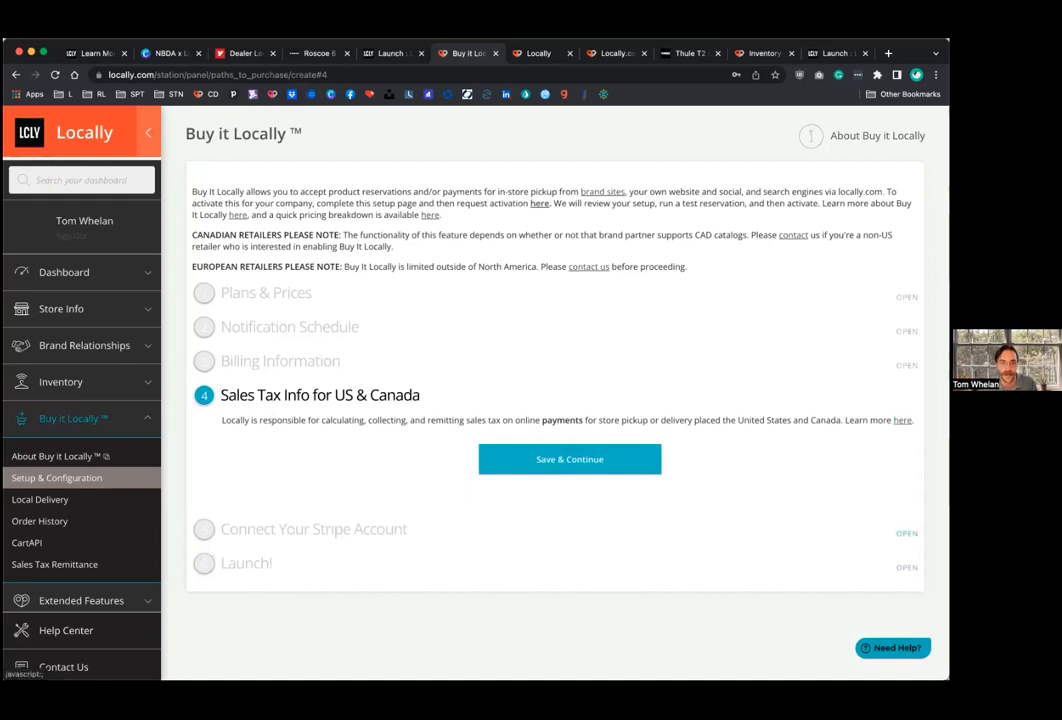
Continue through Connect Your Stripe Account to step 6, Launch!
{"action": "left_click", "coordinate": [569, 459]}
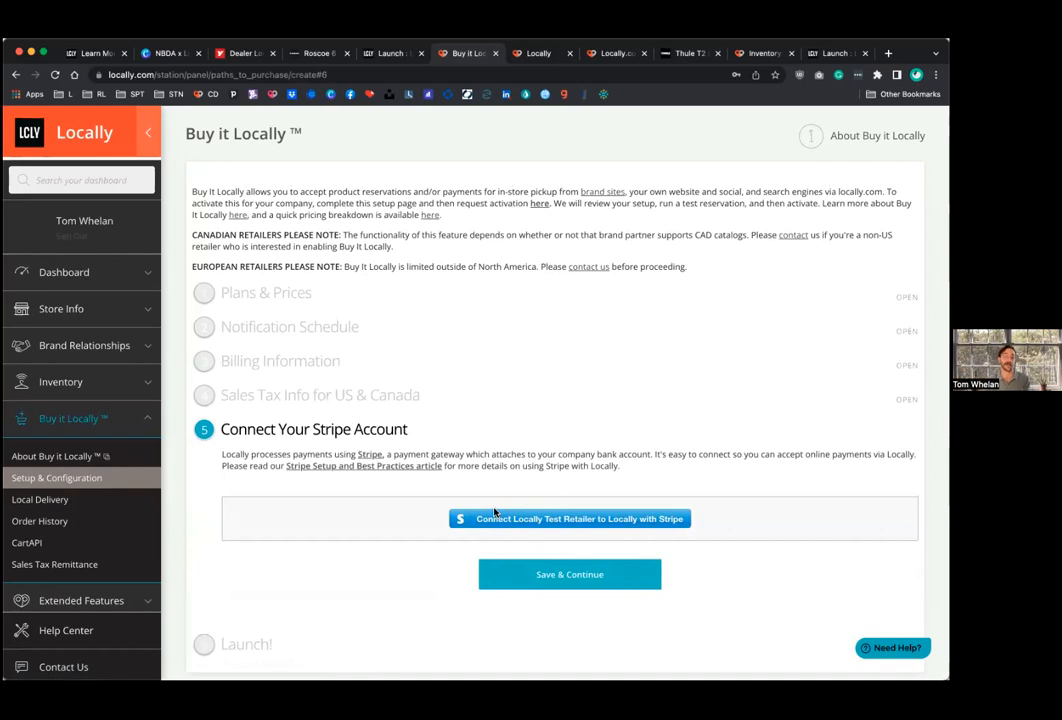
{"action": "mouse_move", "coordinate": [502, 505]}
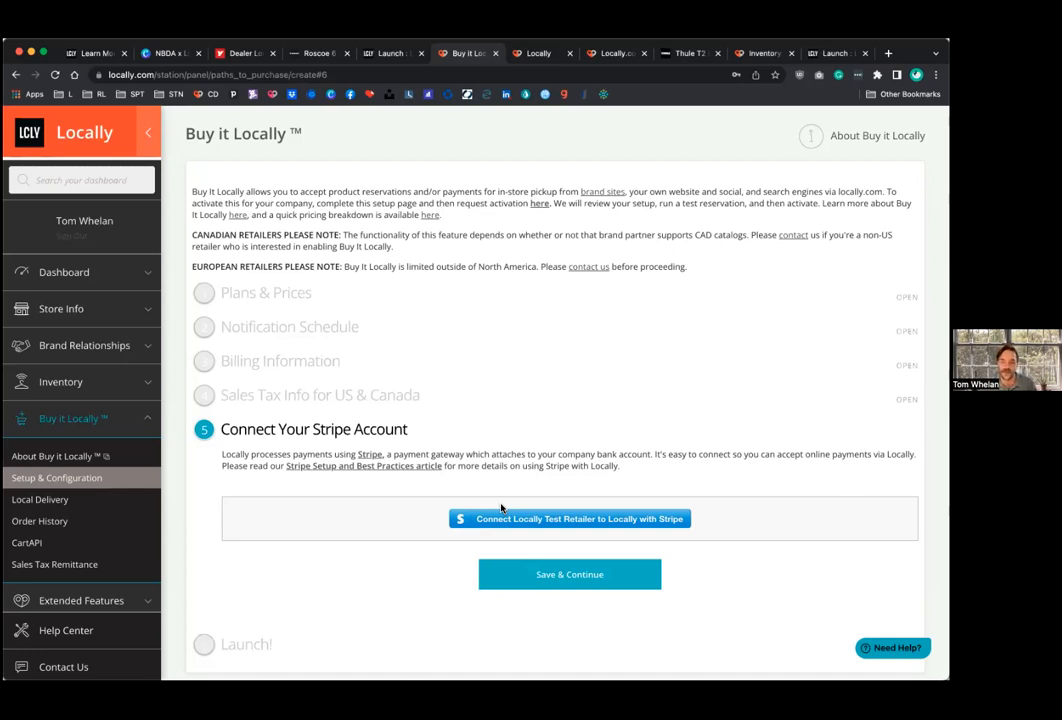
{"action": "mouse_move", "coordinate": [556, 486]}
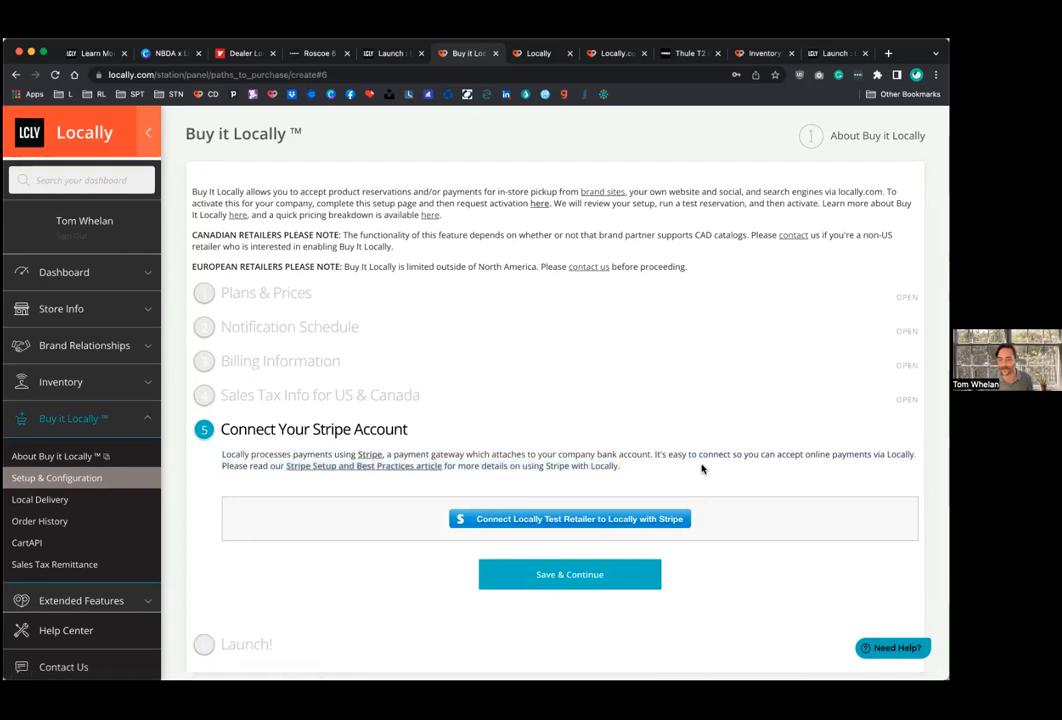
{"action": "left_click", "coordinate": [569, 574]}
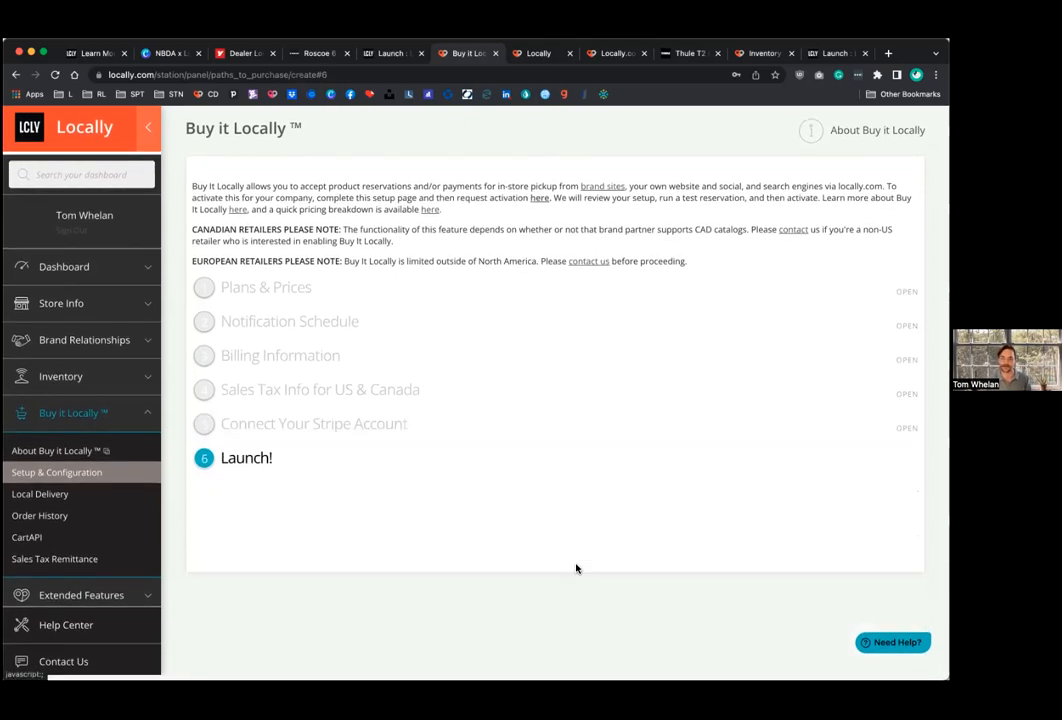
Return to the support site's Launch page listing the five setup steps
{"action": "left_click", "coordinate": [244, 458]}
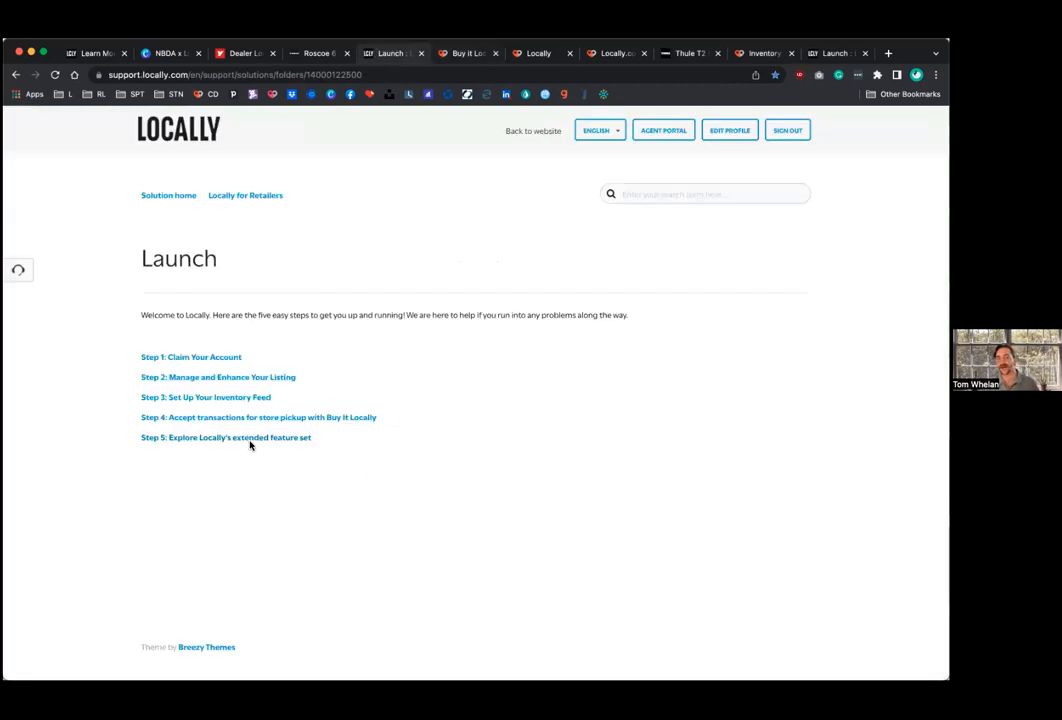
{"action": "mouse_move", "coordinate": [271, 461]}
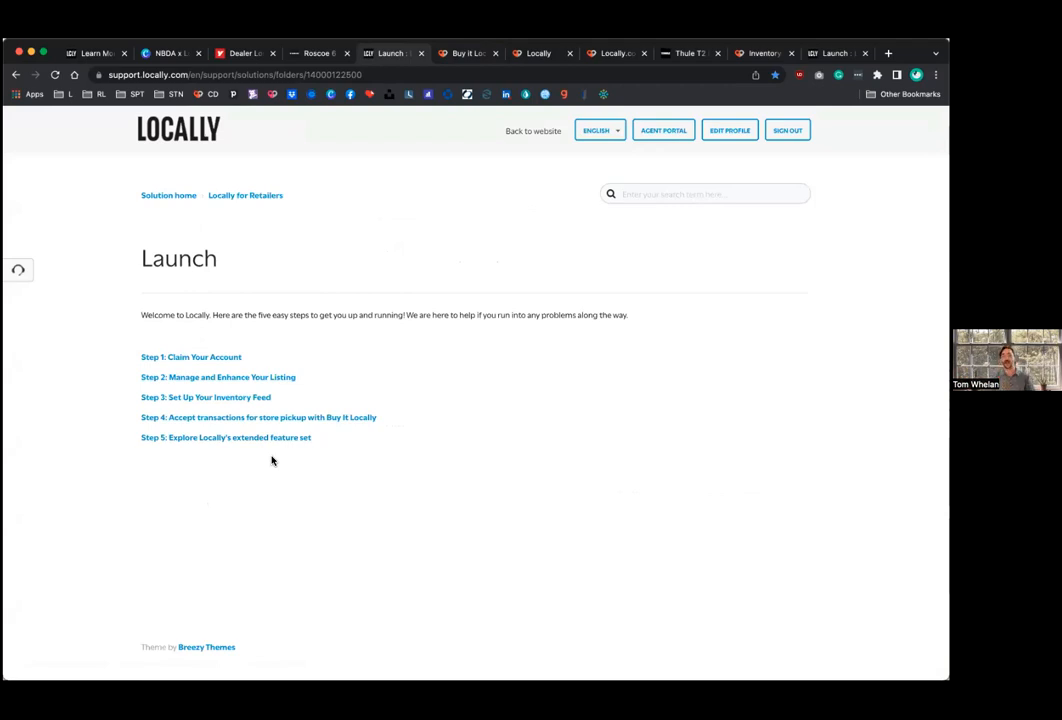
{"action": "mouse_move", "coordinate": [257, 448]}
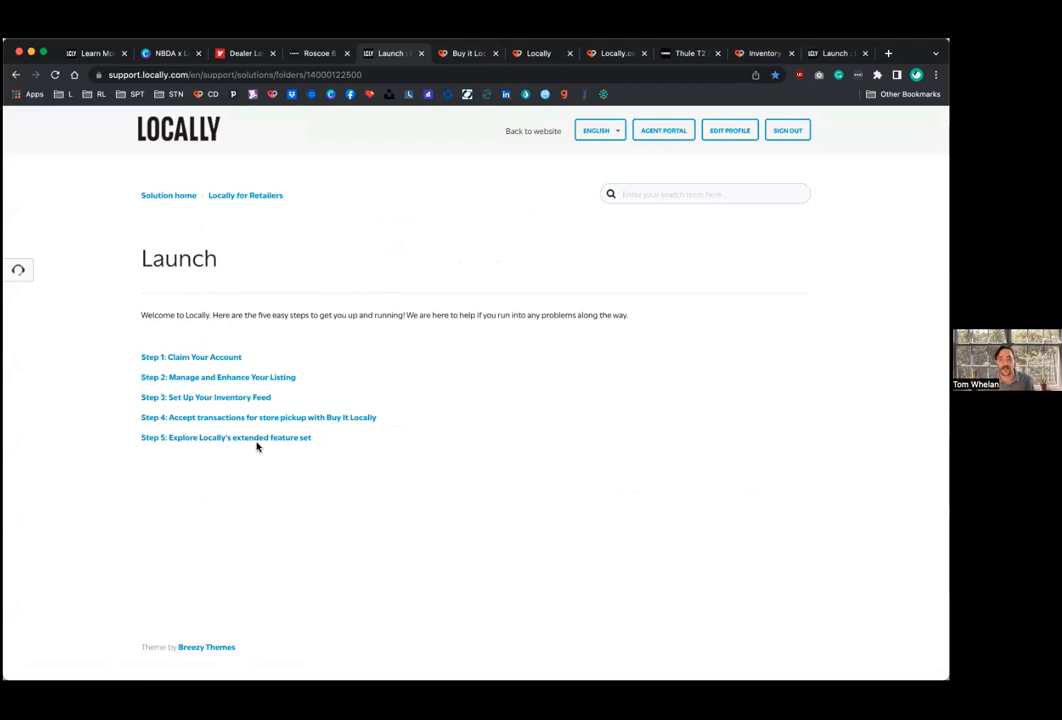
{"action": "mouse_move", "coordinate": [398, 441]}
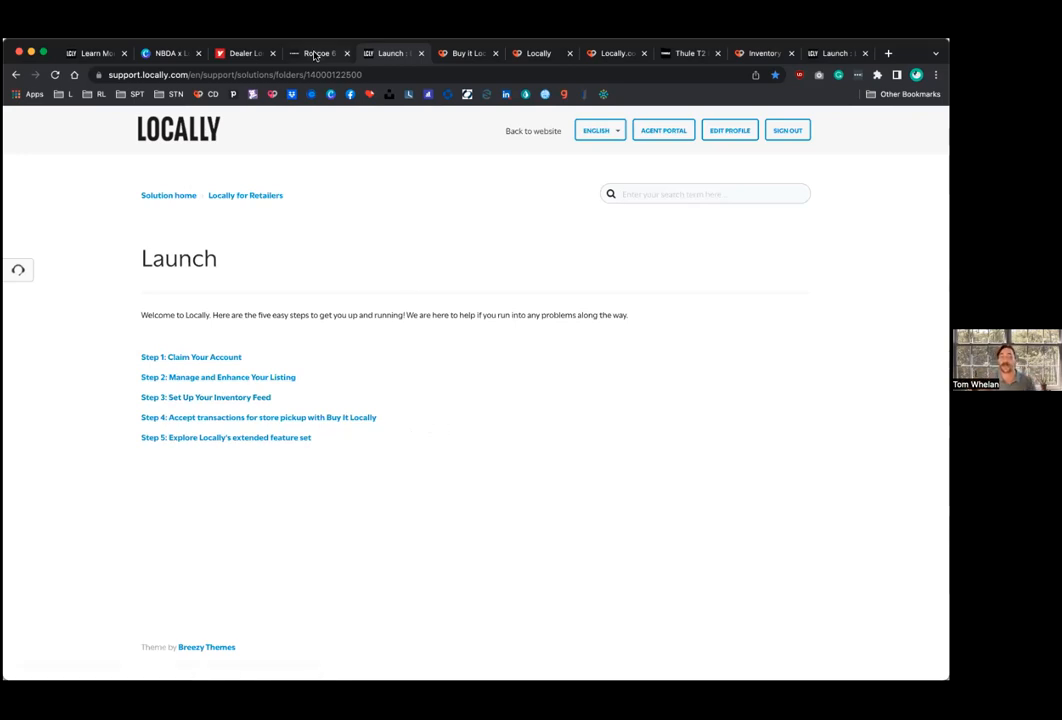
Return to Trek's Roscoe 6 page and show in-stock pickup at two Boise stores
{"action": "left_click", "coordinate": [320, 53]}
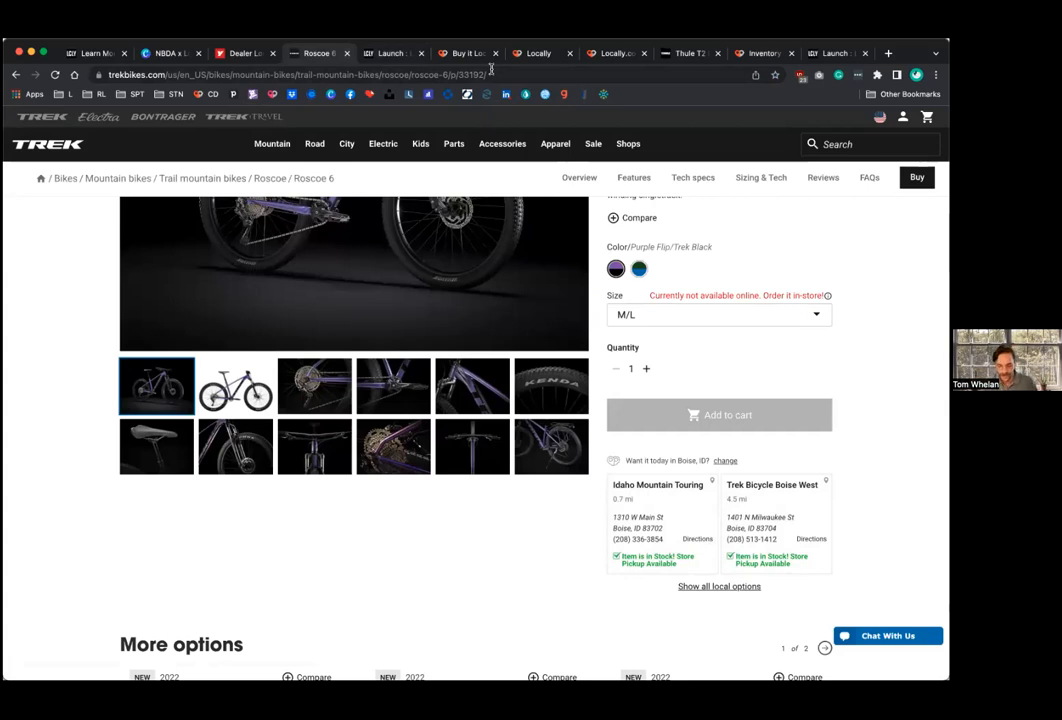
{"action": "scroll", "scroll_direction": "down", "scroll_amount": 3}
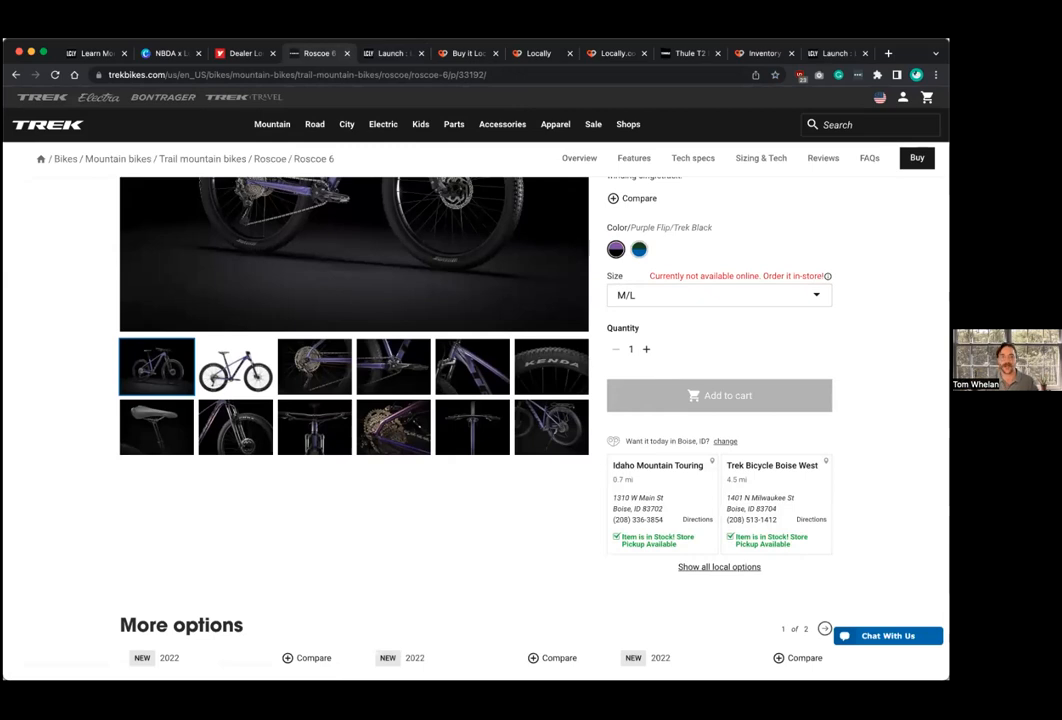